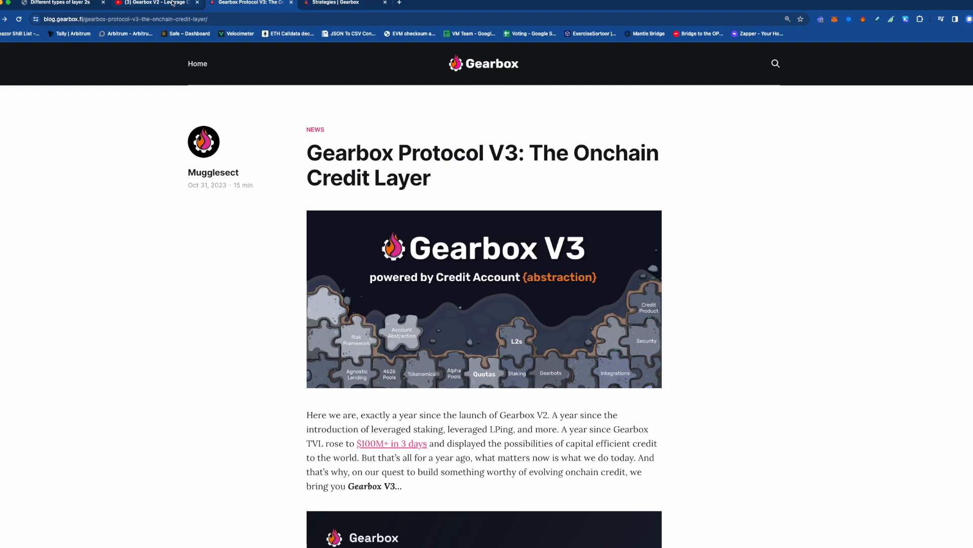
Switch to the YouTube tab showing the Gearbox V2 Leverage Credit Accounts video
left_click(155, 3)
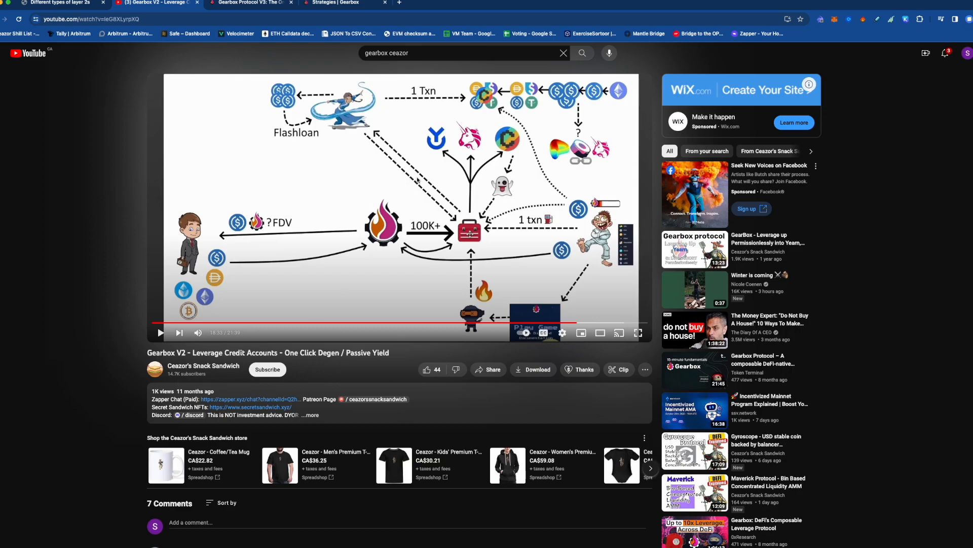
mouse_move(470, 233)
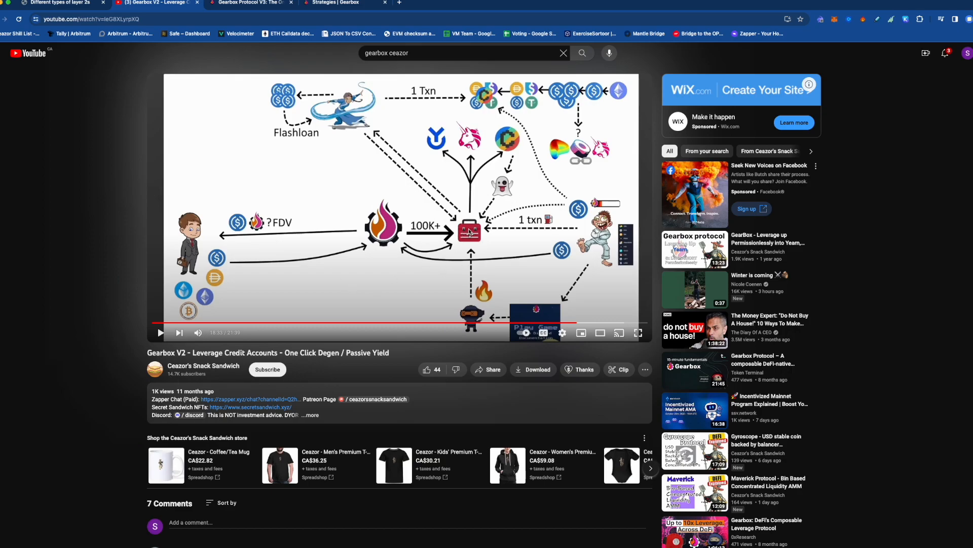
mouse_move(339, 224)
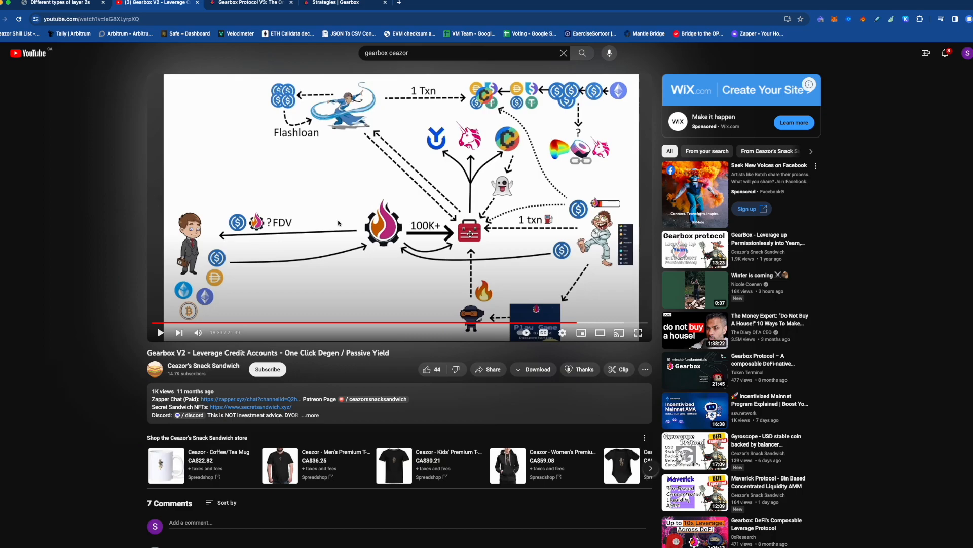
mouse_move(274, 46)
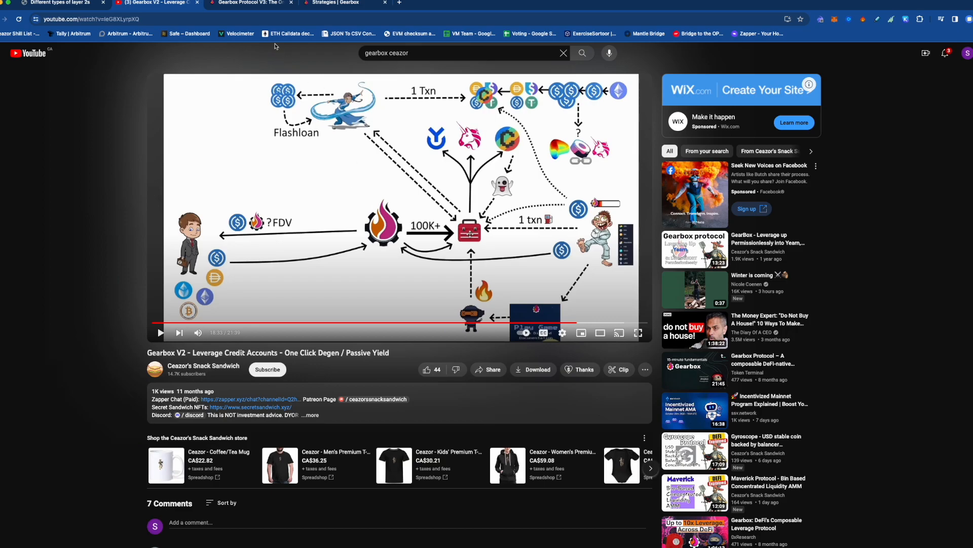
Return to 'Gearbox Protocol V3: The Onchain Credit Layer' and scroll to its three-part outline
left_click(252, 3)
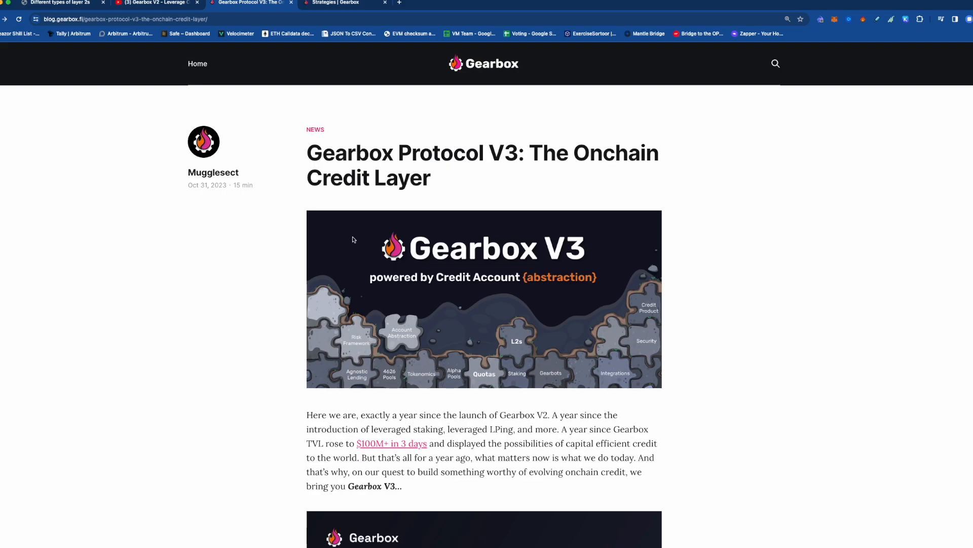
mouse_move(177, 36)
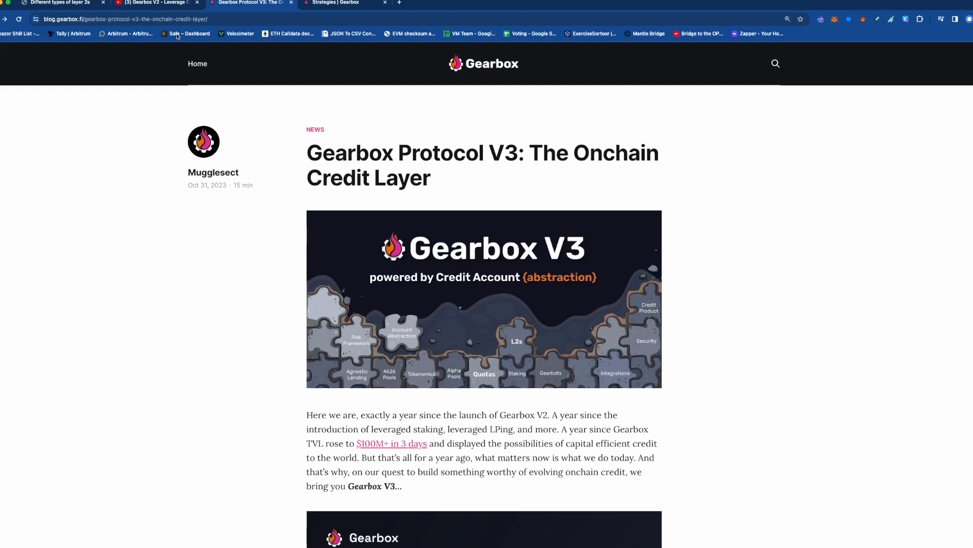
left_click(155, 3)
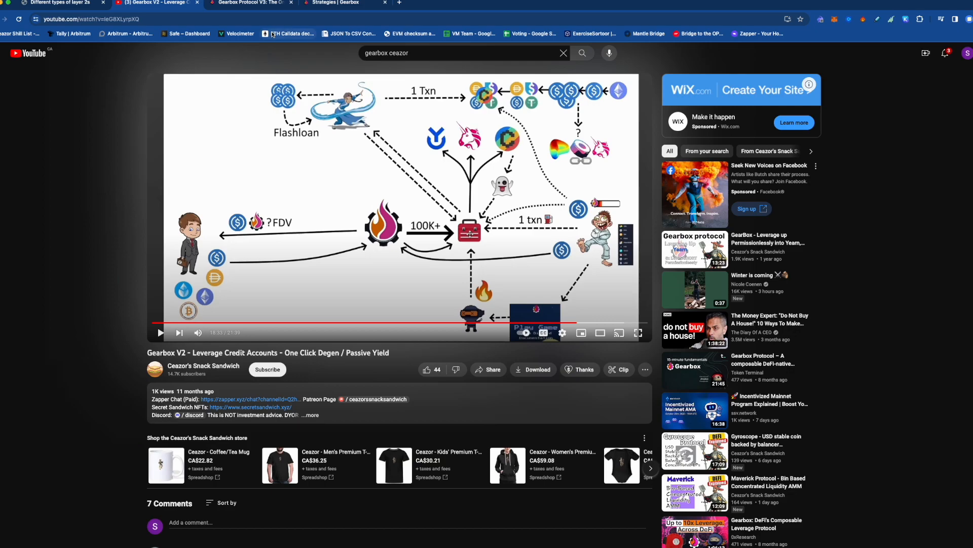
left_click(251, 3)
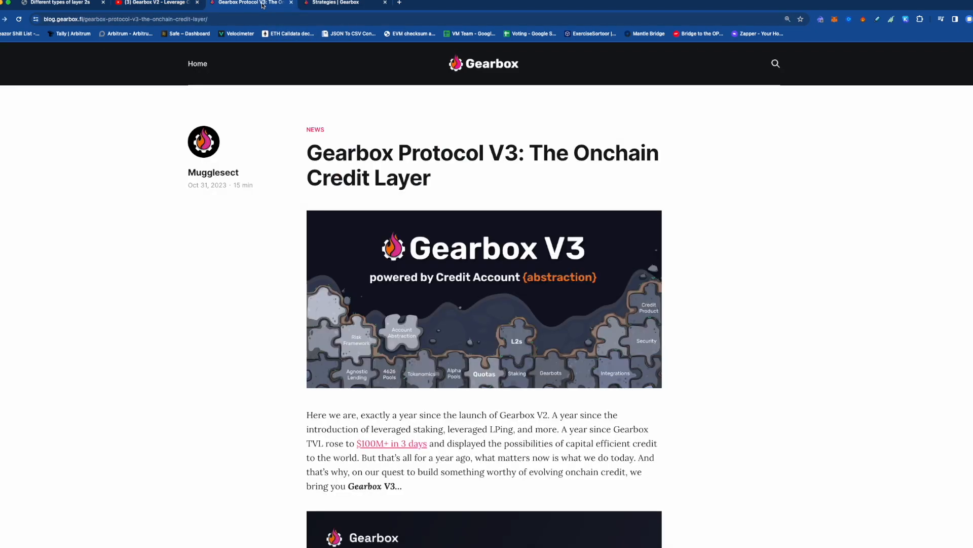
mouse_move(389, 175)
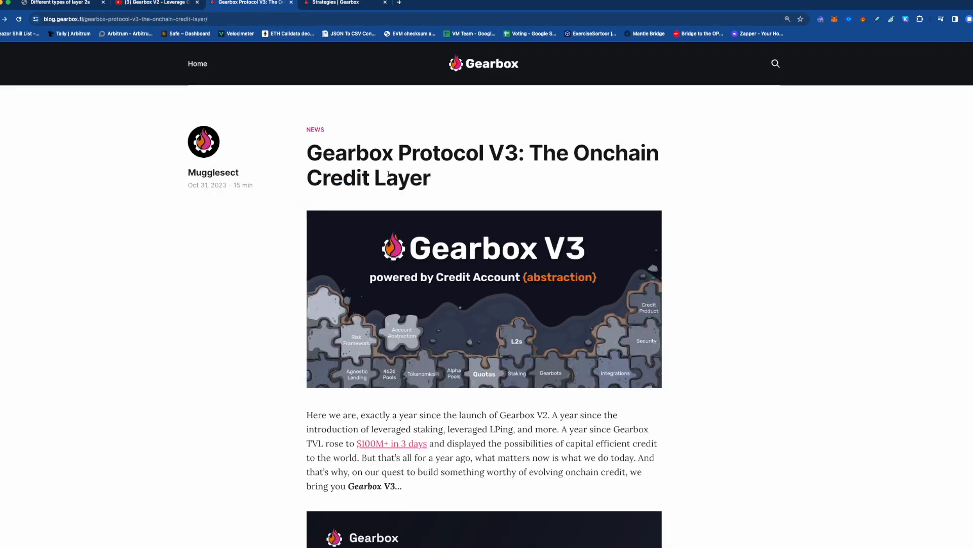
scroll("down", 3)
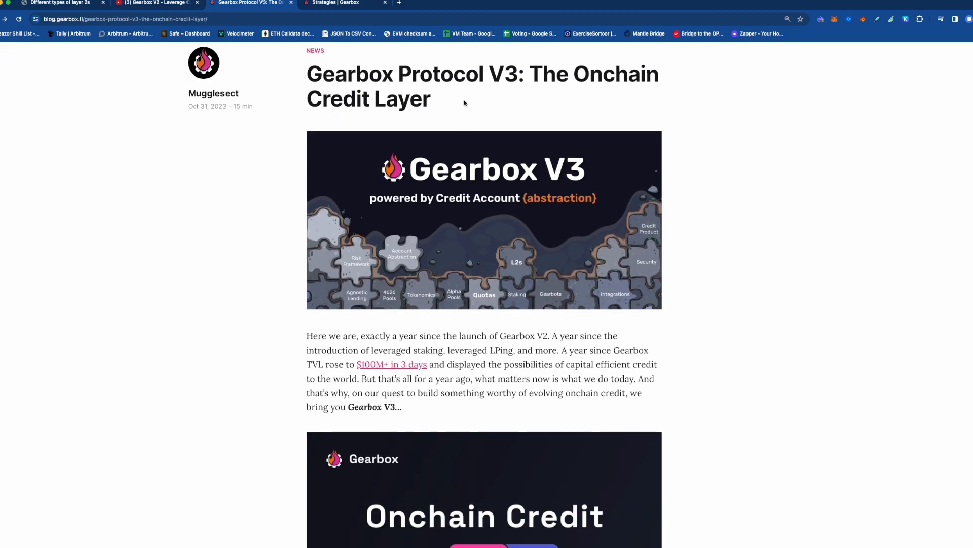
mouse_move(557, 265)
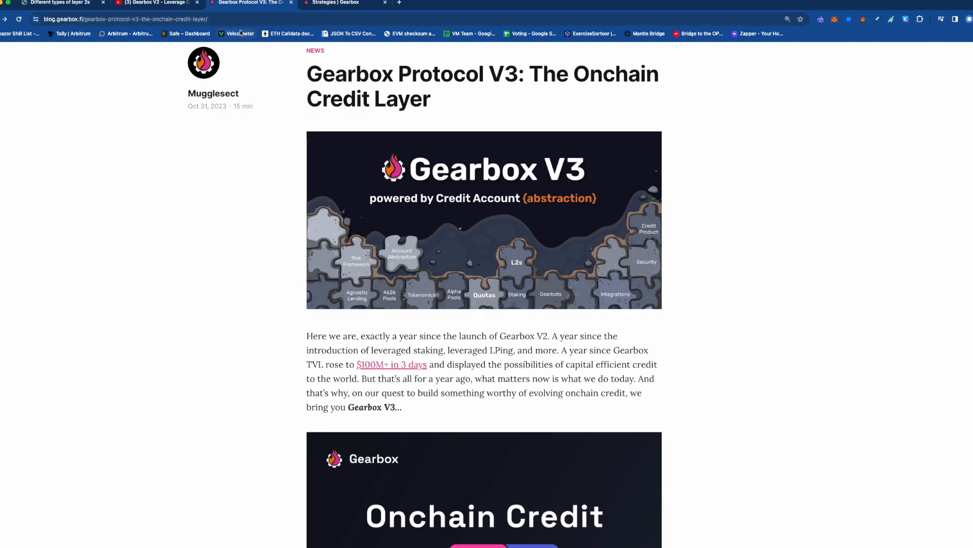
scroll("down", 3)
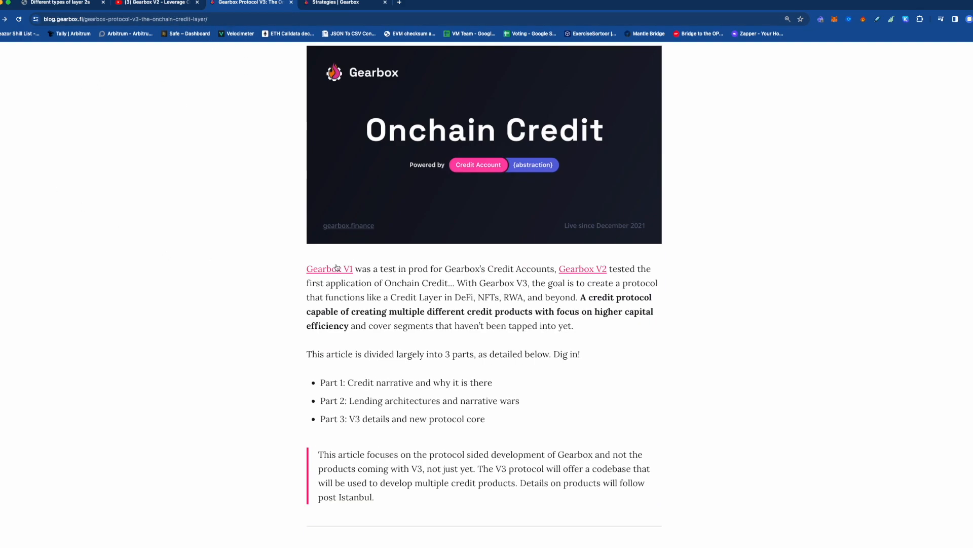
mouse_move(347, 246)
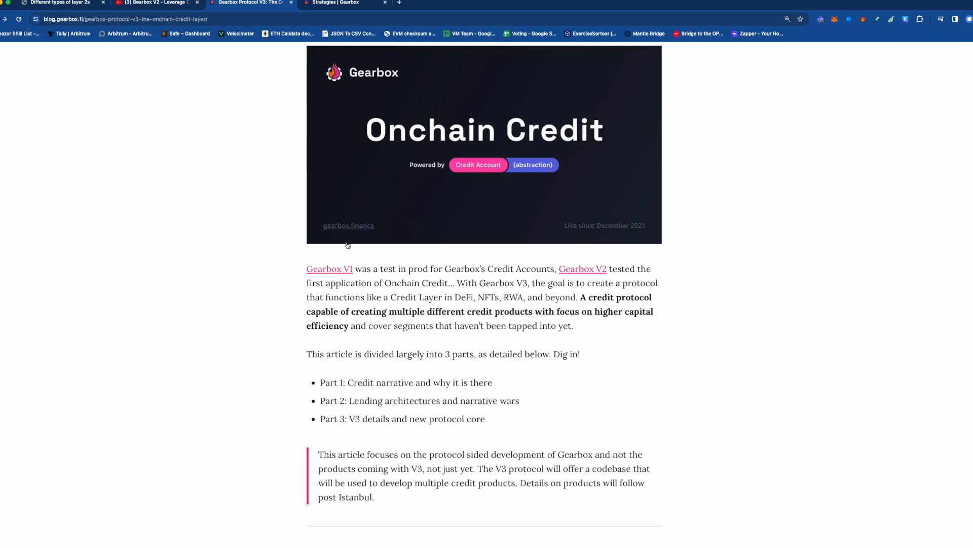
mouse_move(345, 262)
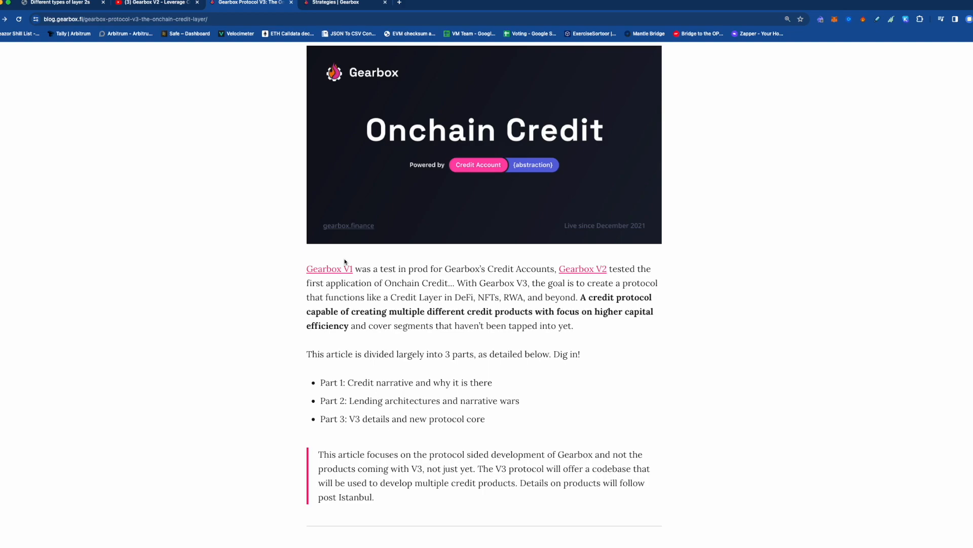
Scroll to Part 1, 'Setting up the stage', and section 1.1 on leverage and perps
scroll("down", 3)
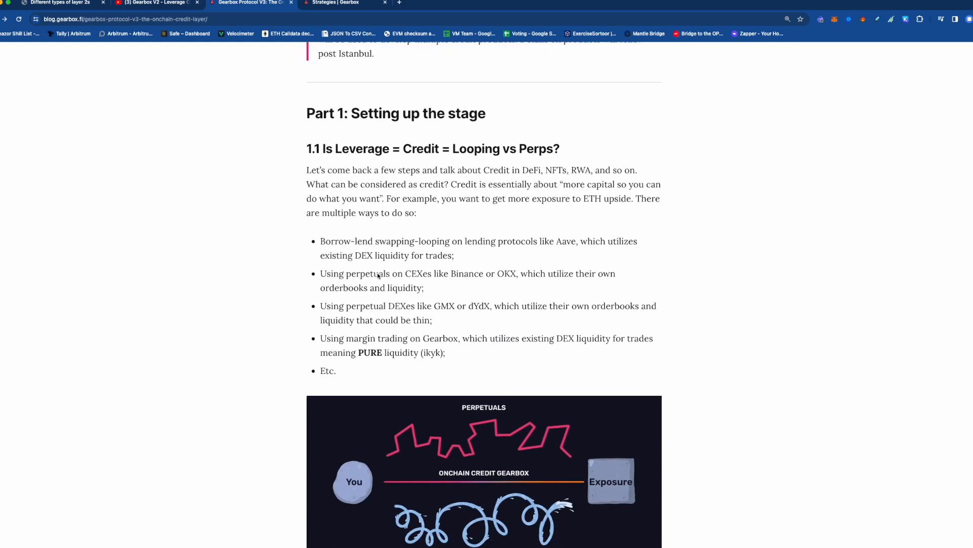
scroll("down", 3)
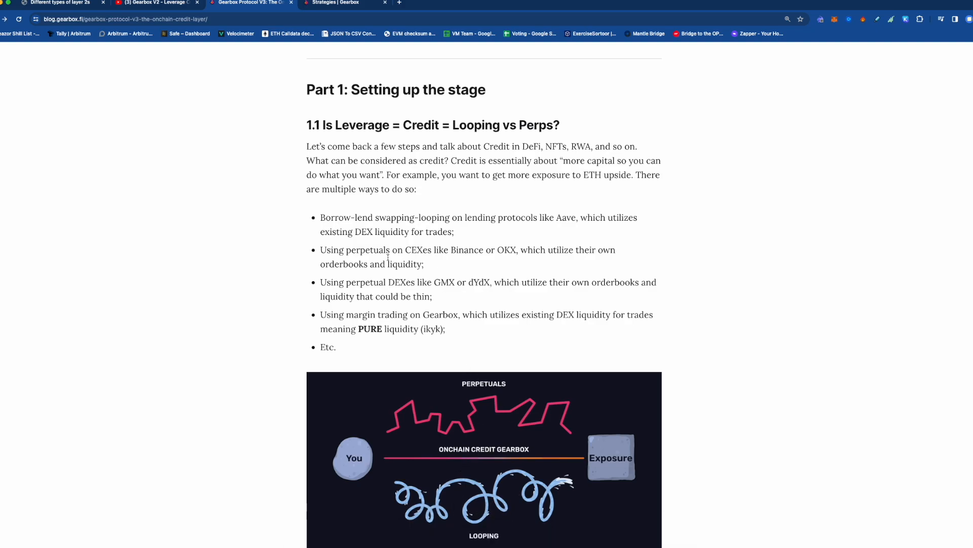
mouse_move(565, 227)
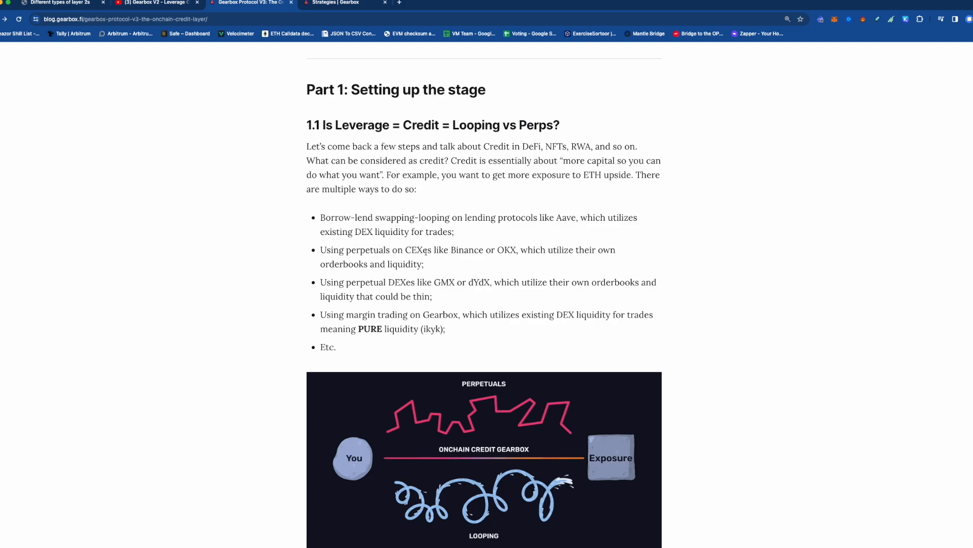
mouse_move(531, 334)
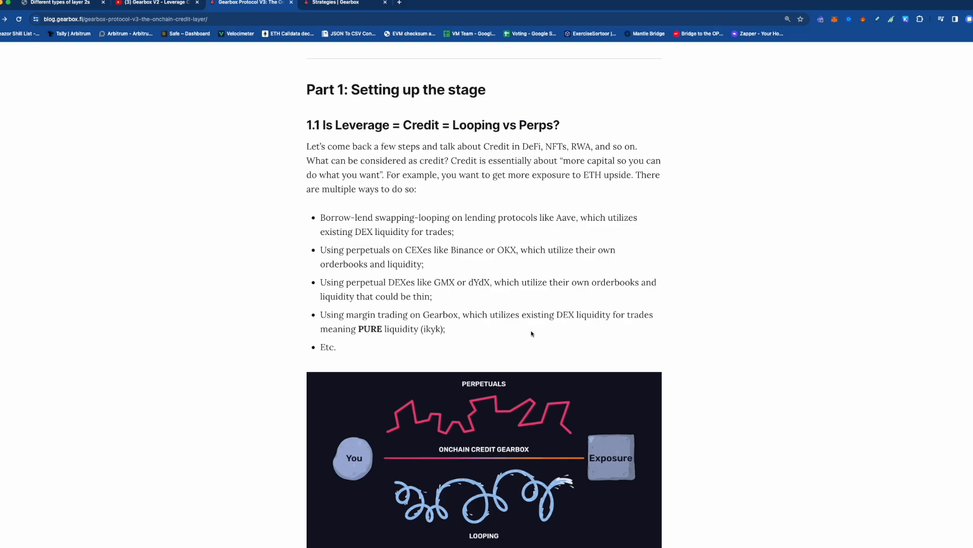
mouse_move(481, 102)
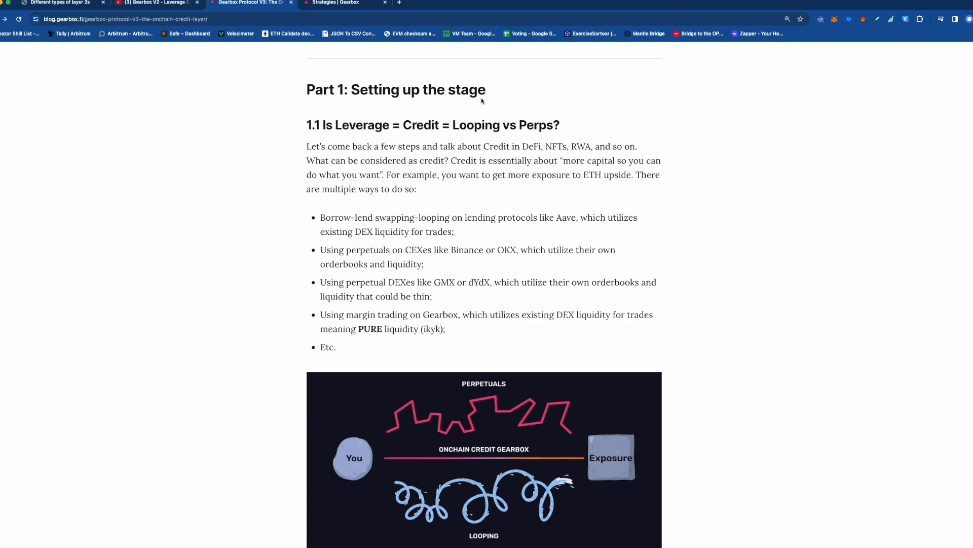
Compare the app's Credit Accounts overview with the article, then open the Passive Pools list
left_click(338, 3)
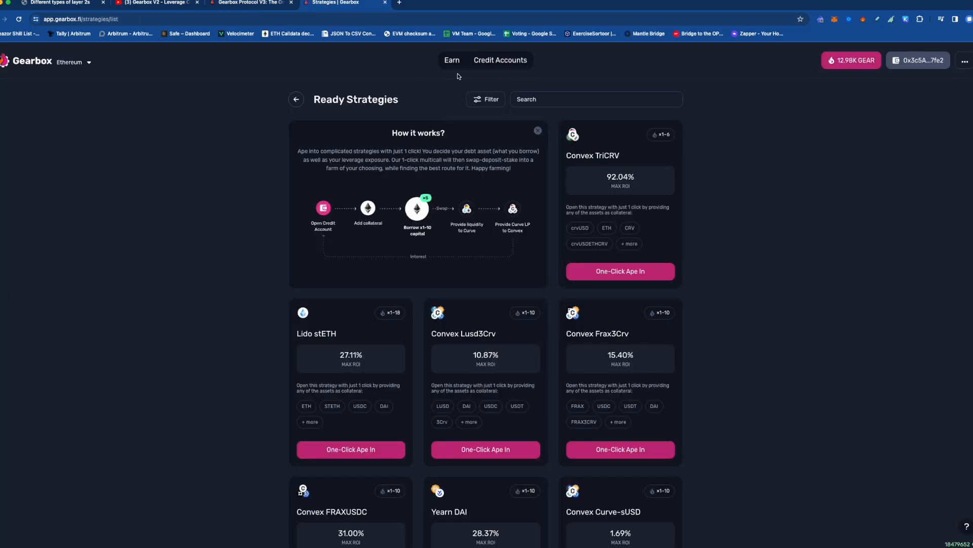
left_click(501, 60)
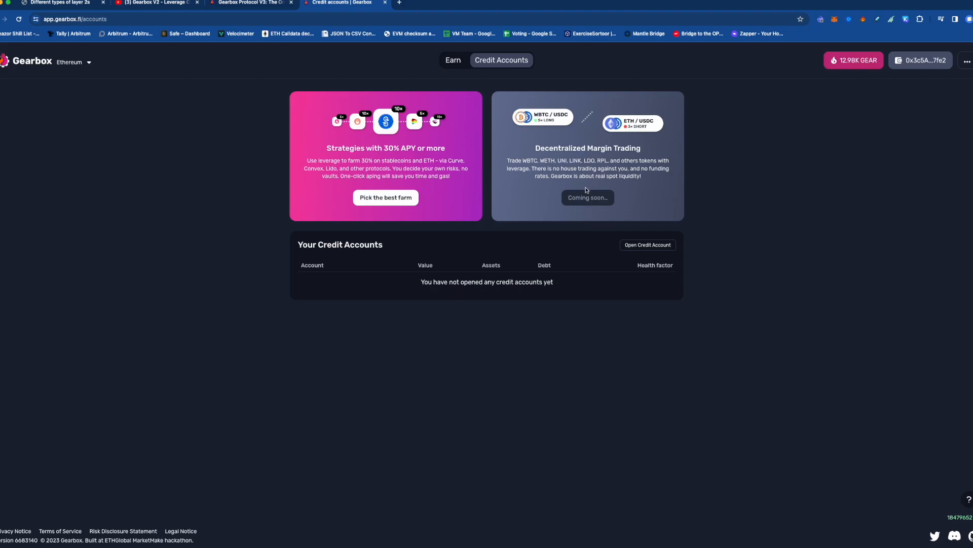
mouse_move(296, 15)
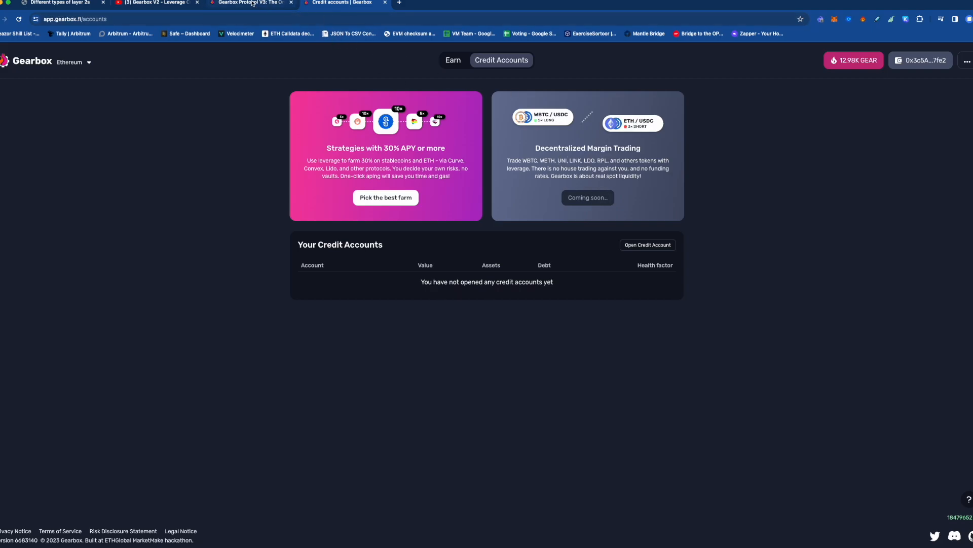
left_click(248, 3)
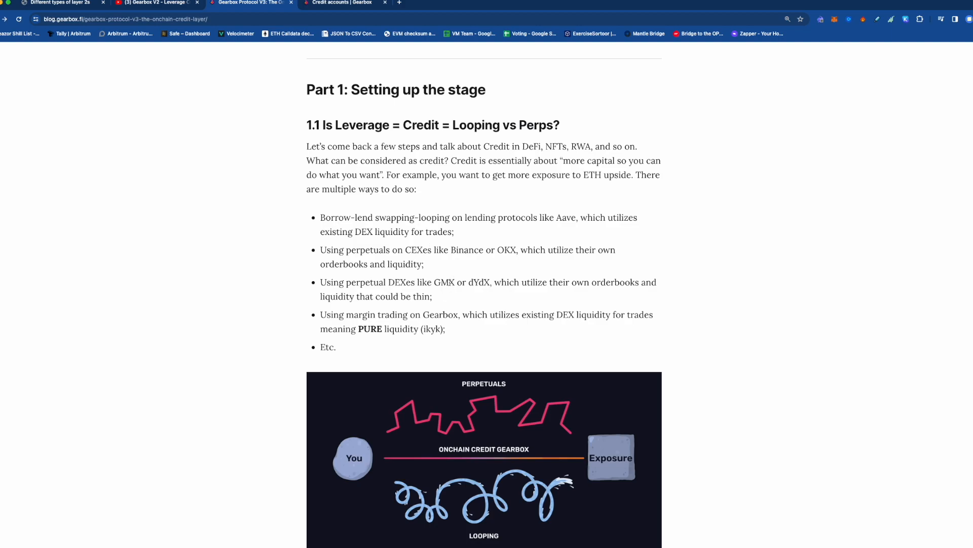
mouse_move(464, 282)
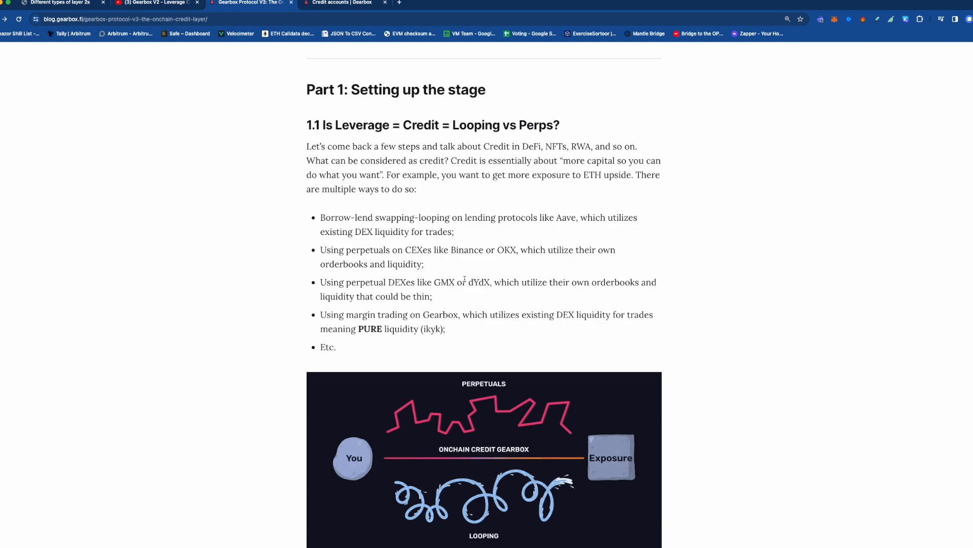
mouse_move(453, 292)
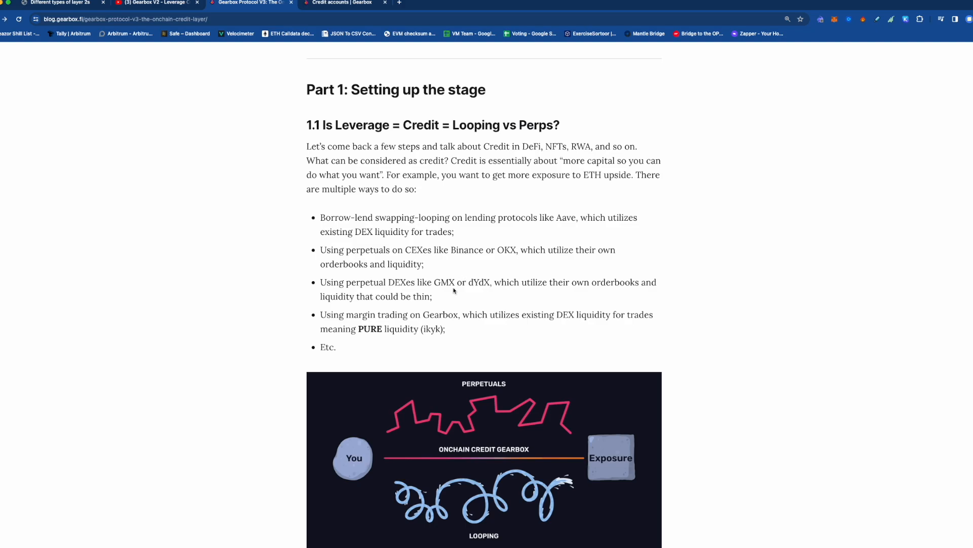
left_click(338, 3)
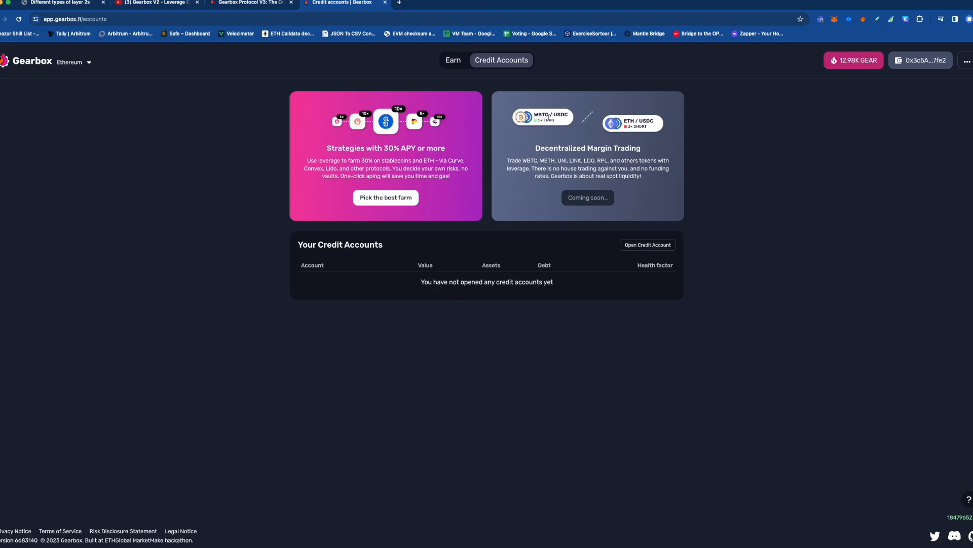
left_click(251, 3)
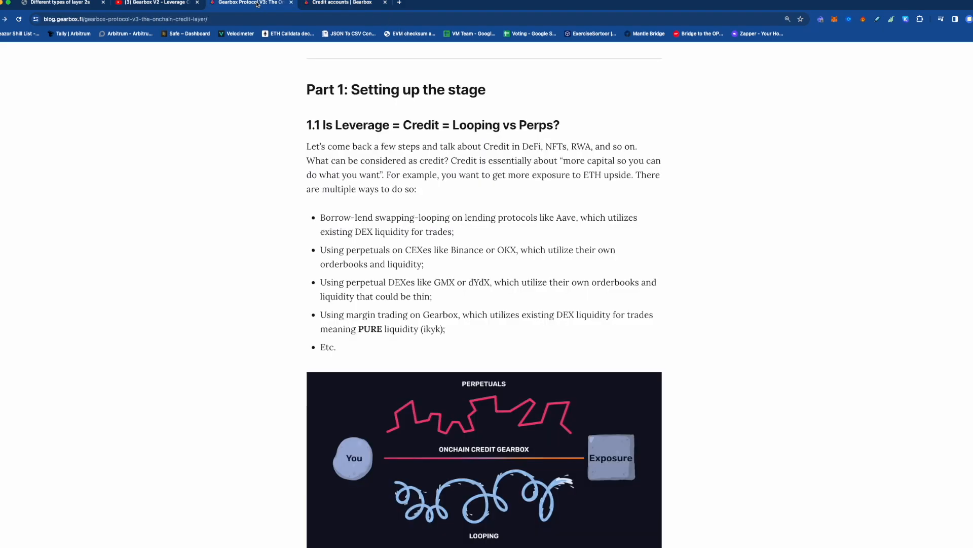
mouse_move(490, 212)
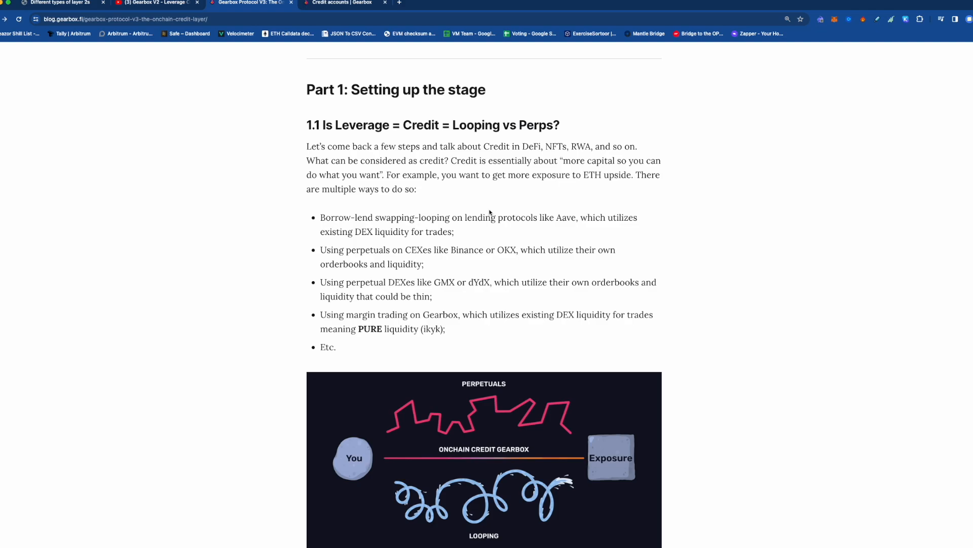
left_click(339, 3)
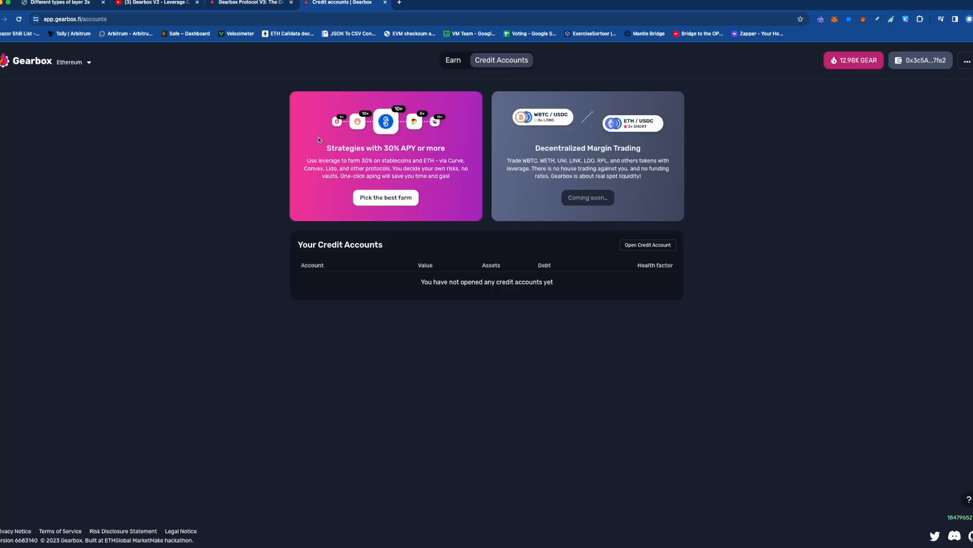
left_click(453, 60)
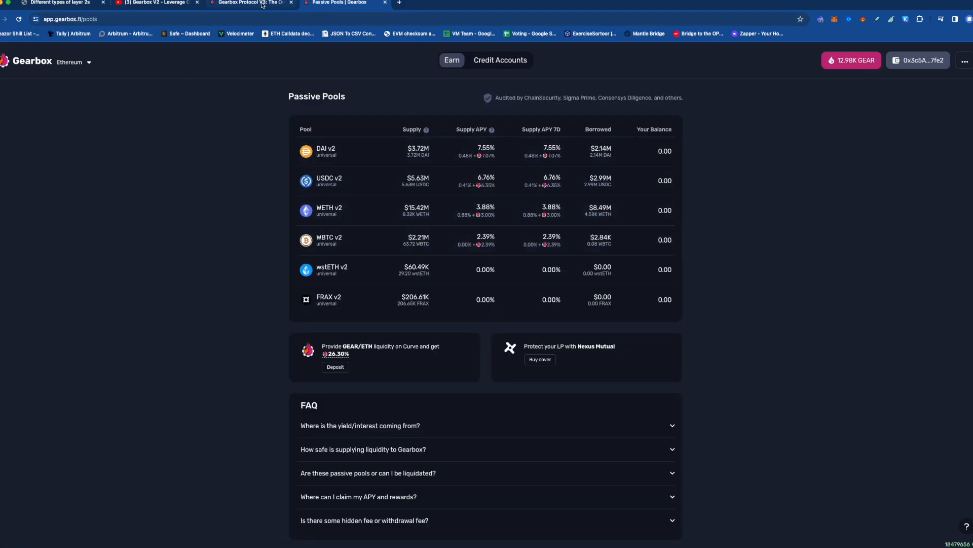
Switch back to the V3 article at section 1.1 'Is Leverage = Credit = Looping vs Perps?'
left_click(249, 3)
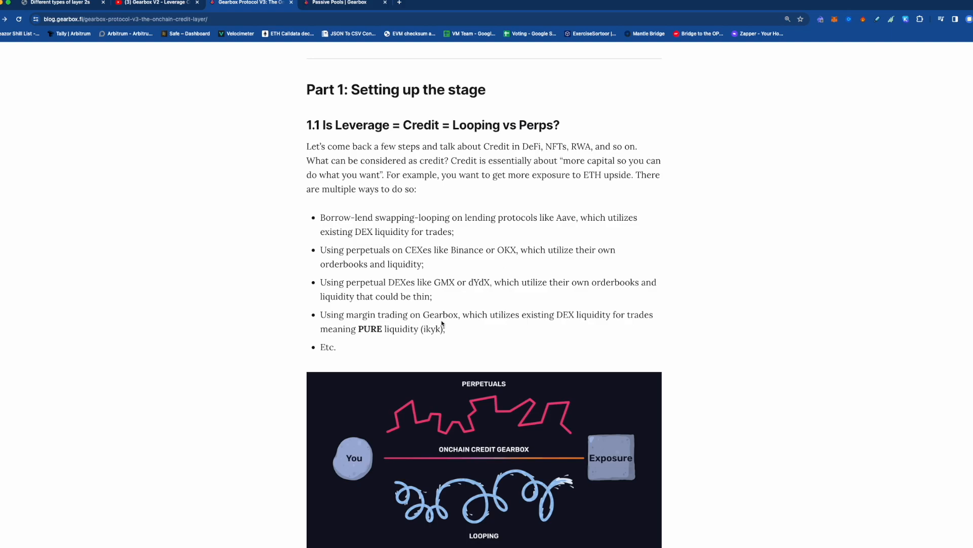
mouse_move(448, 276)
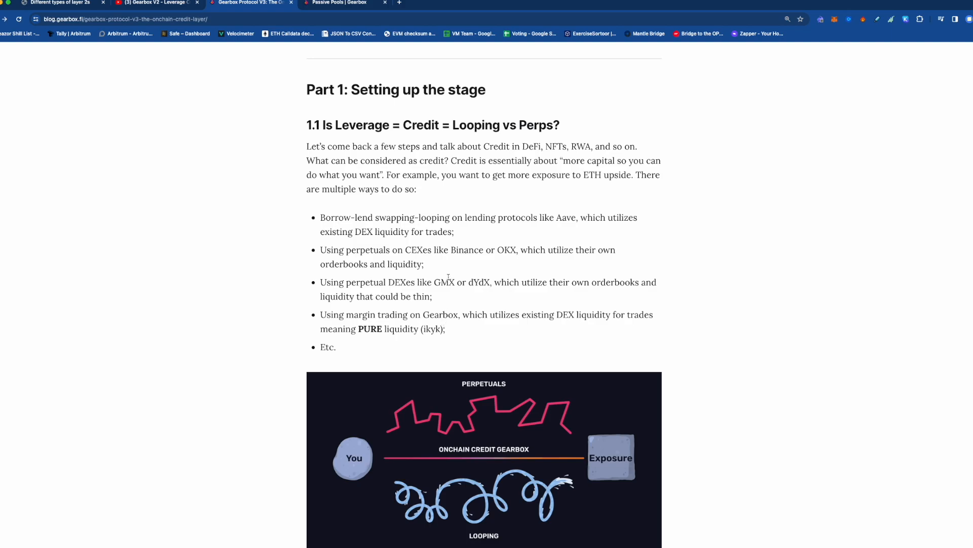
mouse_move(463, 330)
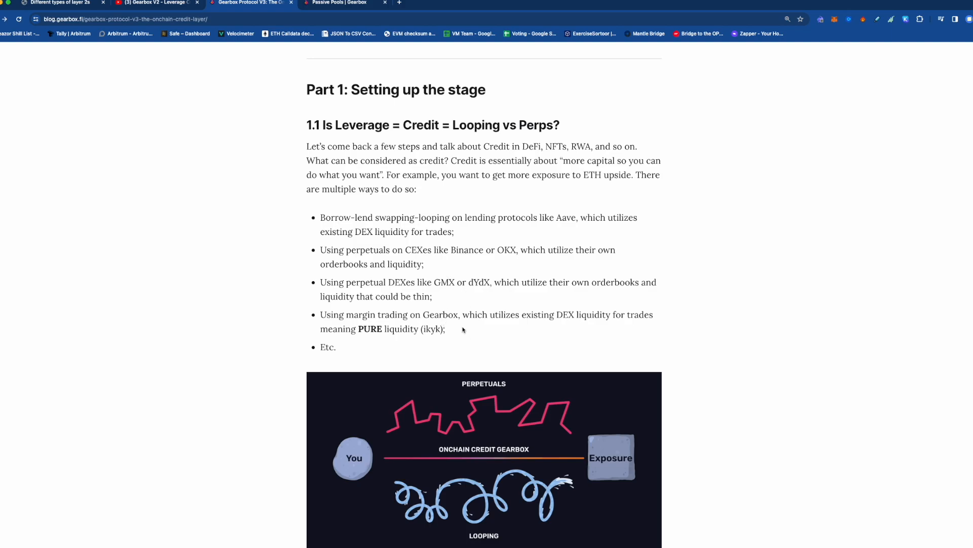
mouse_move(532, 478)
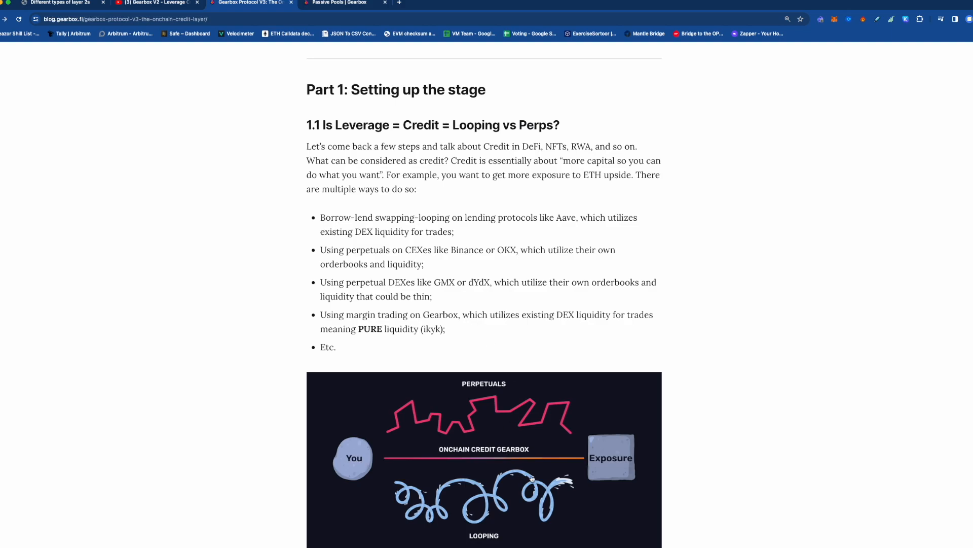
mouse_move(444, 275)
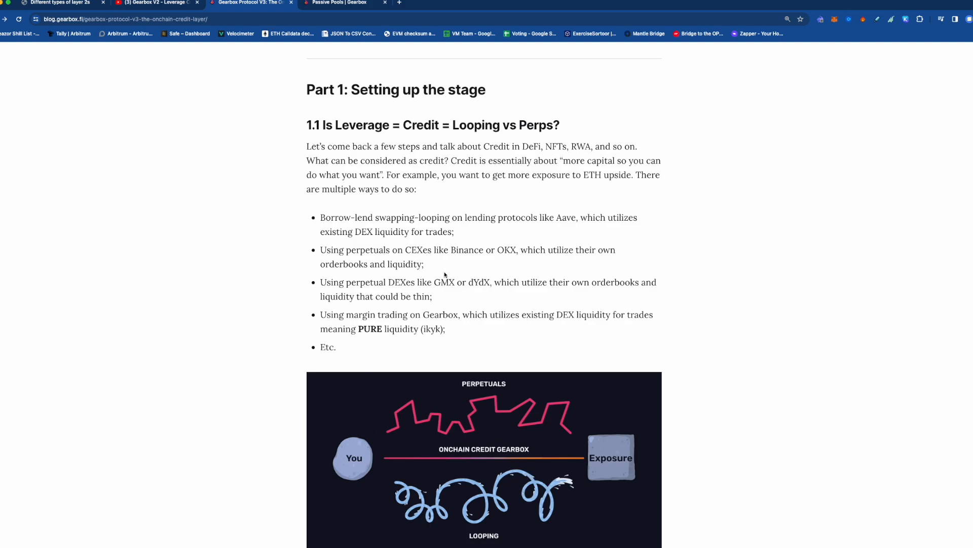
mouse_move(527, 239)
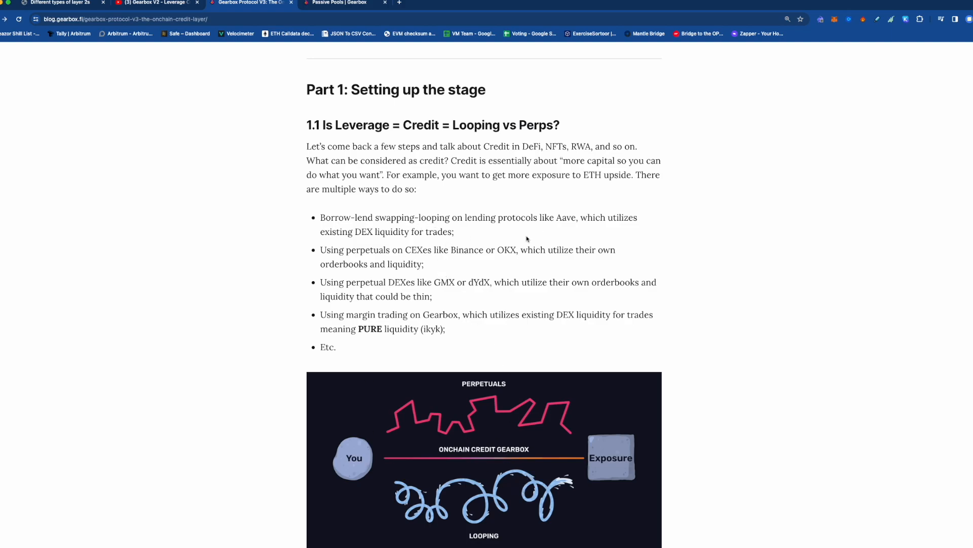
mouse_move(449, 285)
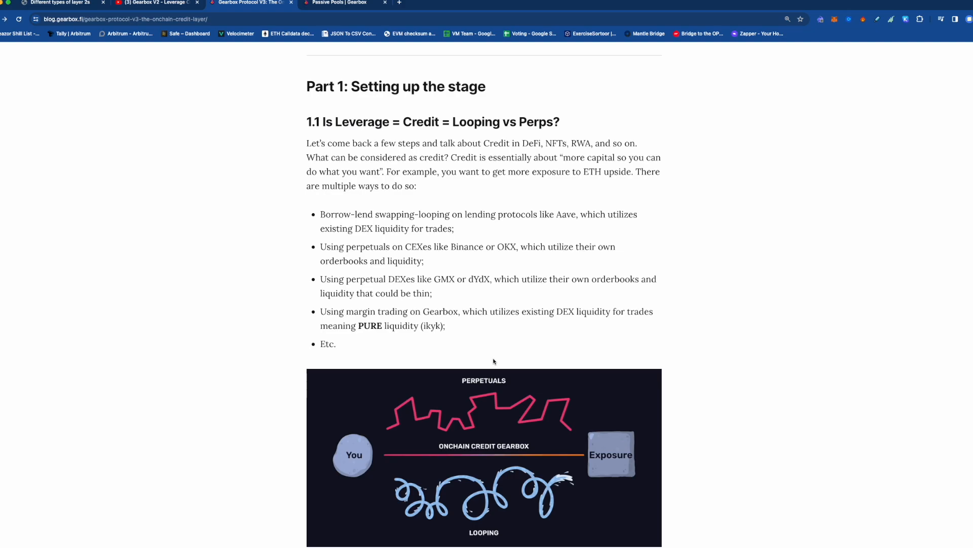
Scroll past 1.2, Part 2 and 2.1's Modular Pools diagram to 2.2 Risk and Security
scroll("down", 3)
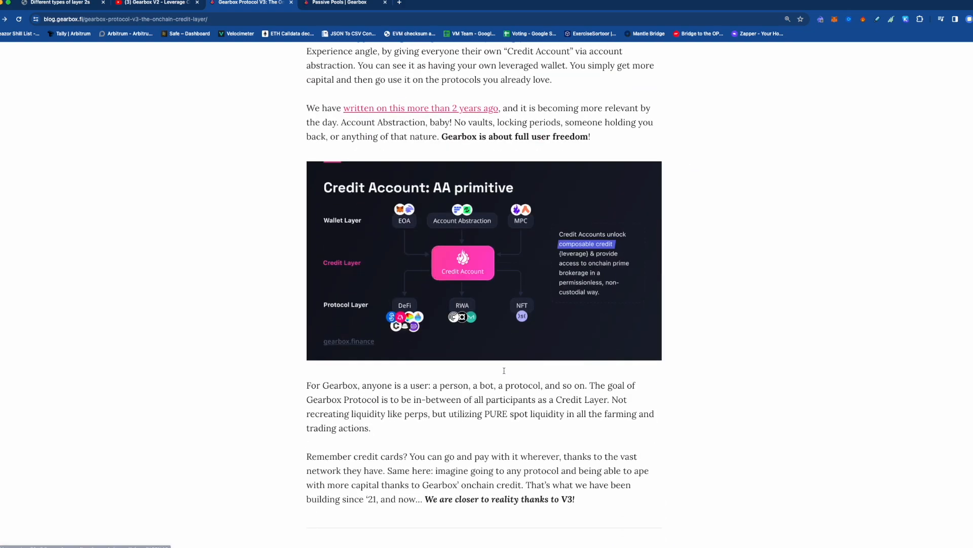
scroll("up", 3)
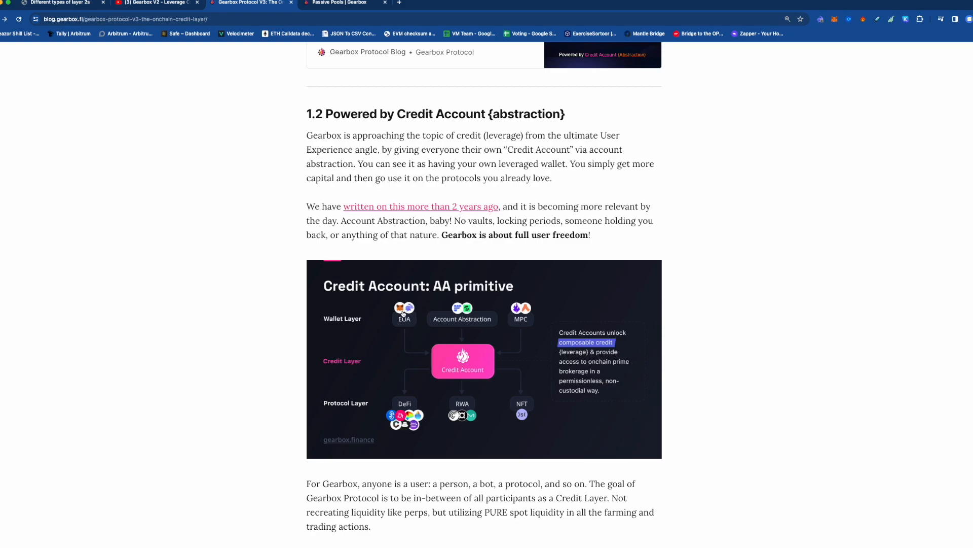
mouse_move(528, 319)
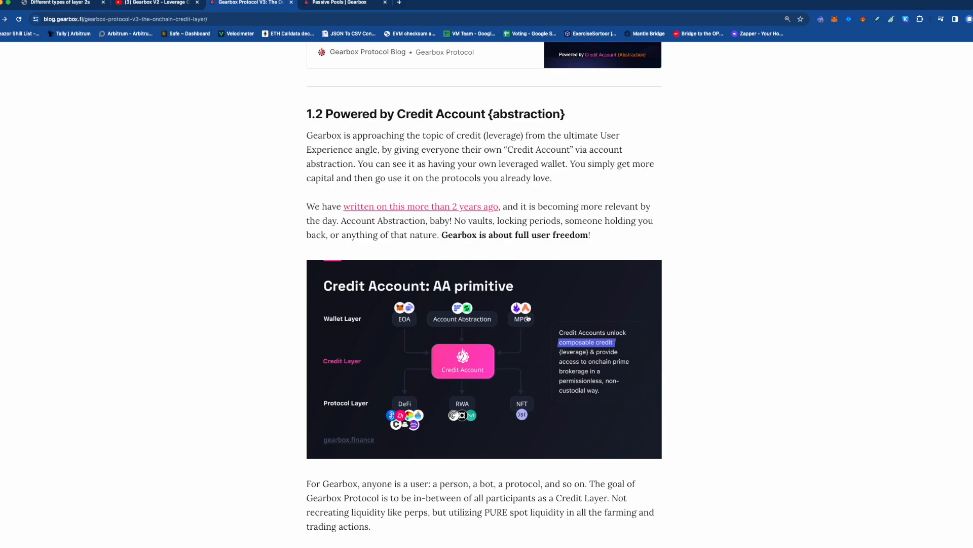
mouse_move(459, 316)
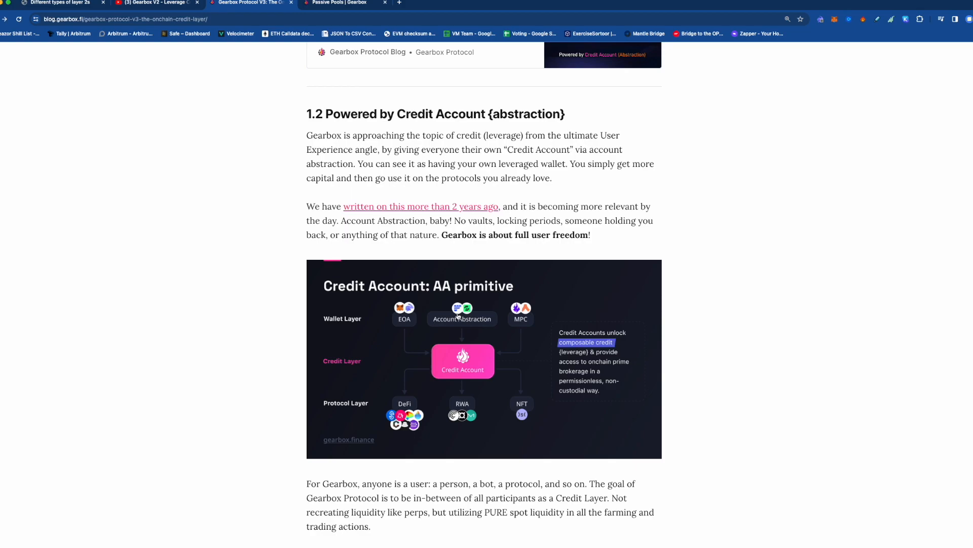
mouse_move(469, 315)
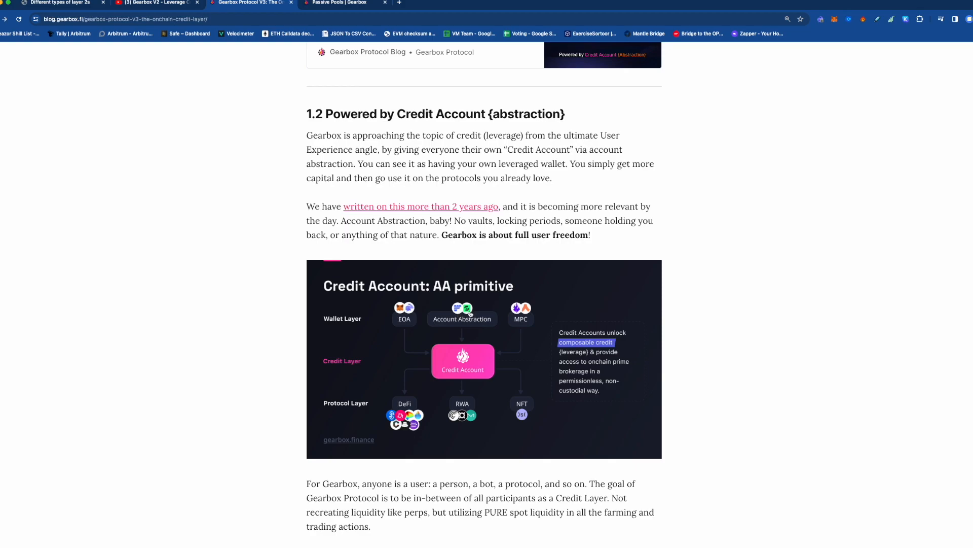
scroll("down", 3)
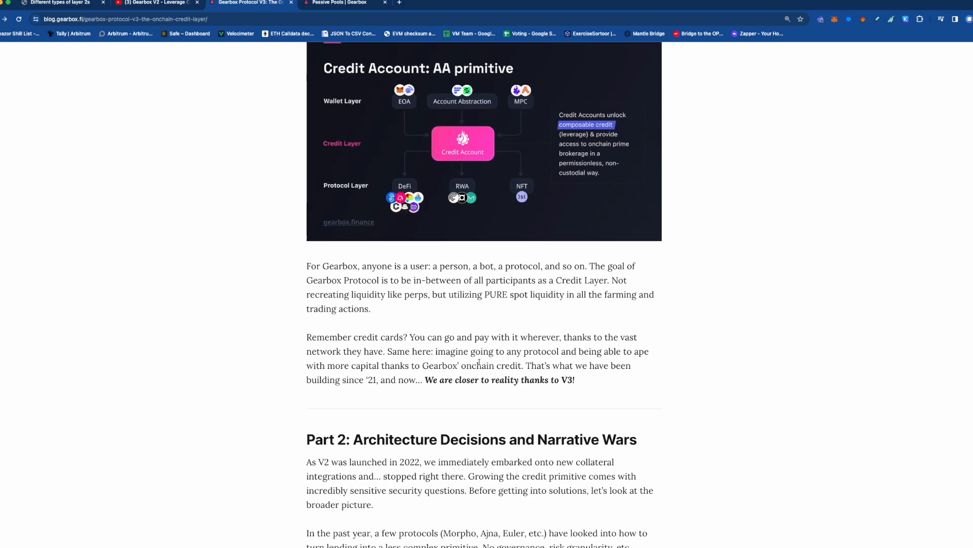
scroll("down", 3)
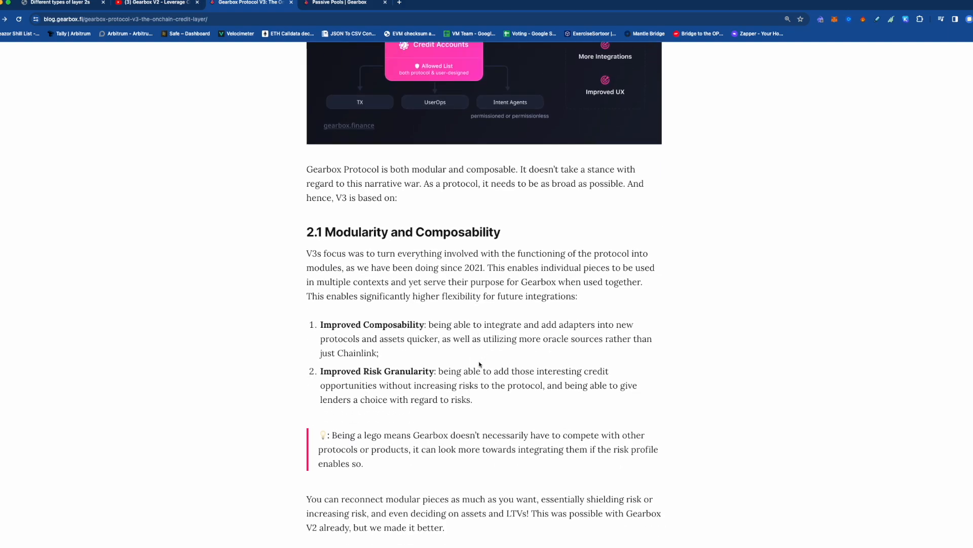
scroll("down", 3)
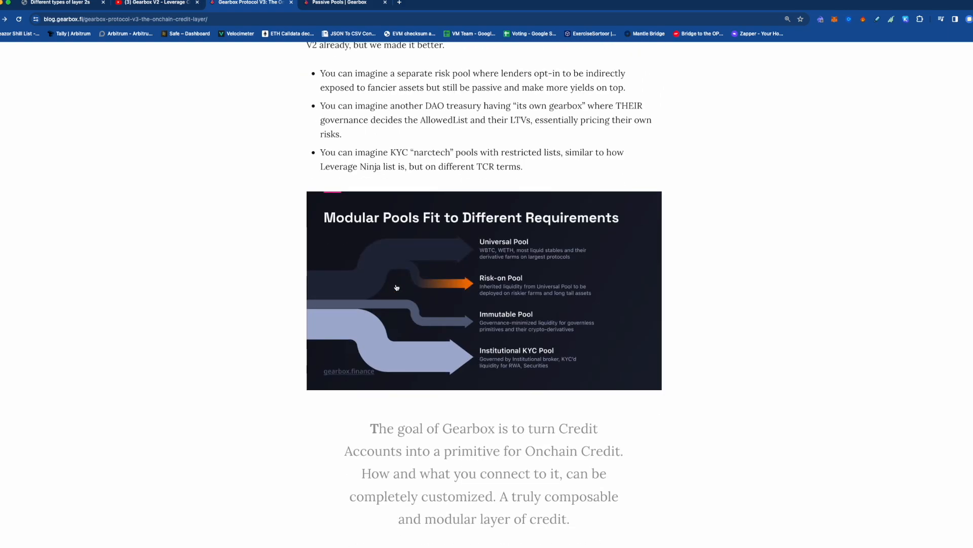
mouse_move(504, 322)
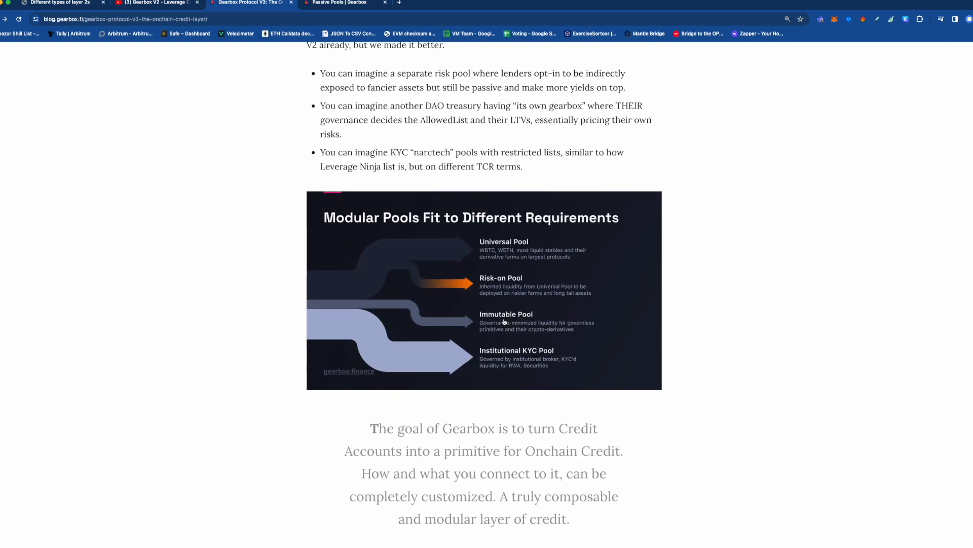
mouse_move(507, 254)
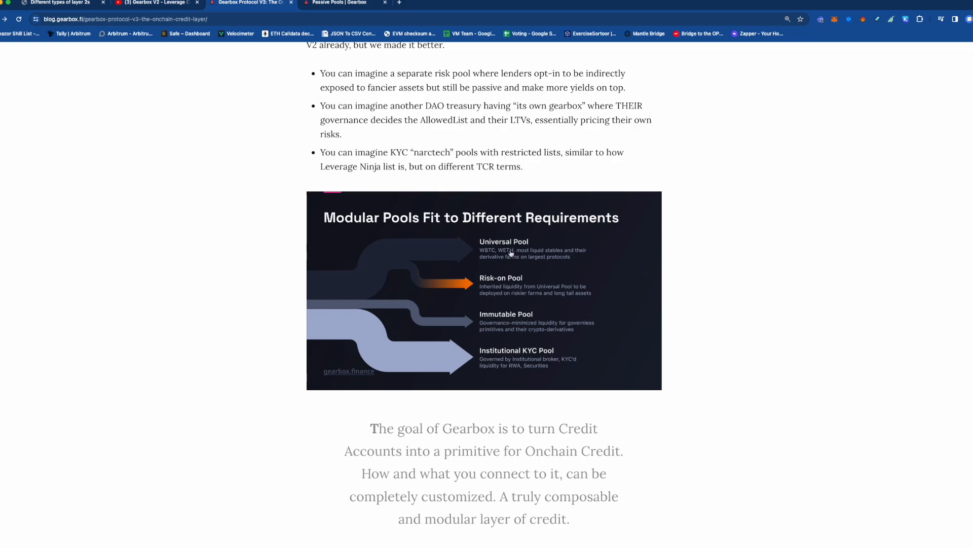
mouse_move(489, 364)
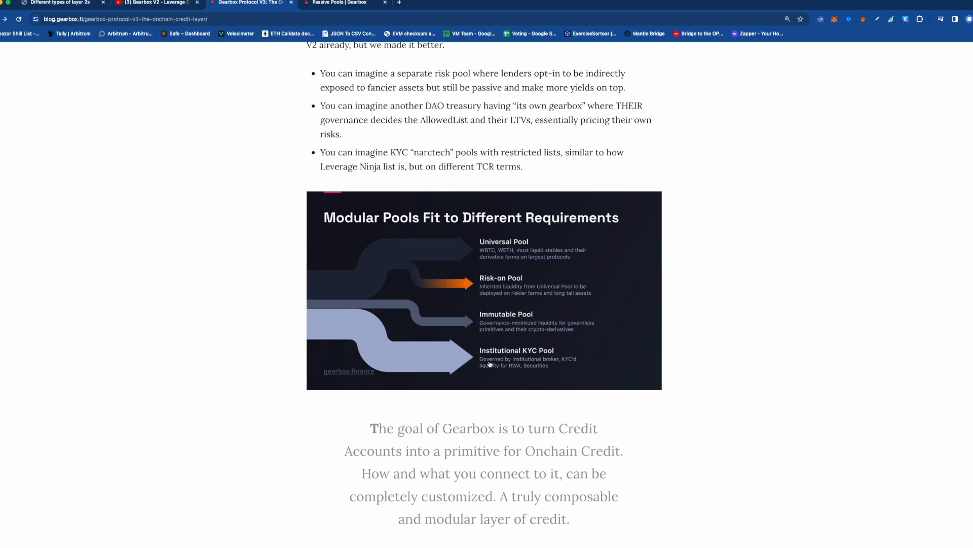
scroll("down", 3)
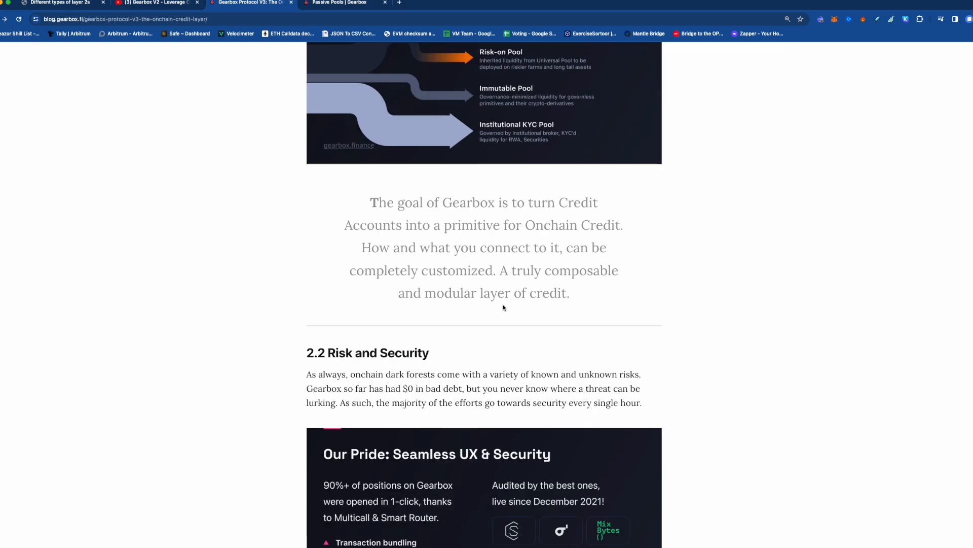
mouse_move(556, 387)
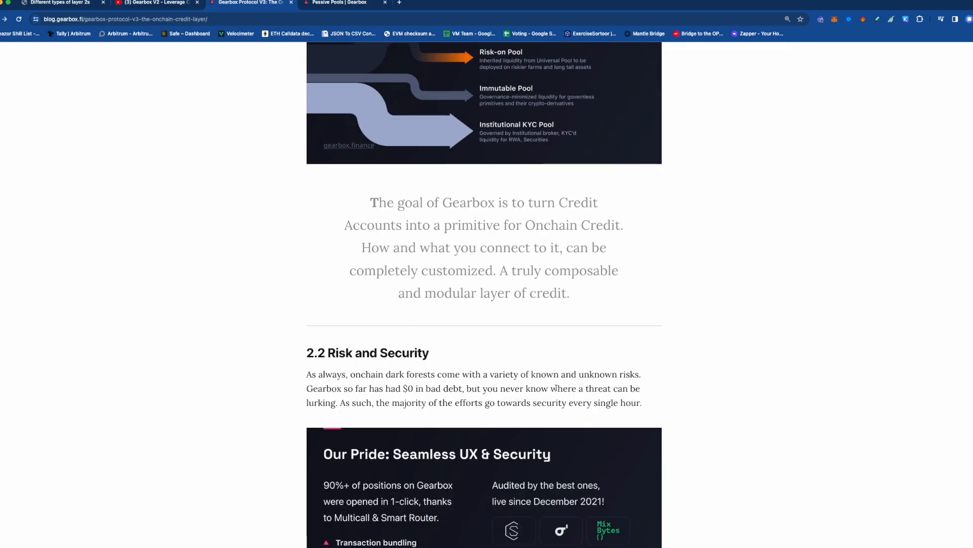
Scroll through 2.2 to Part 3's seven-item V3 feature list and 3.1 Collateral limits
scroll("down", 3)
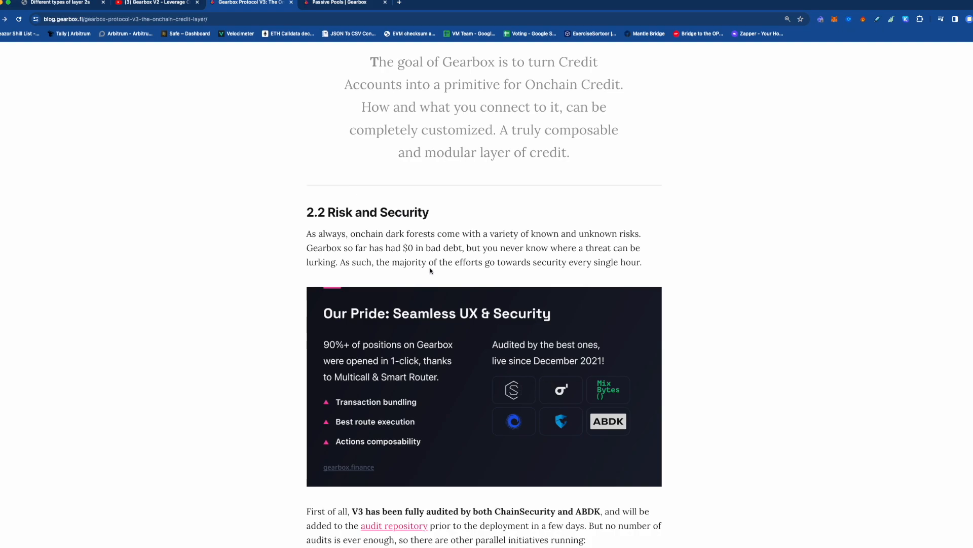
scroll("down", 3)
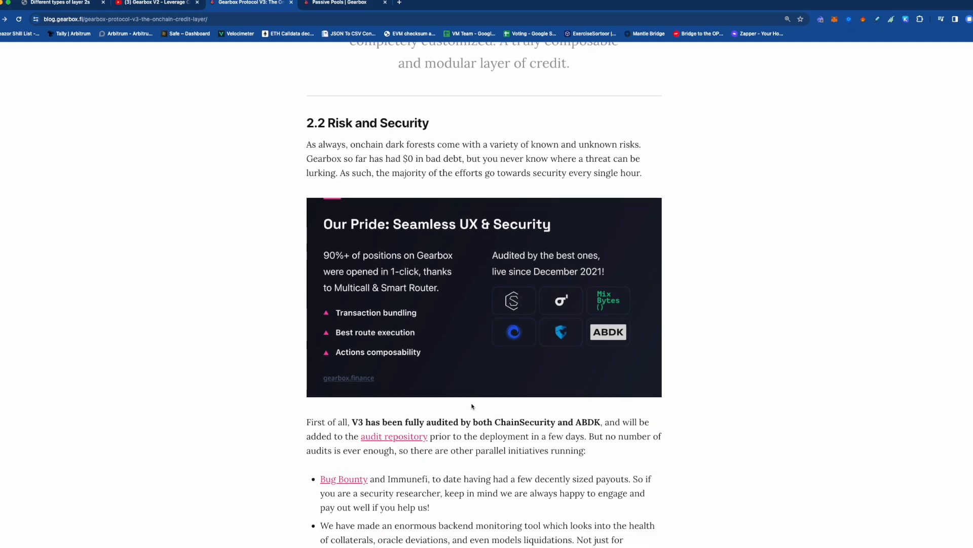
mouse_move(365, 415)
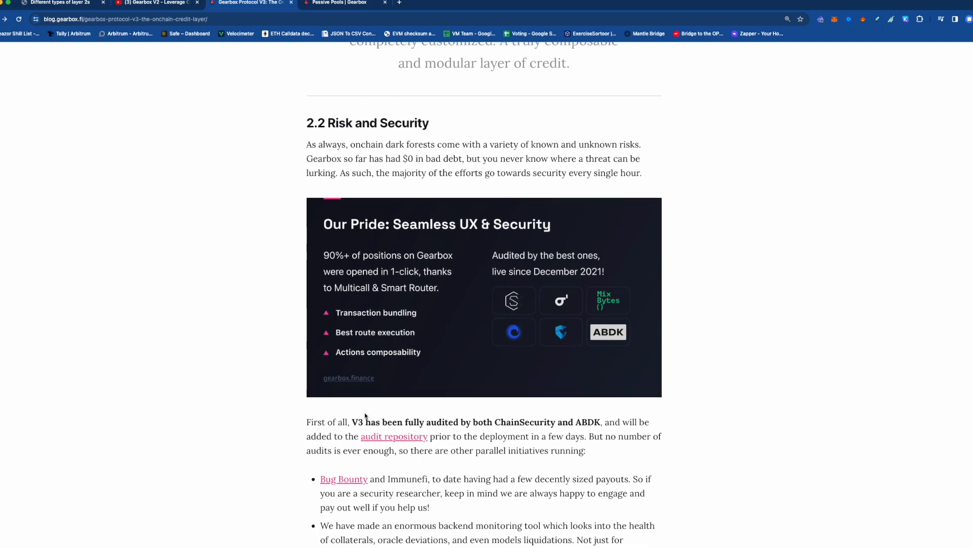
mouse_move(497, 456)
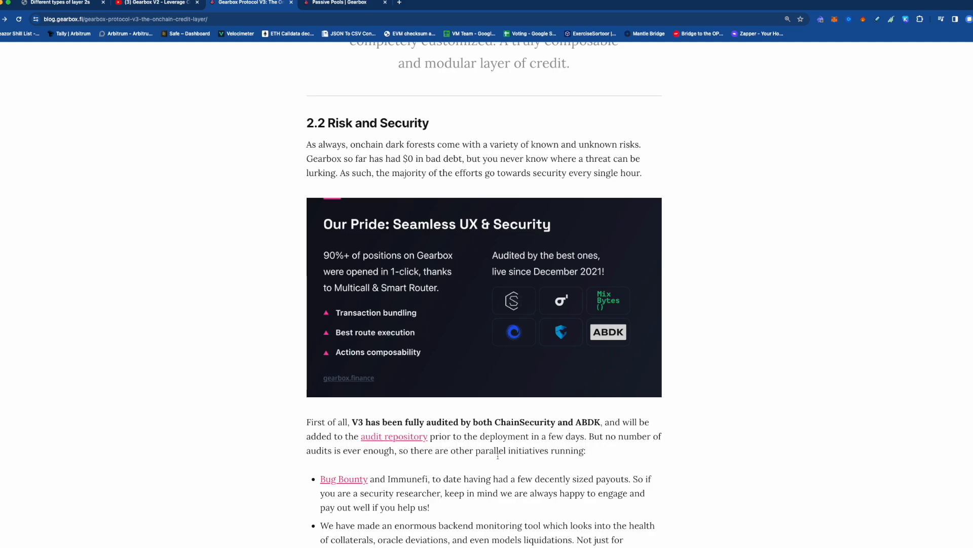
scroll("down", 3)
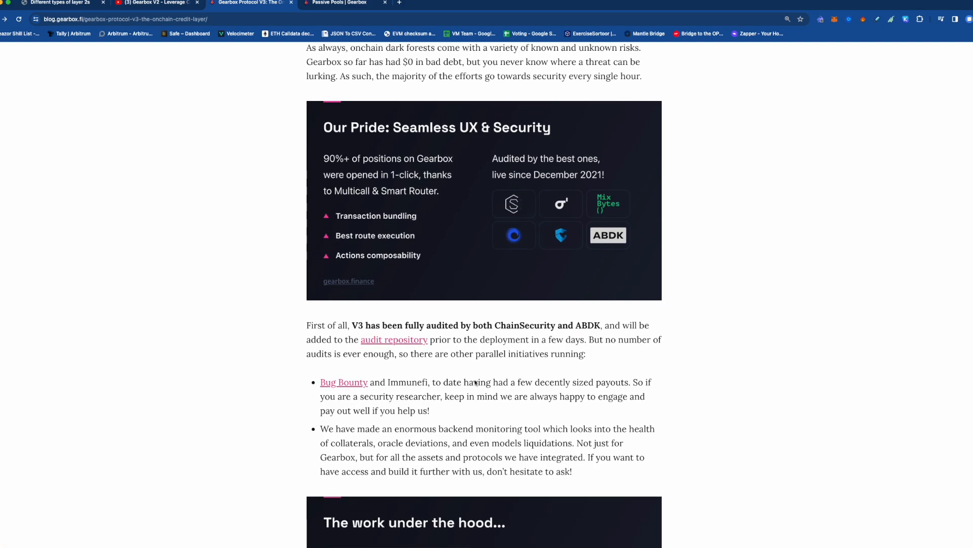
scroll("down", 3)
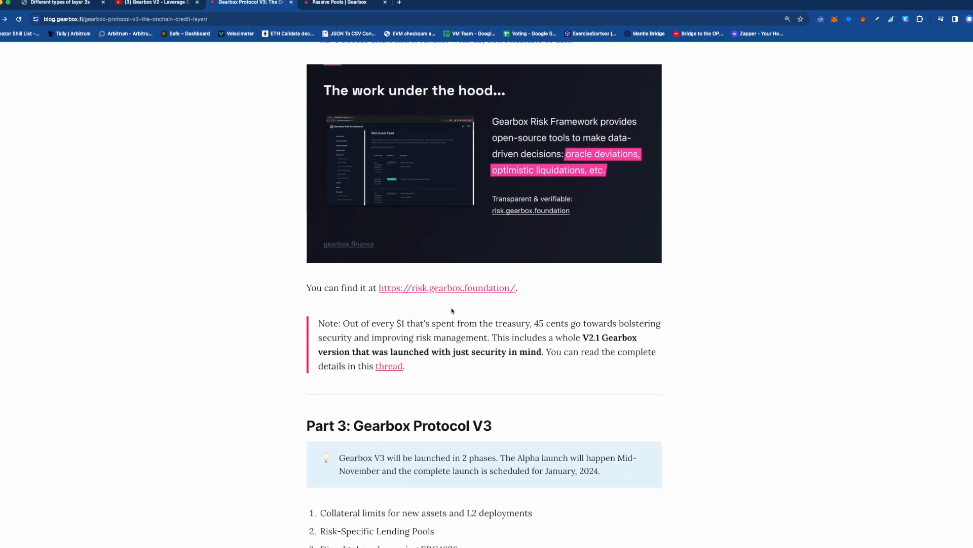
mouse_move(552, 332)
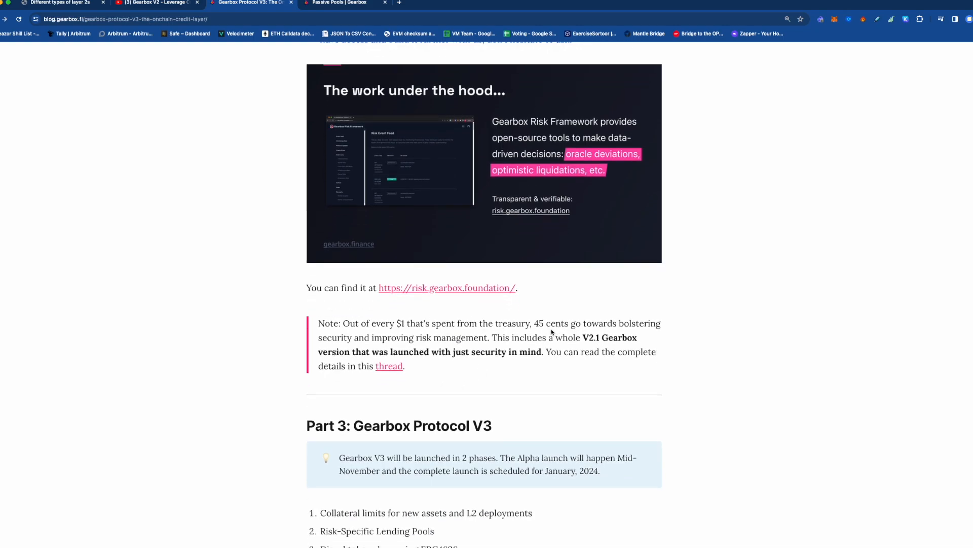
mouse_move(415, 365)
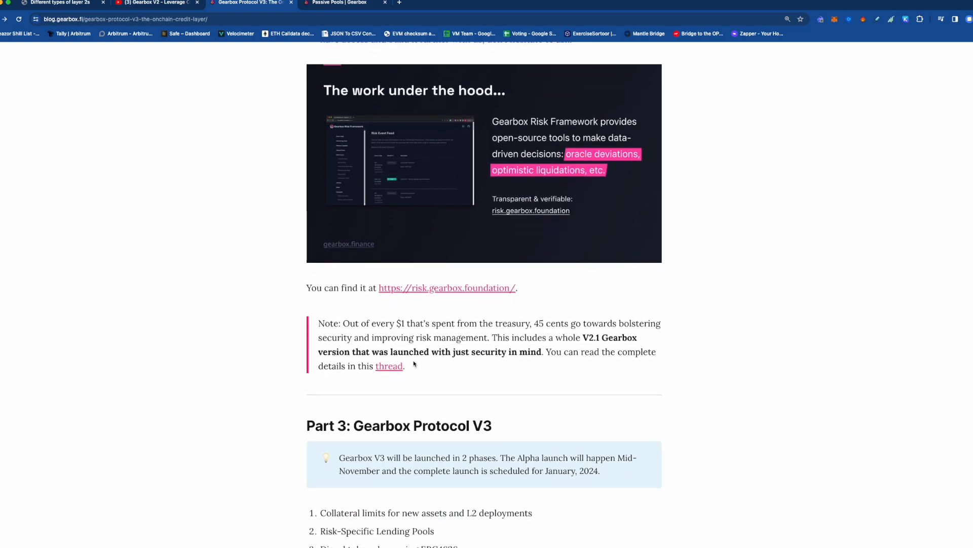
scroll("down", 3)
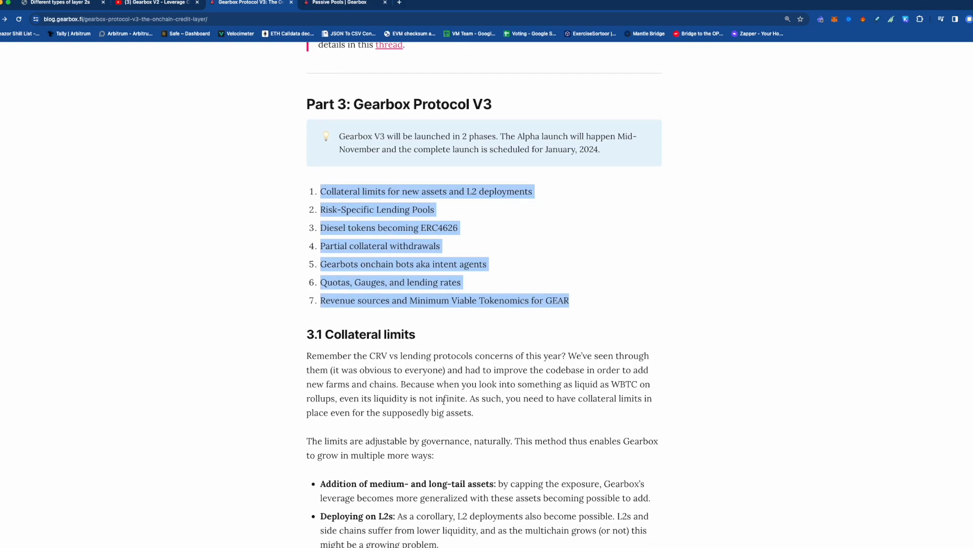
scroll("down", 3)
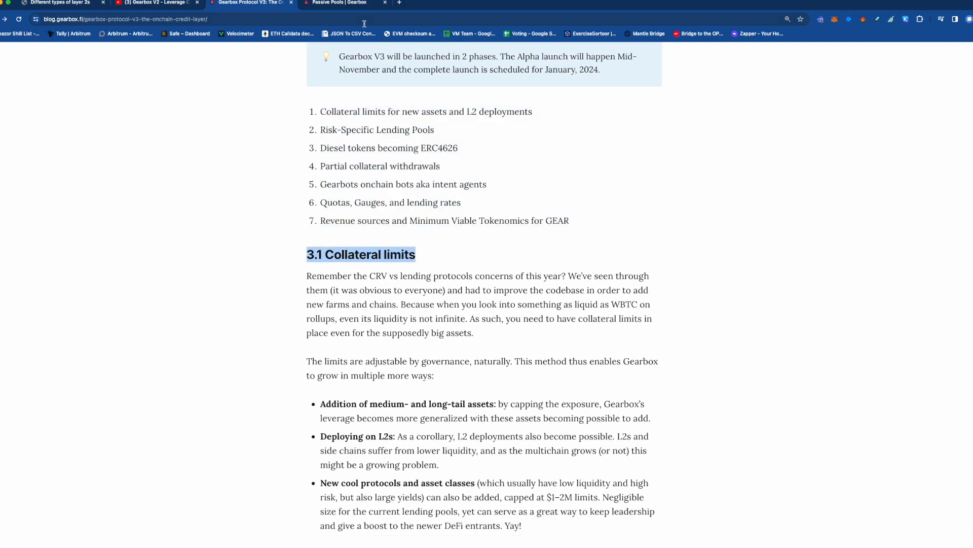
Open the New Credit Account dialog listing DAI, USDC, WETH, wstETH, WBTC, FRAX and Farm WETH options
left_click(344, 3)
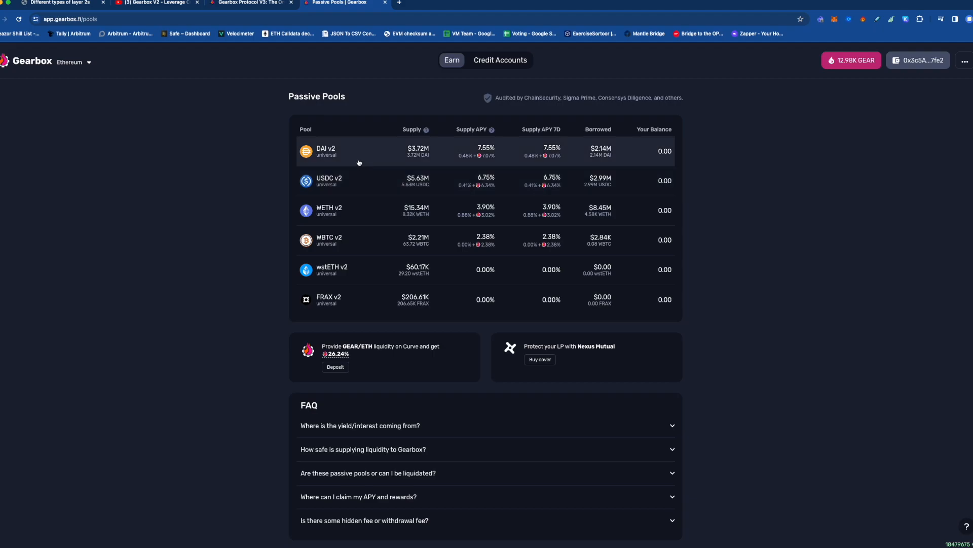
left_click(500, 60)
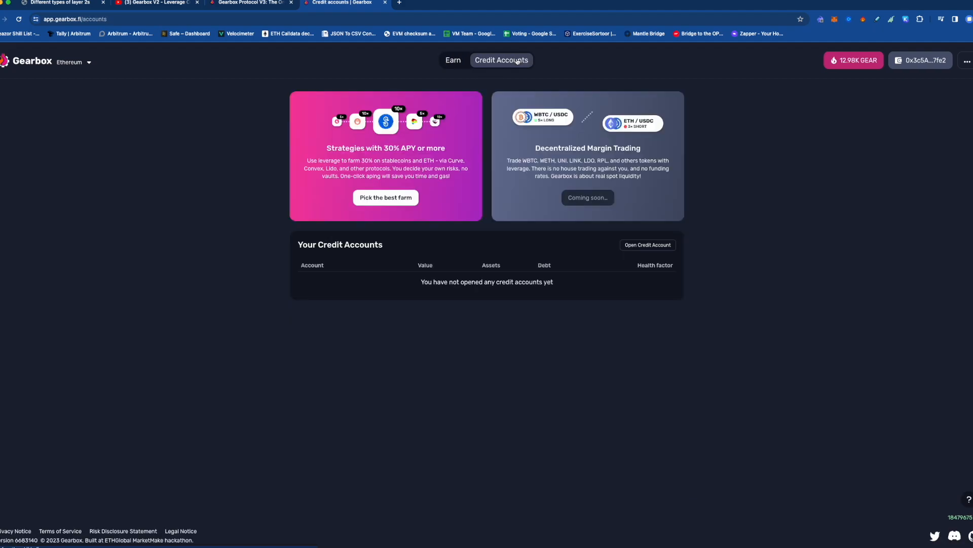
mouse_move(651, 259)
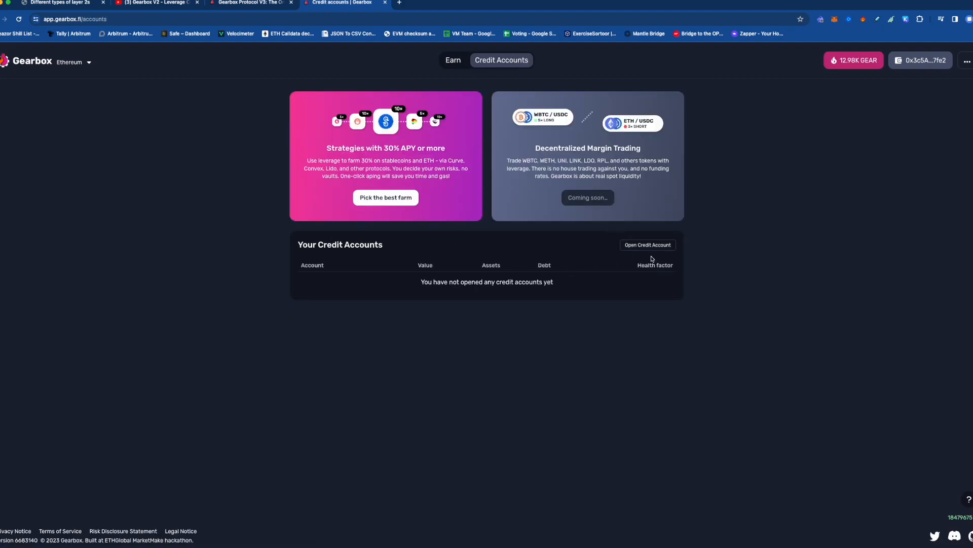
left_click(647, 244)
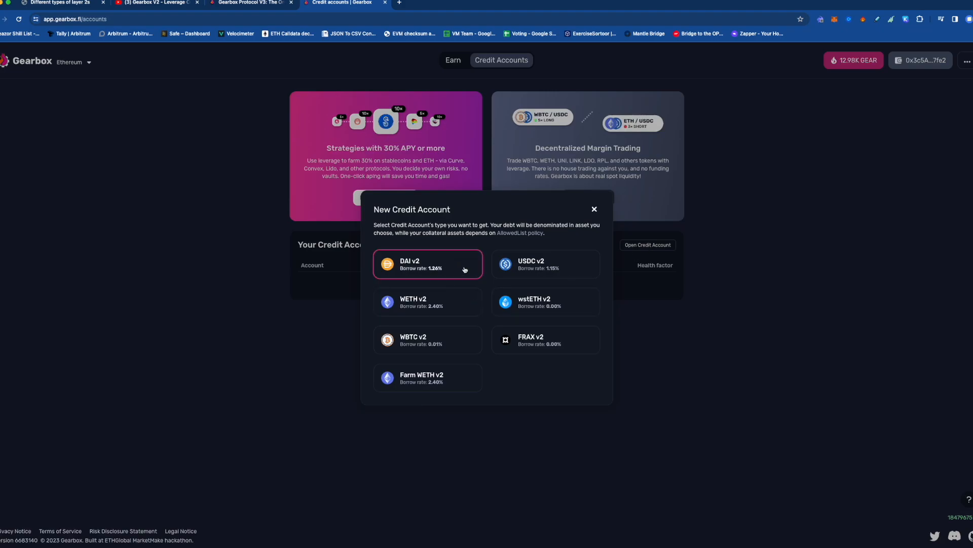
Choose DAI v2, browse the deposit collateral token list, then return to the blog's 3.1 section
left_click(427, 264)
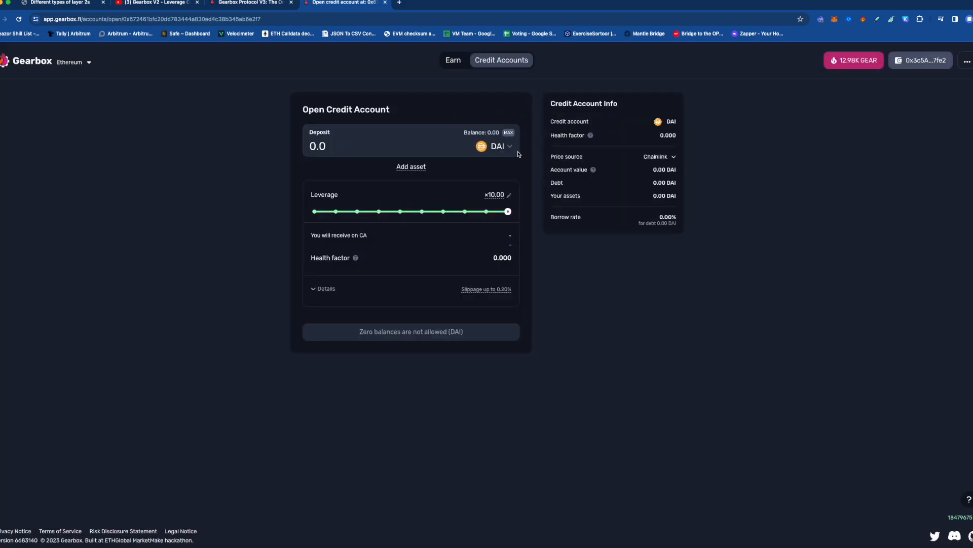
left_click(498, 146)
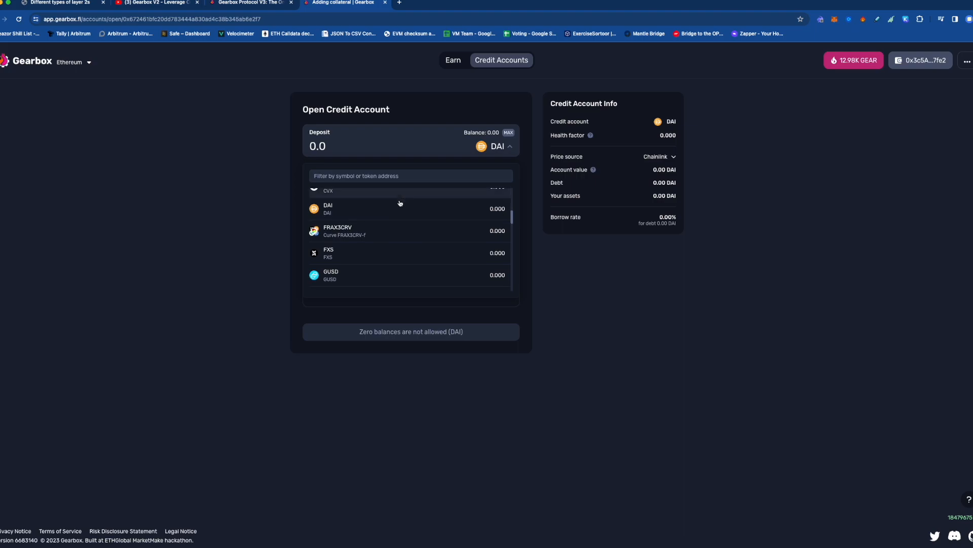
scroll("down", 3)
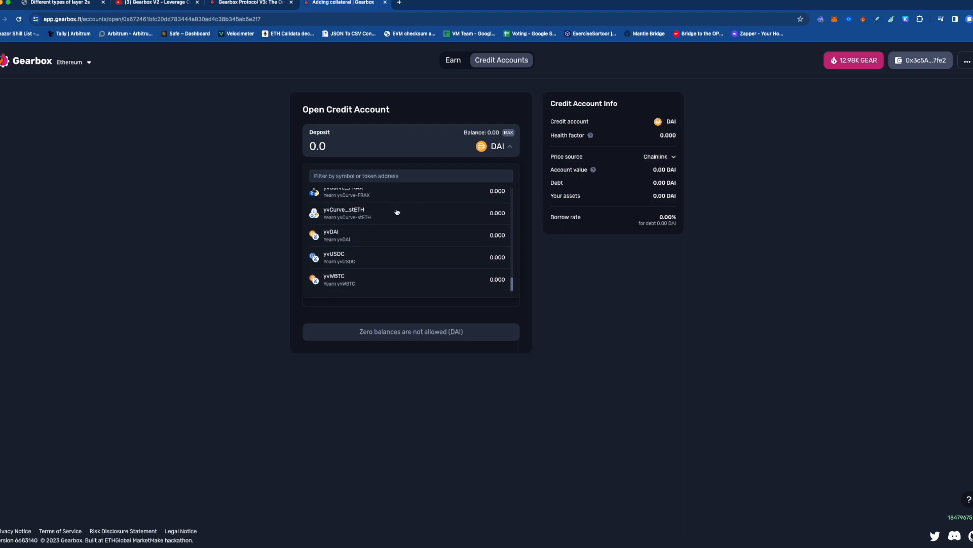
scroll("up", 3)
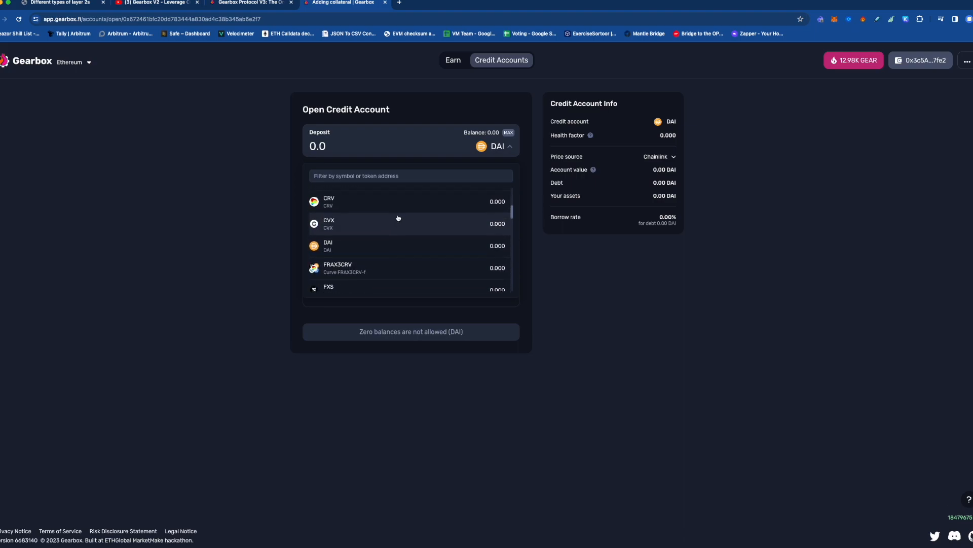
mouse_move(387, 245)
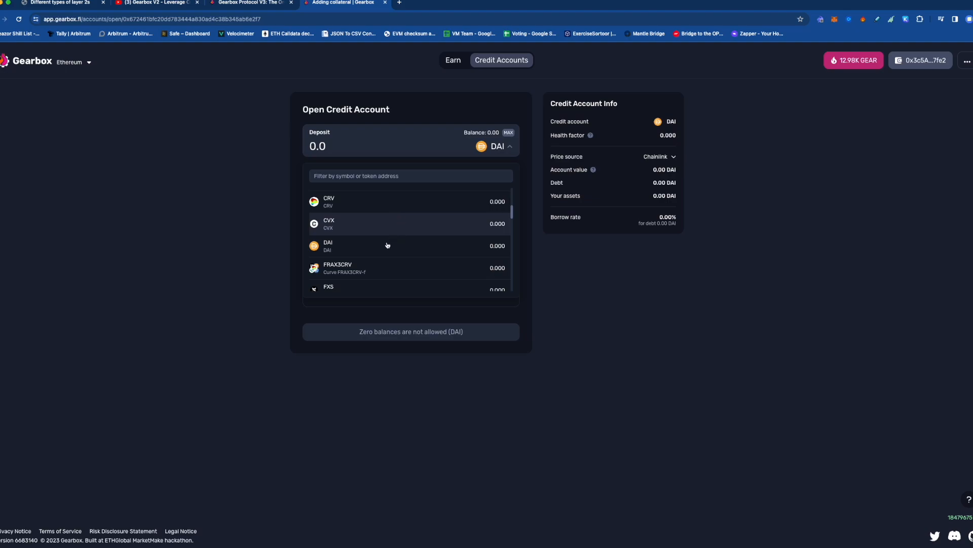
mouse_move(358, 248)
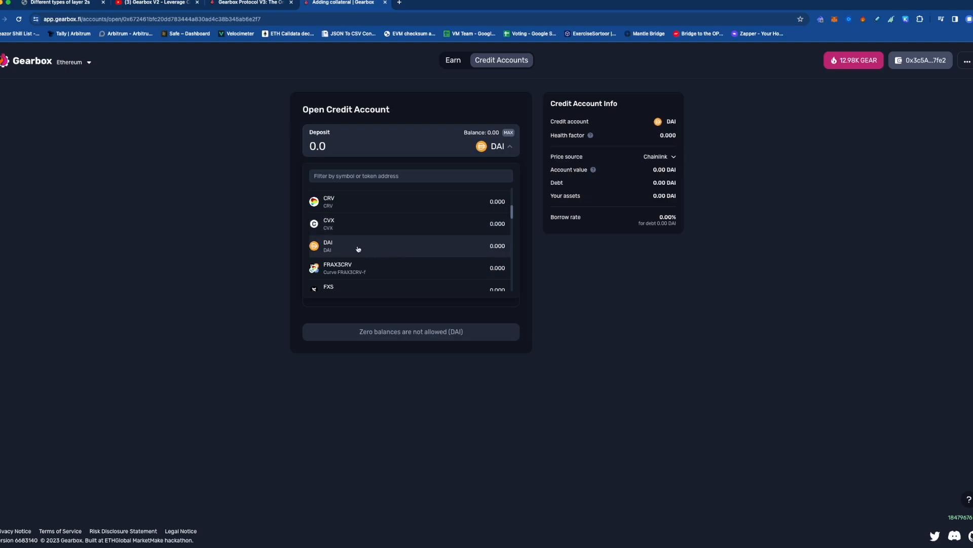
scroll("up", 3)
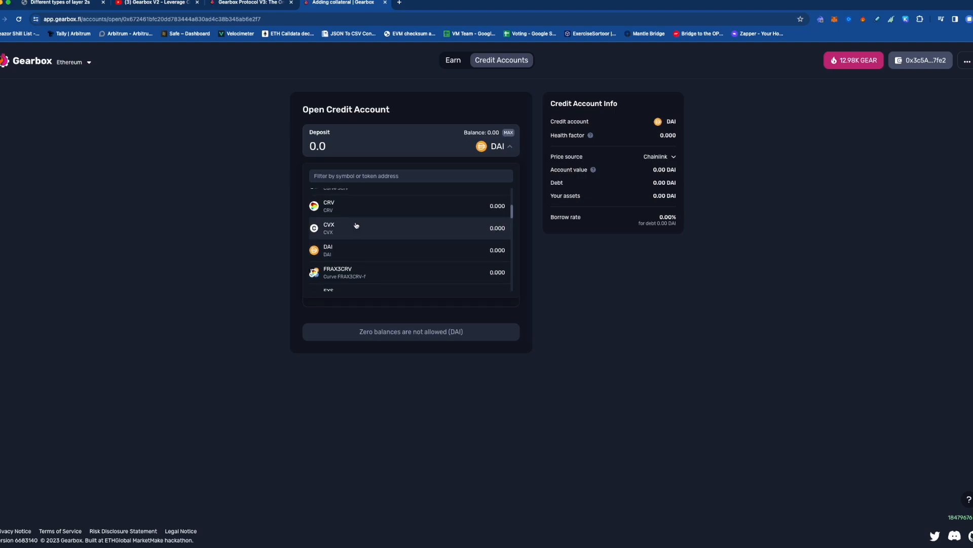
scroll("down", 3)
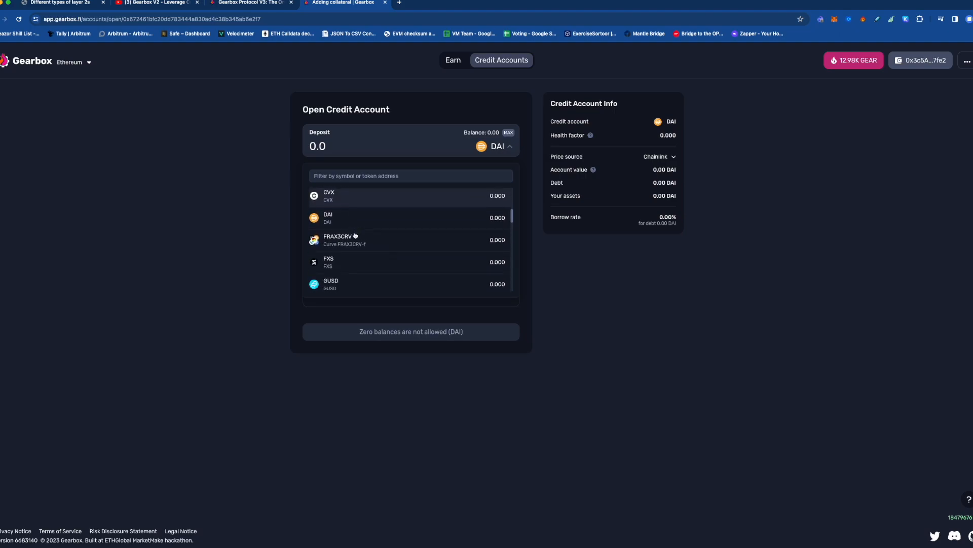
scroll("down", 3)
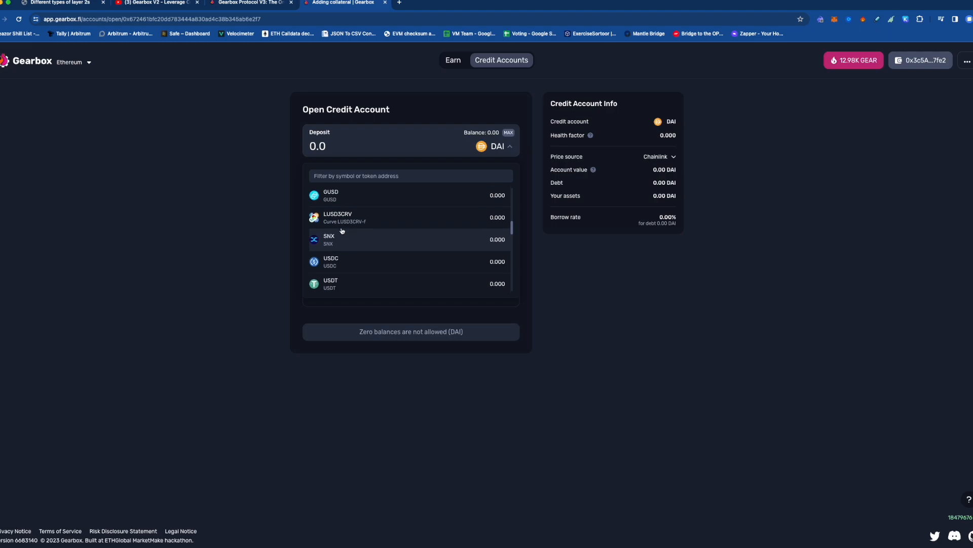
scroll("up", 3)
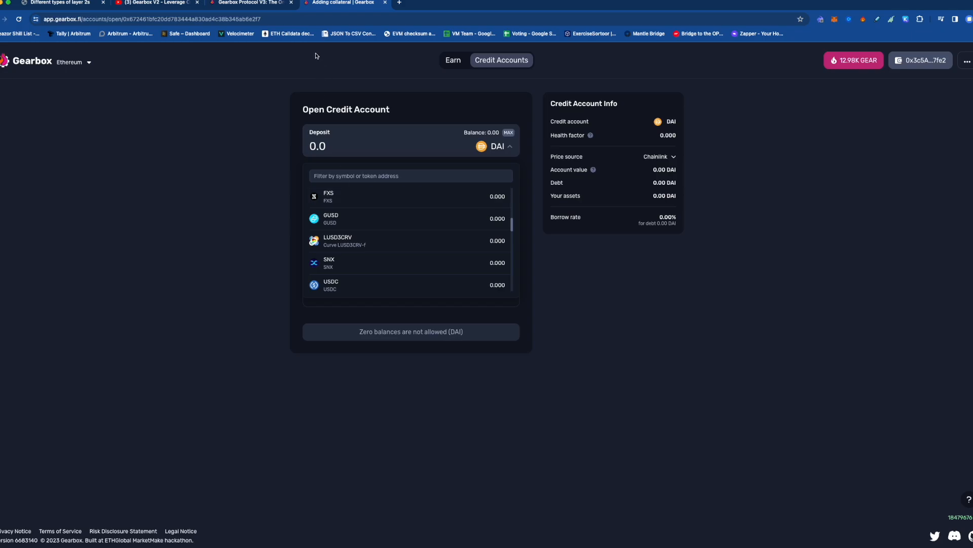
left_click(252, 2)
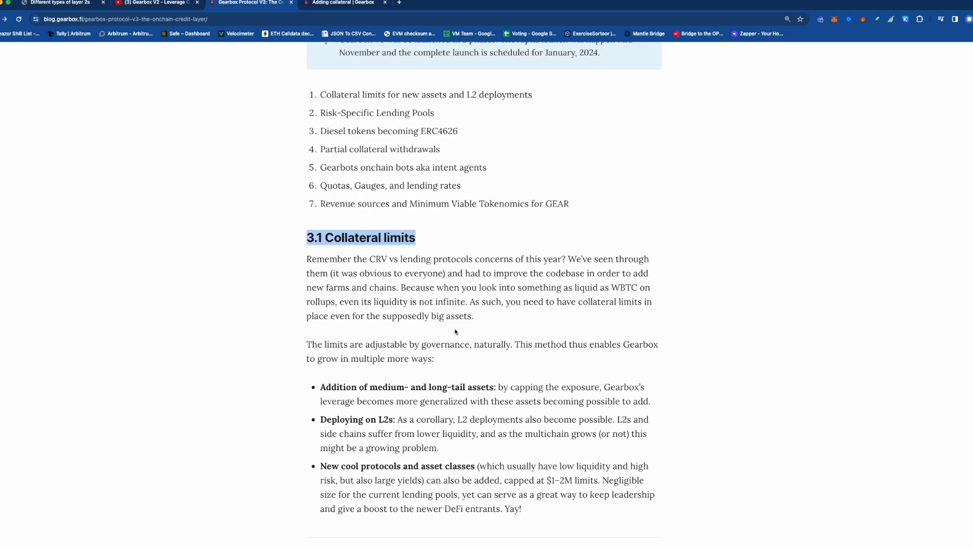
mouse_move(426, 274)
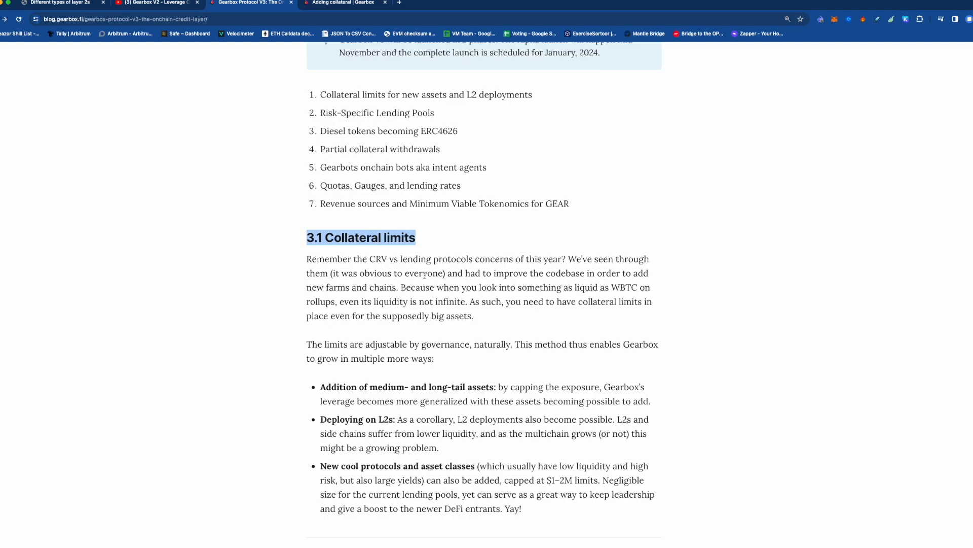
Scroll on to section 3.2 Risk-Specific Lending Pools (Alpha) and its V3 Alpha Pool diagram
scroll("down", 3)
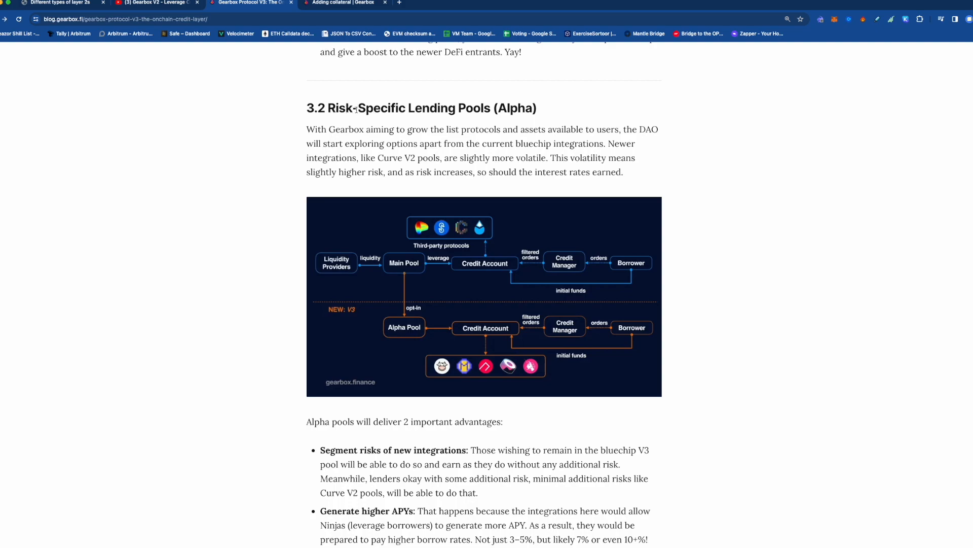
mouse_move(370, 216)
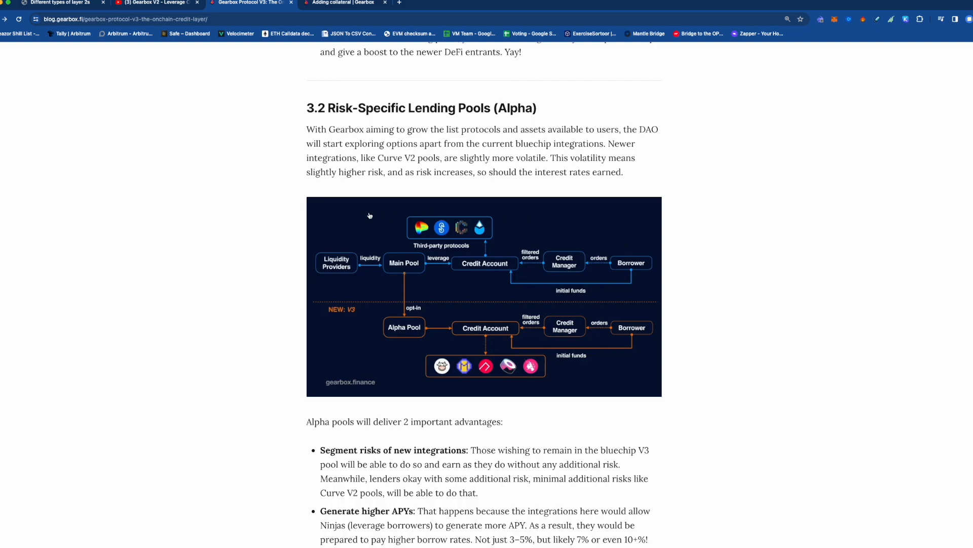
mouse_move(356, 258)
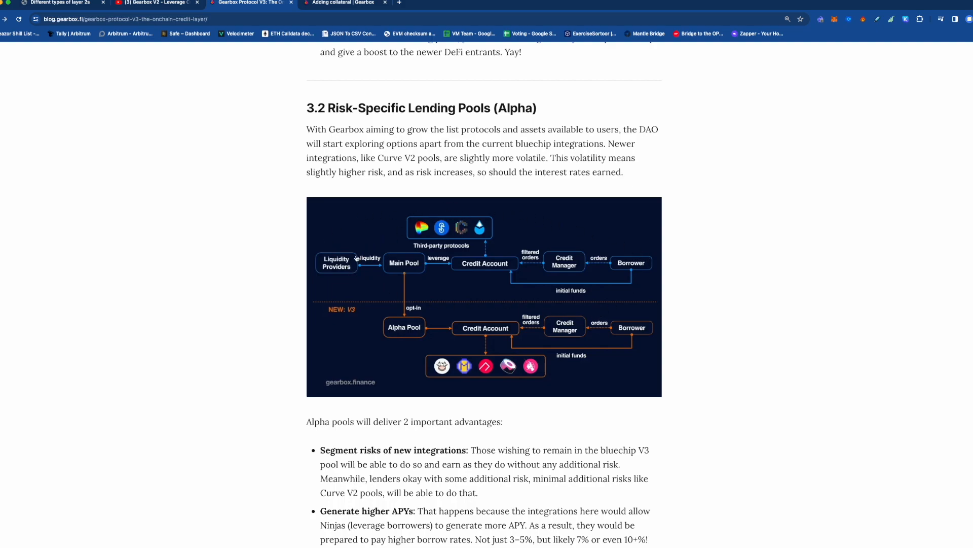
mouse_move(351, 265)
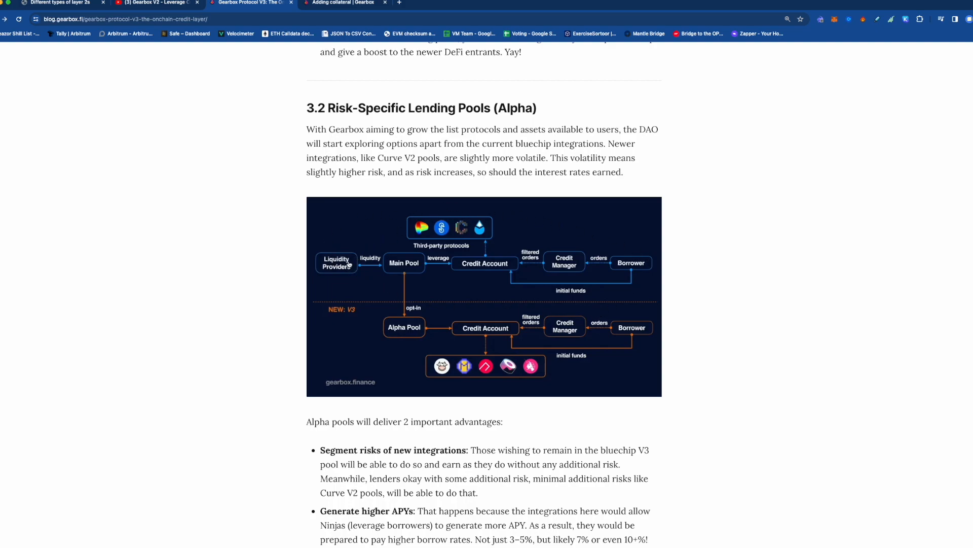
Look over the app's passive lending pools list, then return to the V3 article
left_click(340, 2)
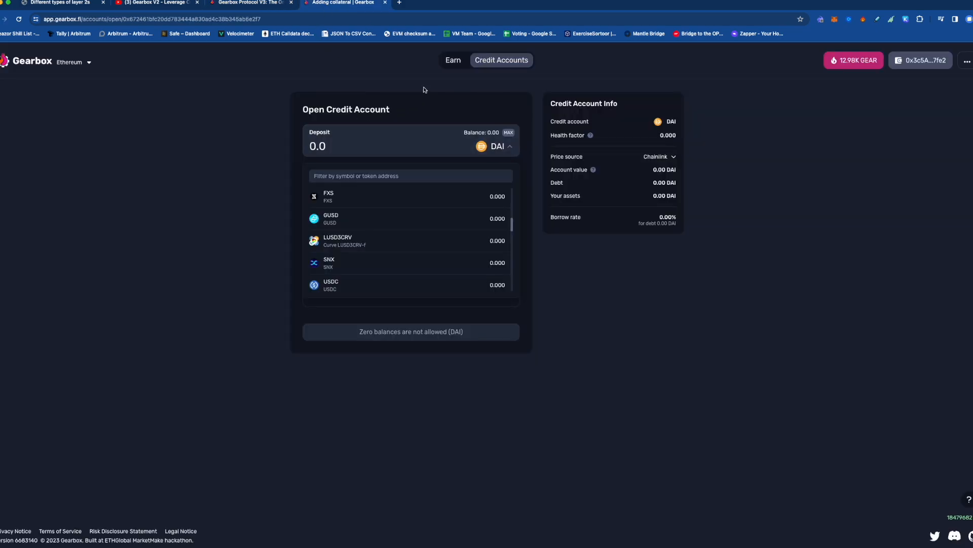
left_click(452, 60)
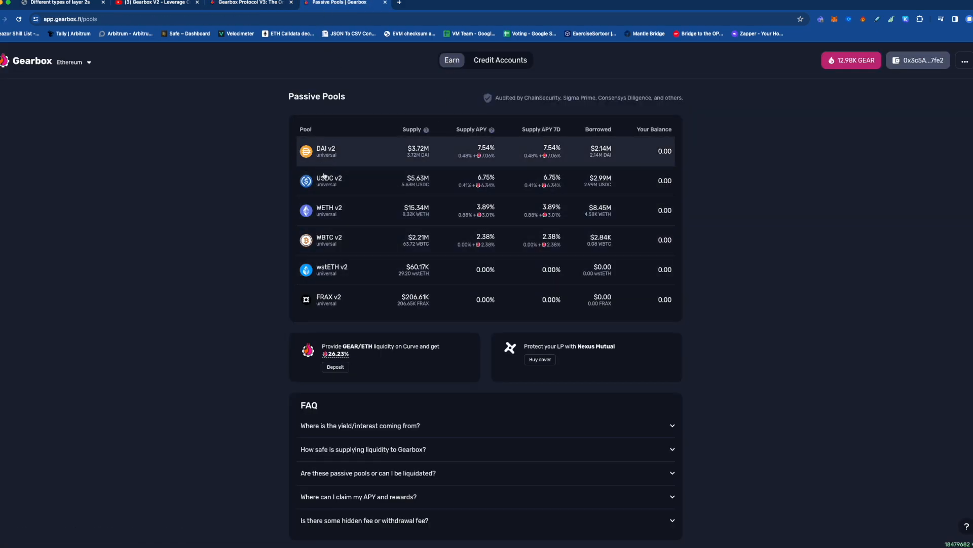
mouse_move(391, 63)
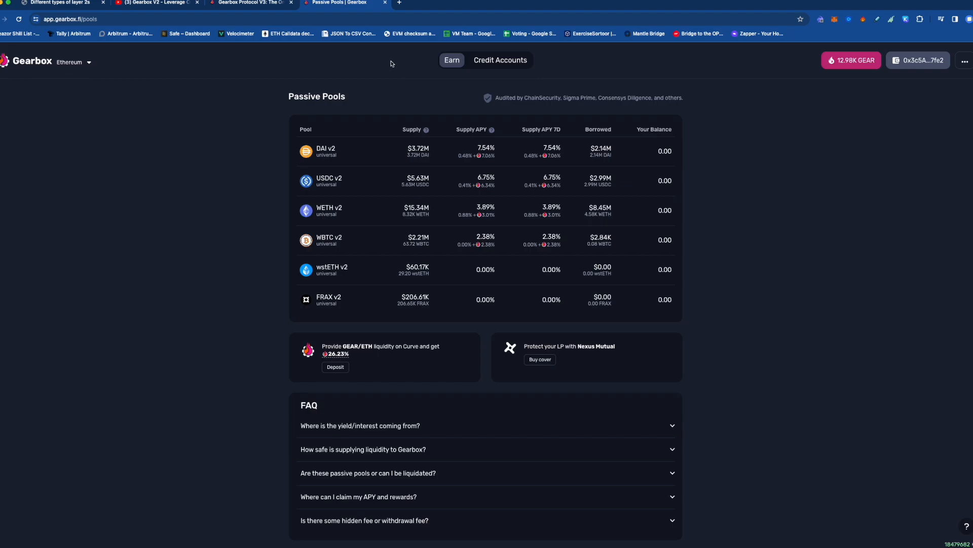
left_click(252, 2)
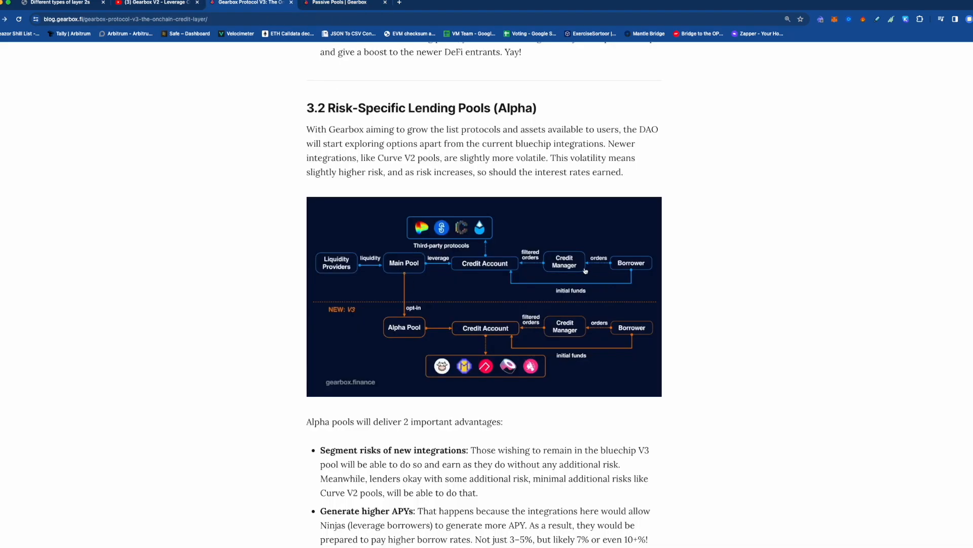
Start a new DAI credit account to view its depositable tokens, then return to the article
left_click(338, 3)
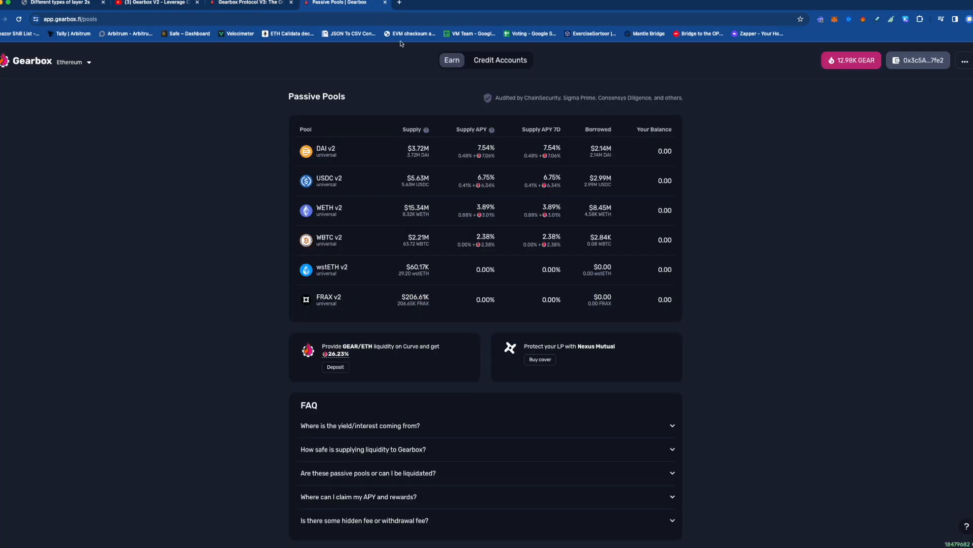
left_click(500, 60)
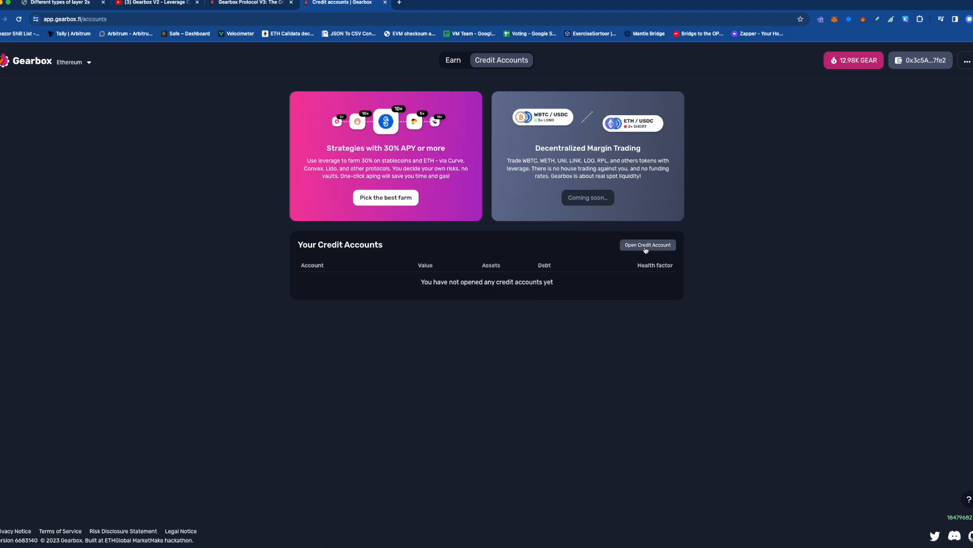
left_click(647, 244)
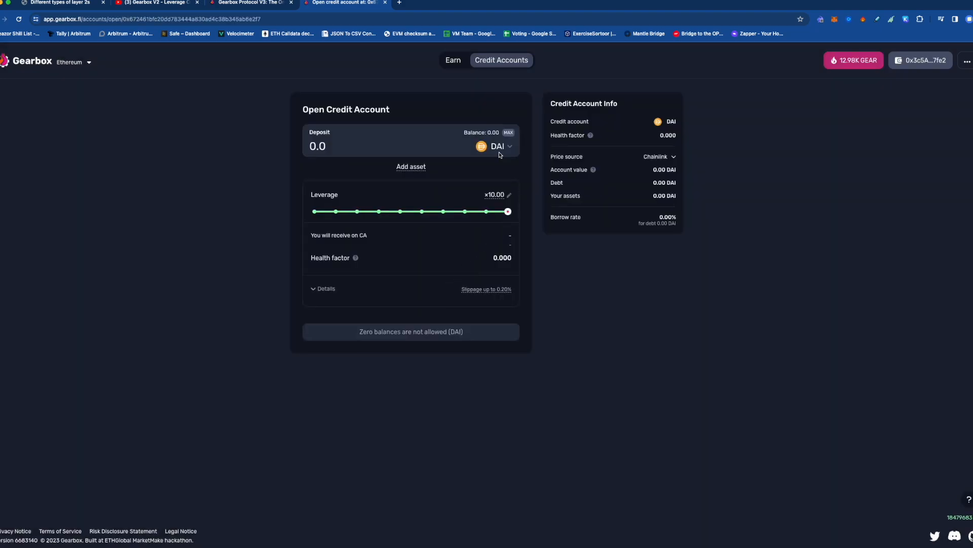
left_click(500, 146)
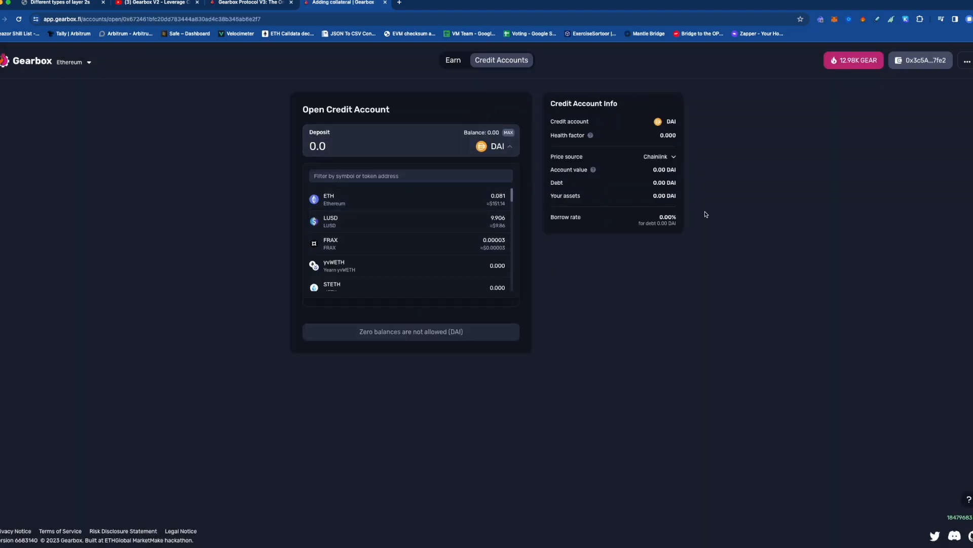
left_click(251, 3)
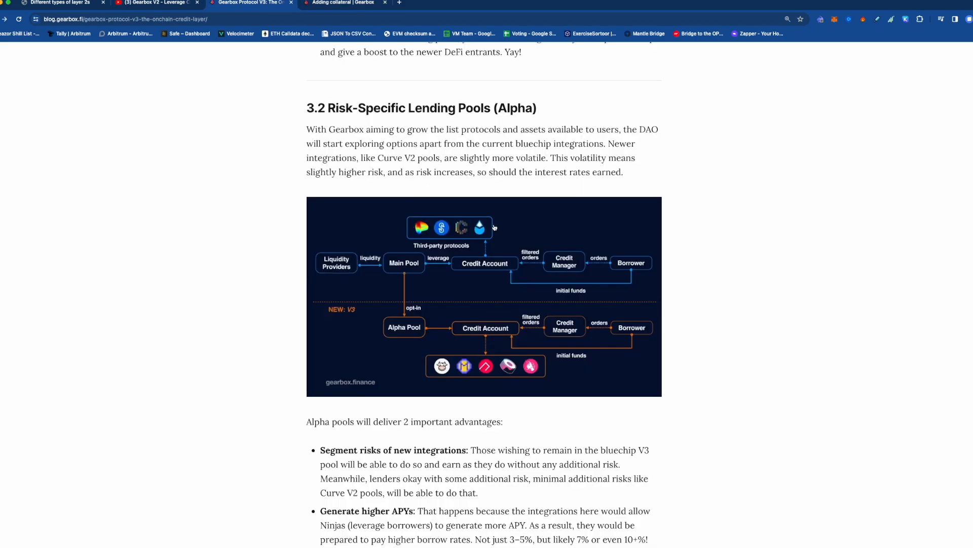
mouse_move(487, 233)
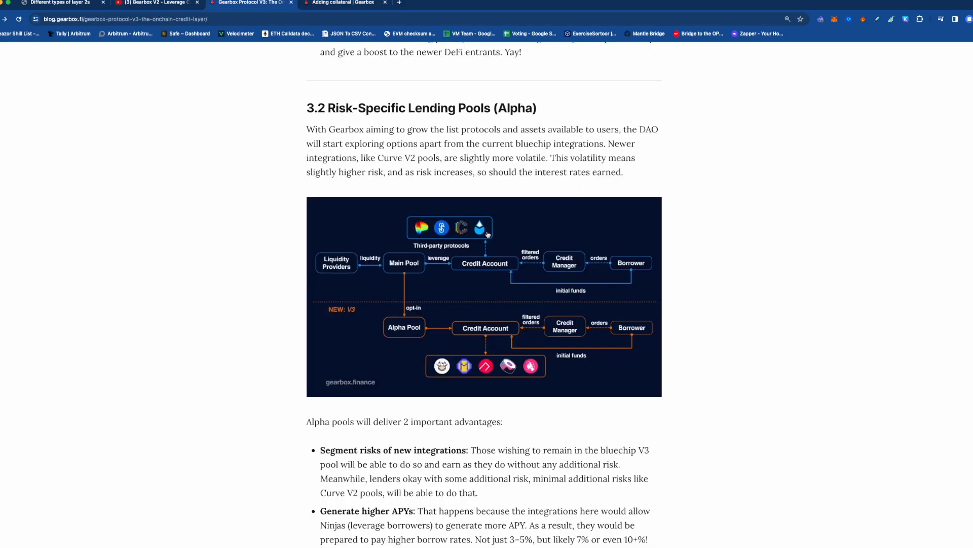
mouse_move(420, 229)
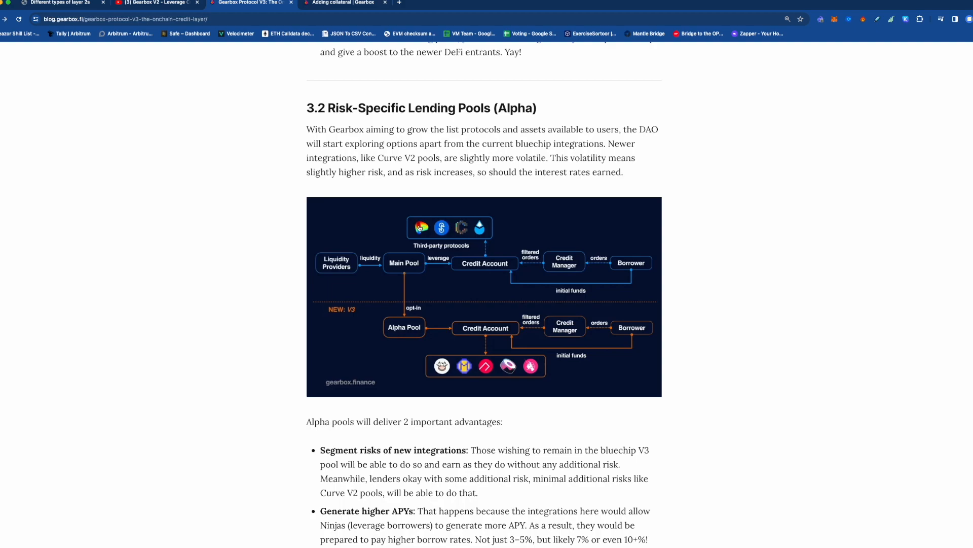
mouse_move(448, 249)
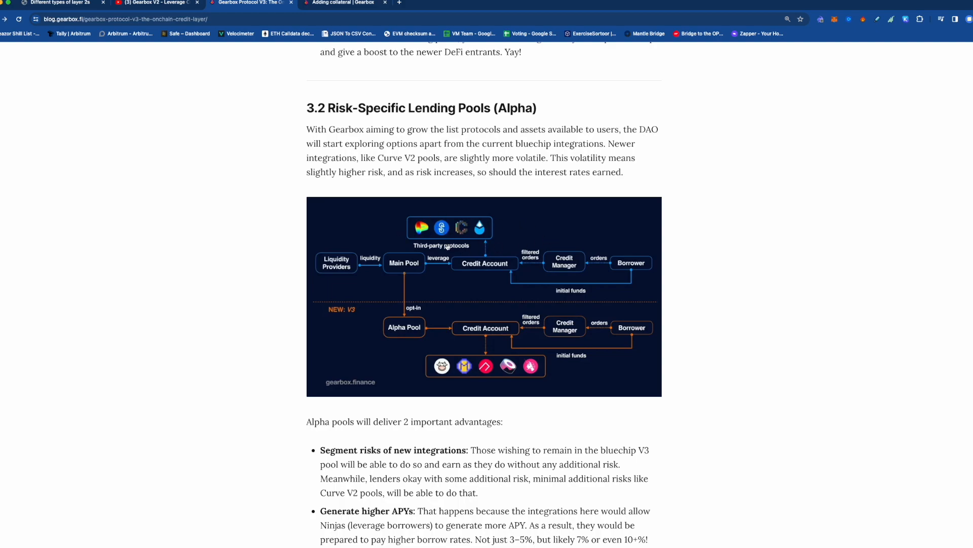
mouse_move(577, 290)
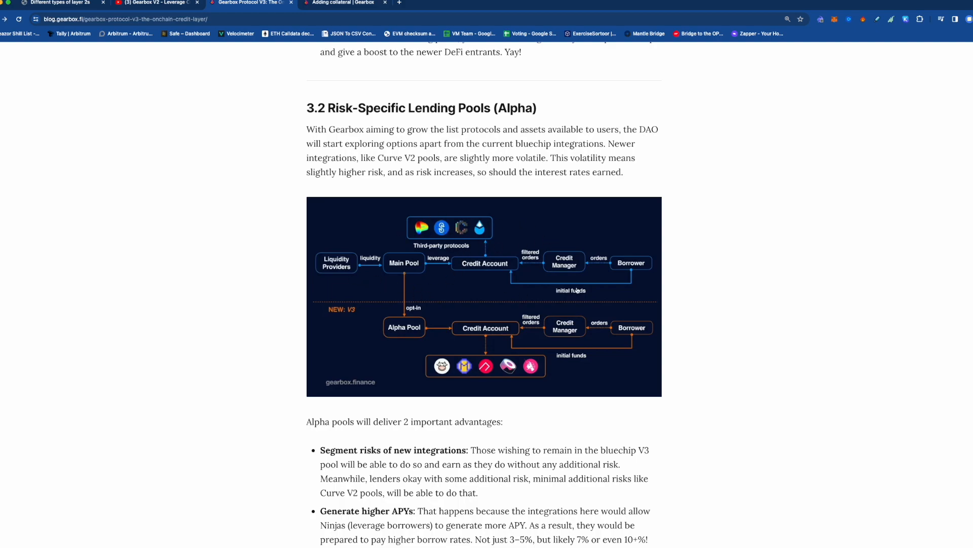
mouse_move(366, 280)
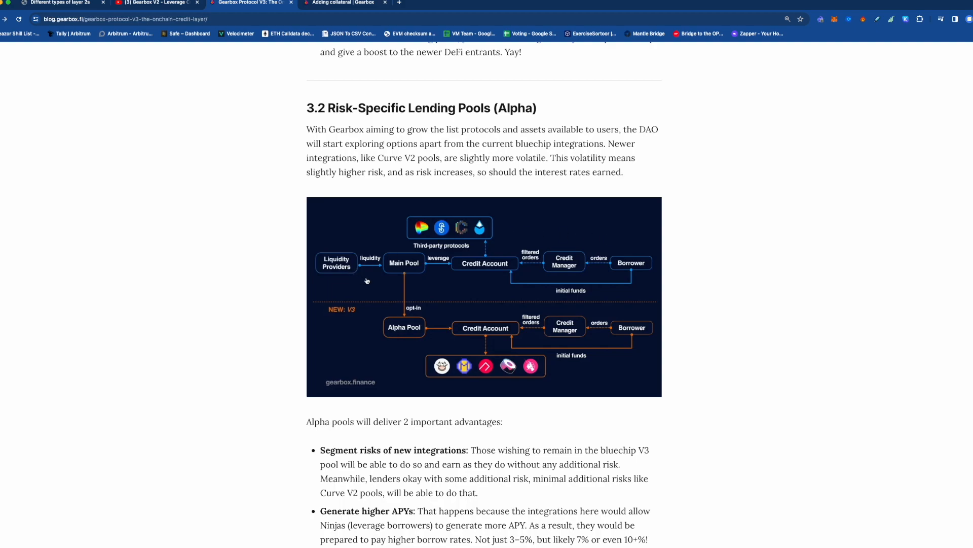
mouse_move(380, 335)
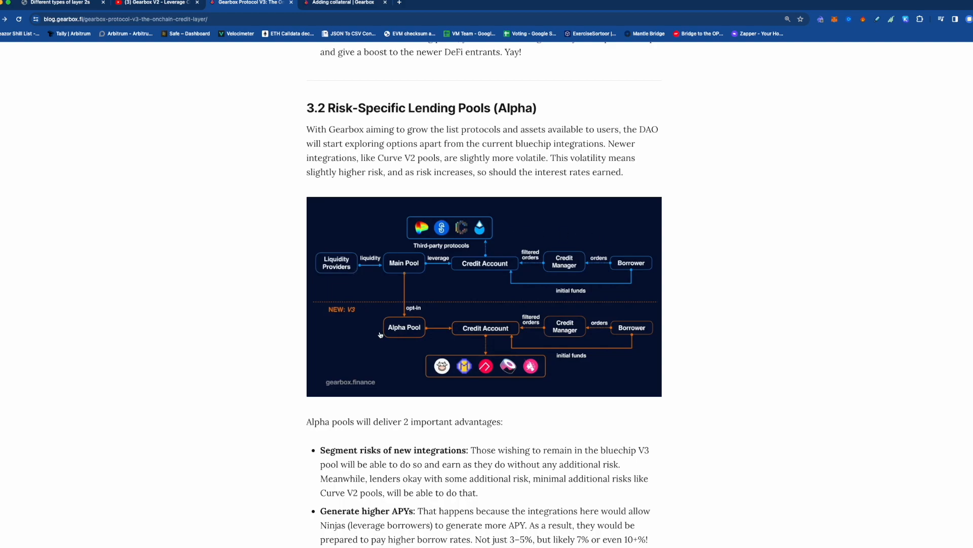
mouse_move(346, 273)
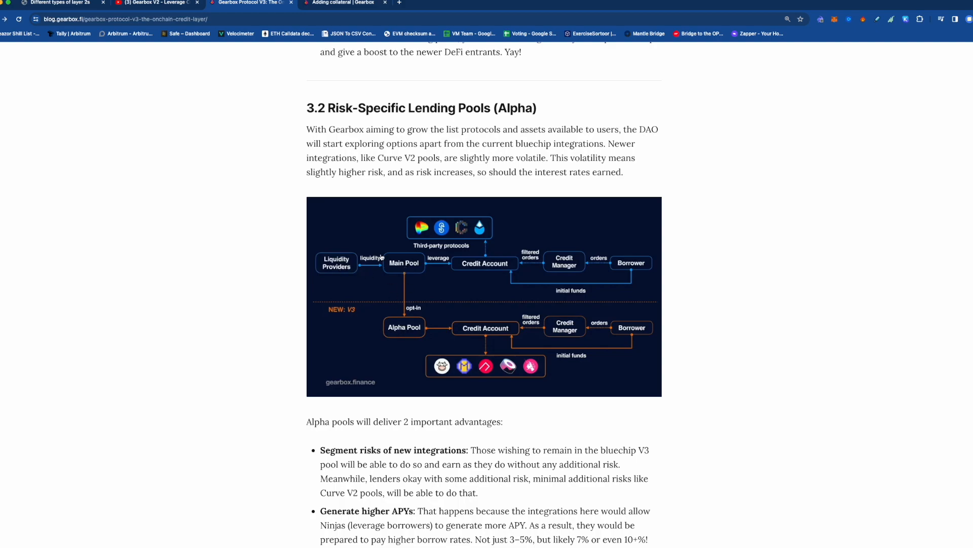
Open the DAI v2 pool's details from the pools list, then return to section 3.2
left_click(341, 2)
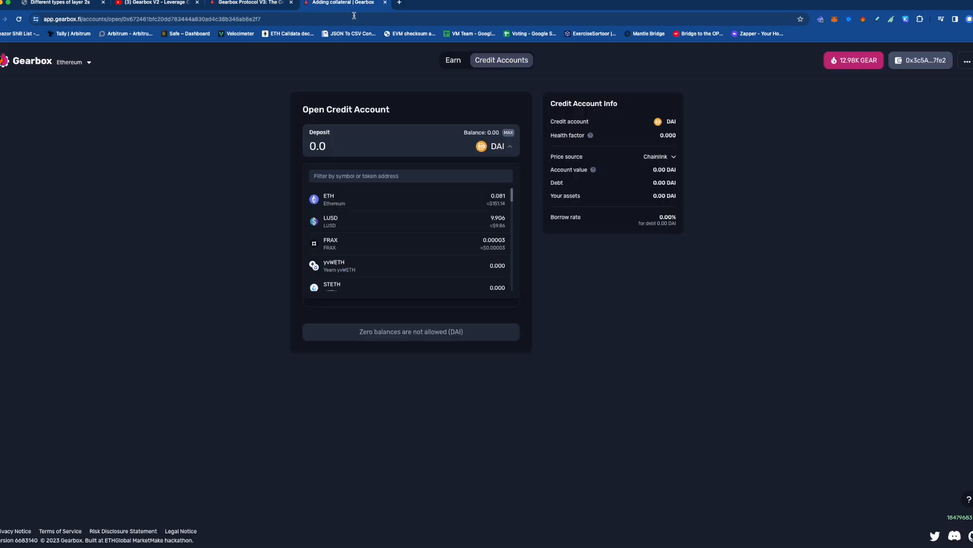
left_click(453, 60)
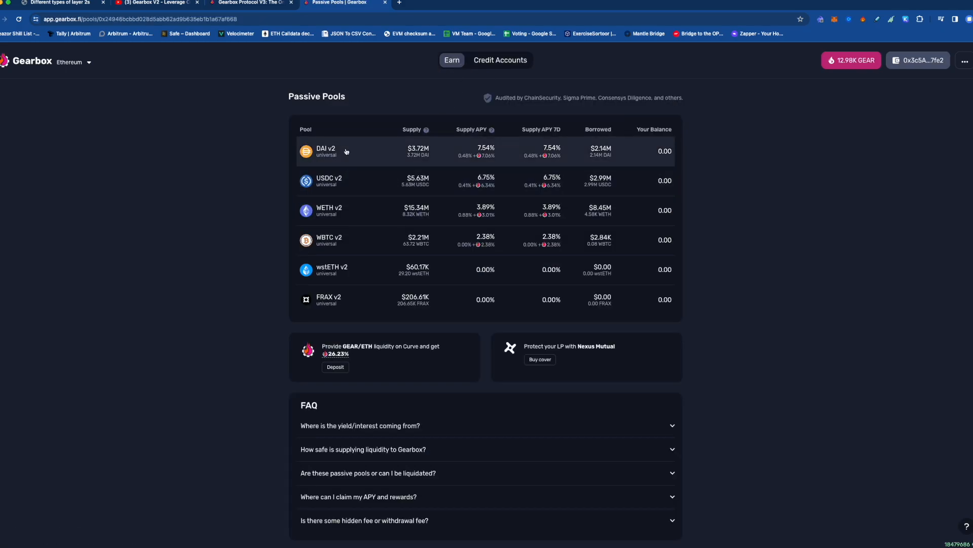
left_click(326, 151)
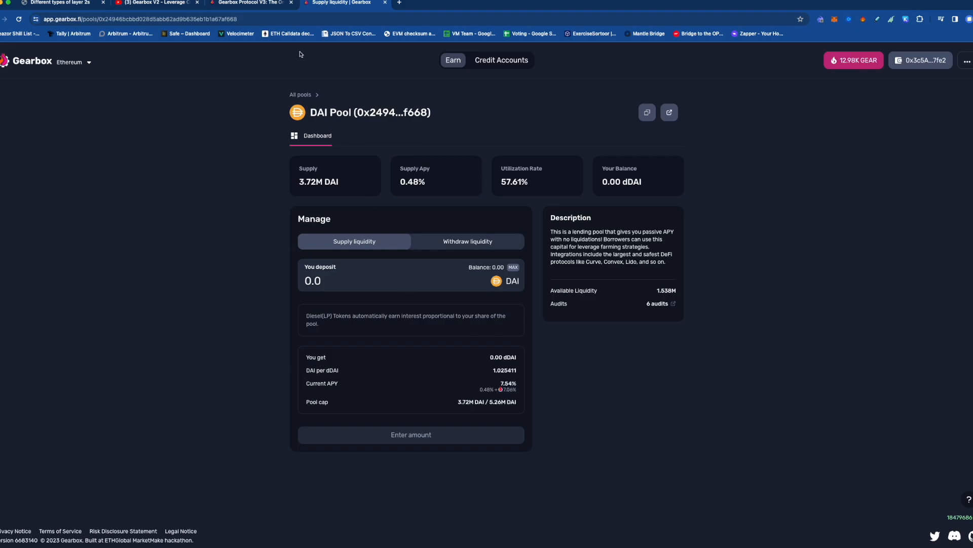
left_click(252, 3)
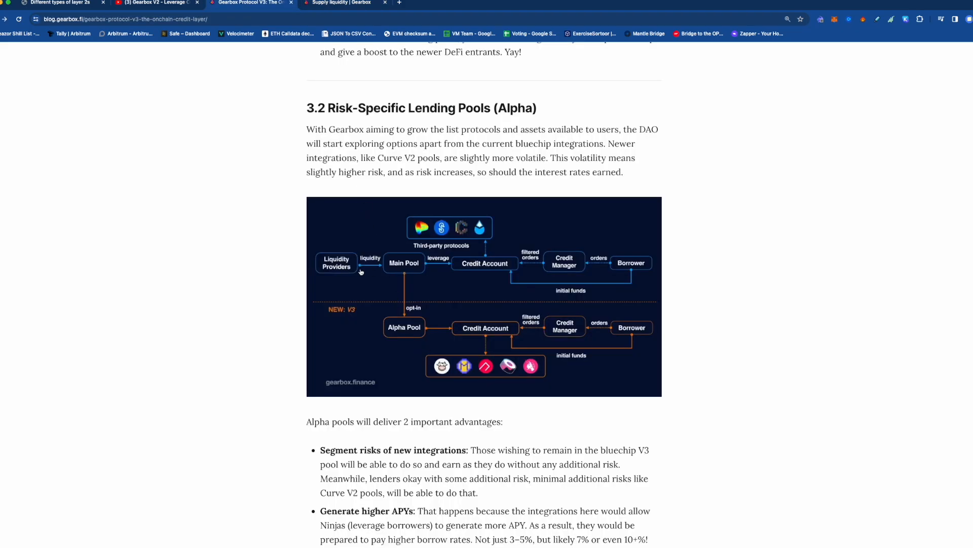
mouse_move(381, 333)
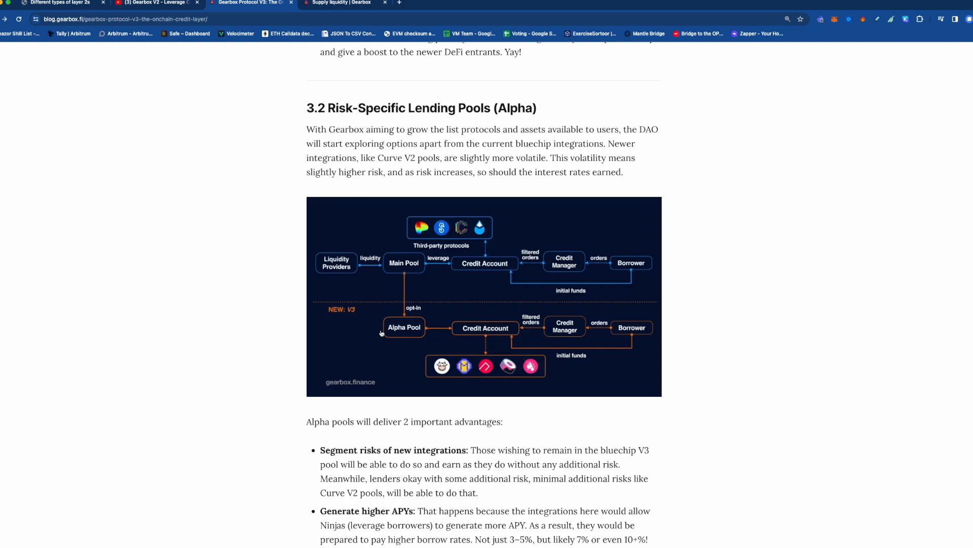
mouse_move(634, 317)
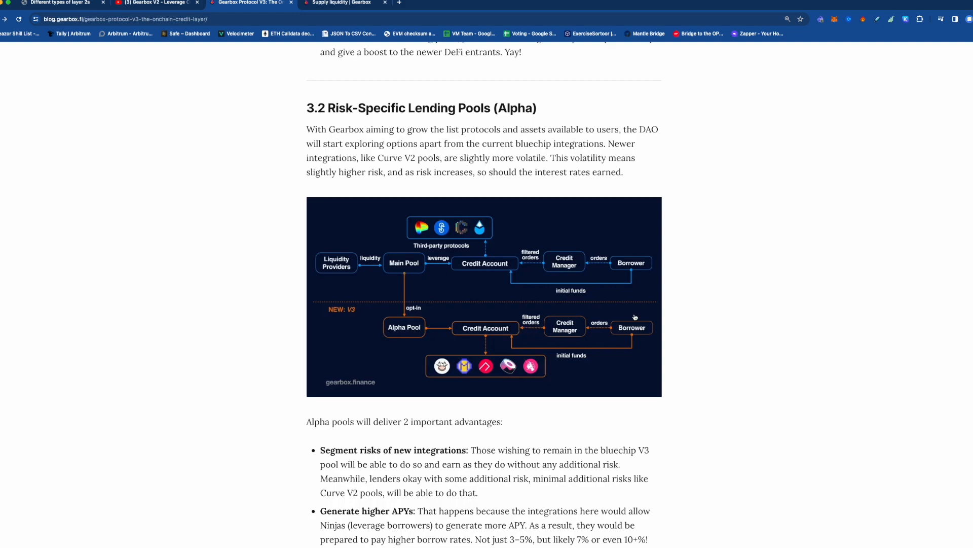
mouse_move(490, 338)
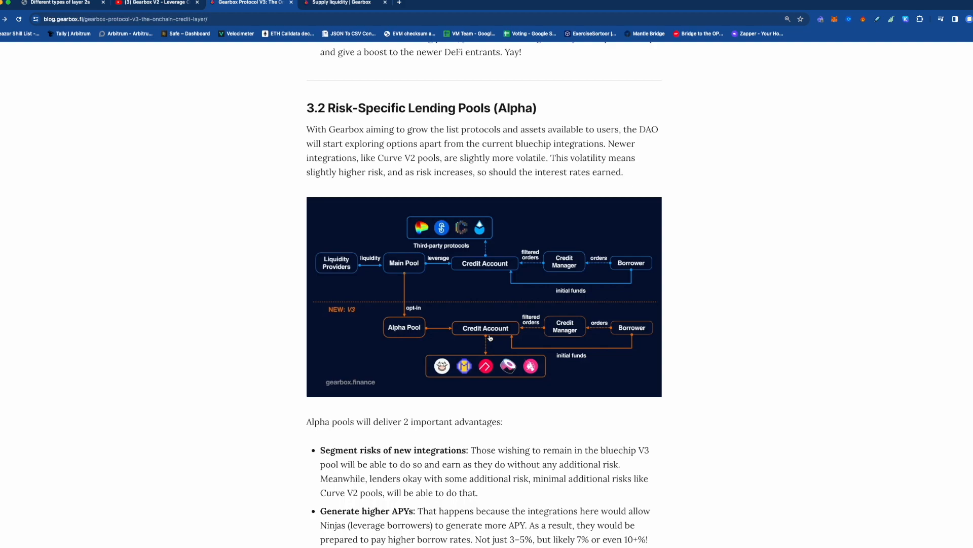
mouse_move(455, 362)
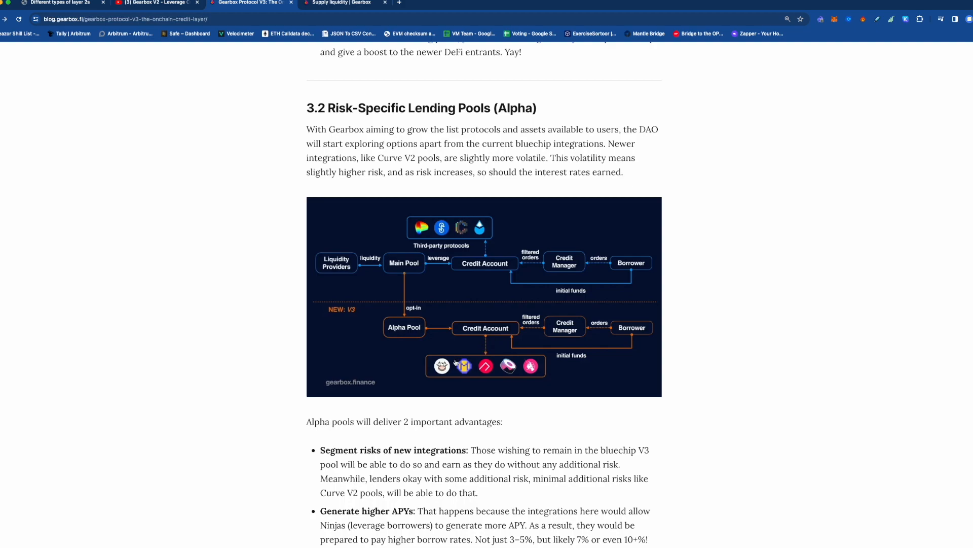
mouse_move(514, 342)
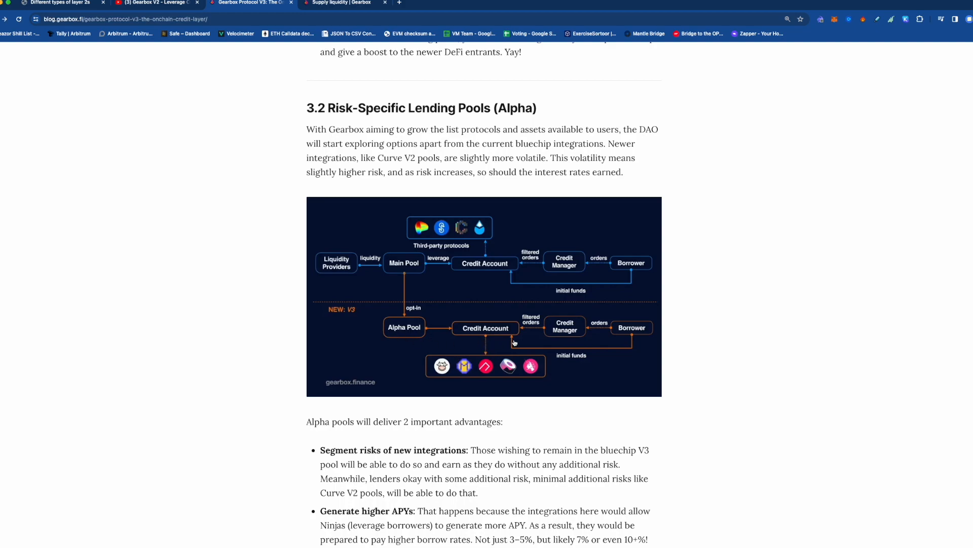
mouse_move(526, 391)
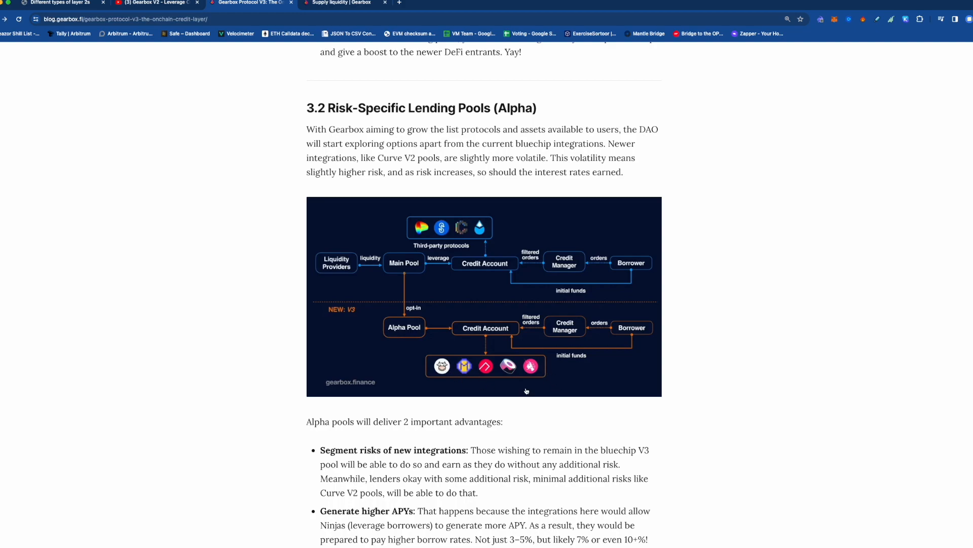
mouse_move(440, 375)
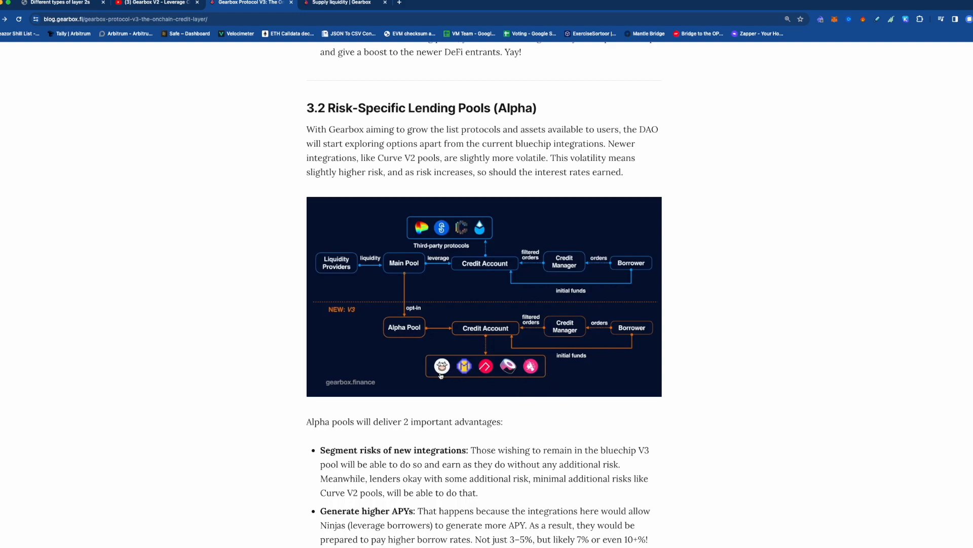
mouse_move(471, 363)
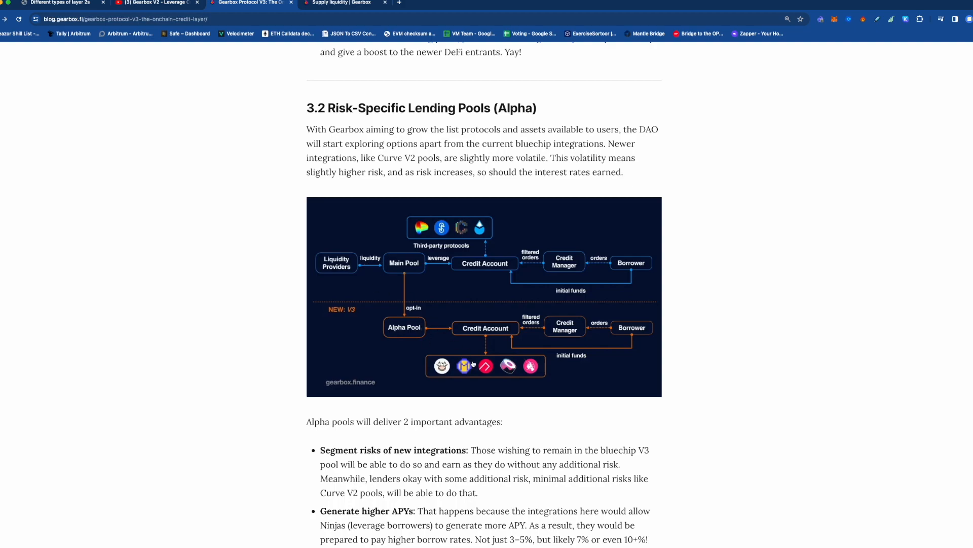
mouse_move(637, 331)
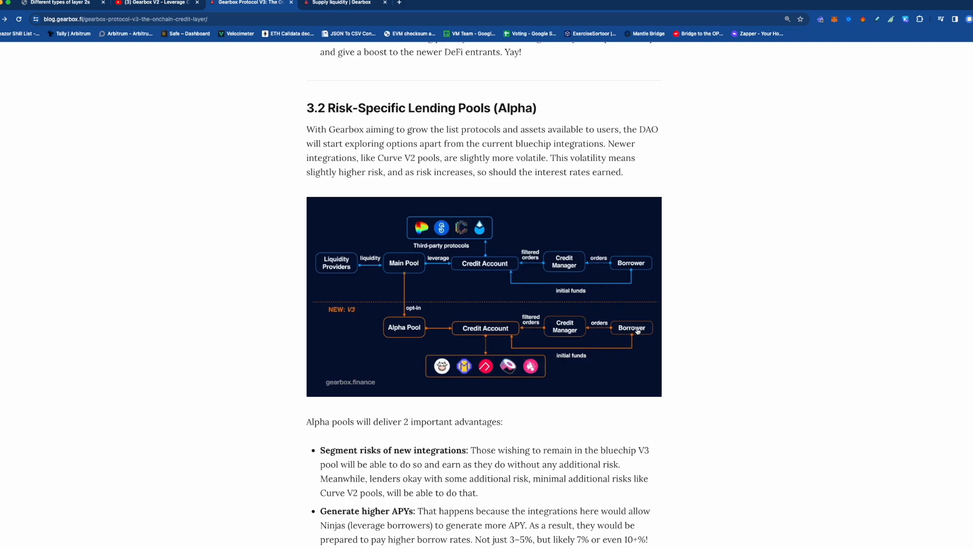
mouse_move(417, 329)
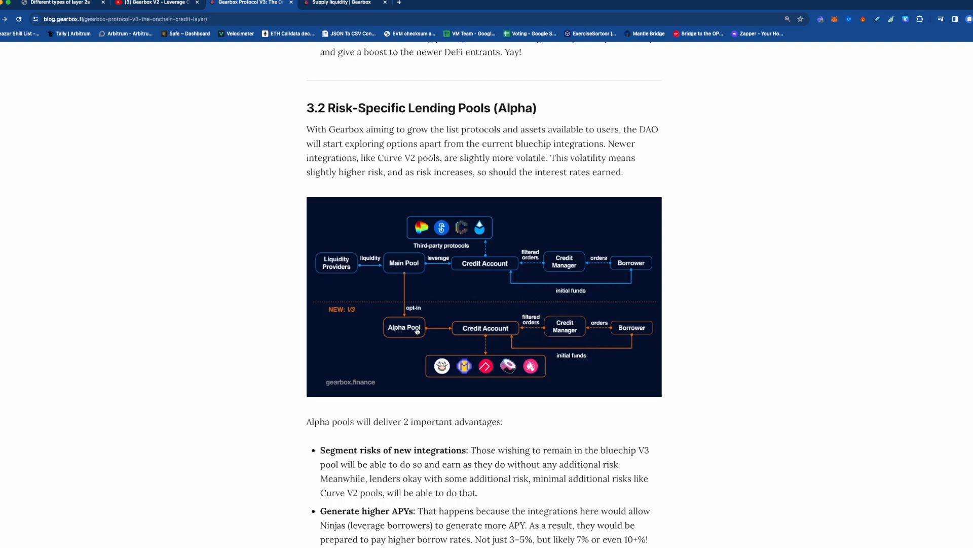
mouse_move(422, 335)
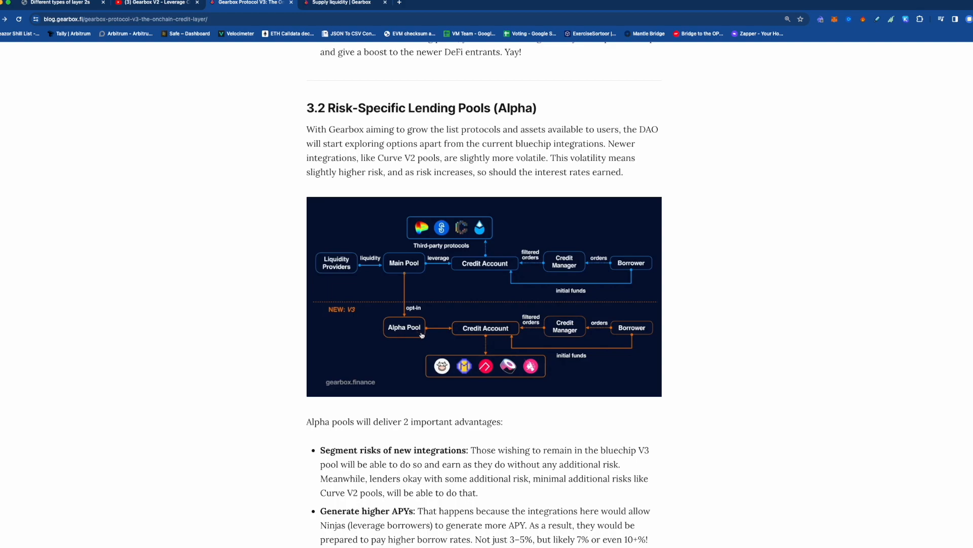
Reach section 3.3 and mark 'ERC4626' in its heading, then bring up the app's DAI pool page
scroll("down", 3)
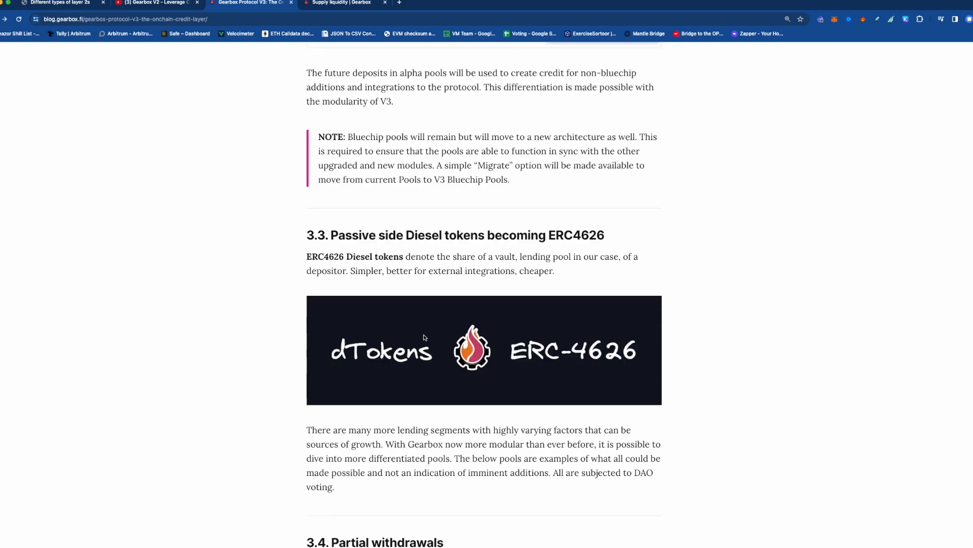
scroll("down", 3)
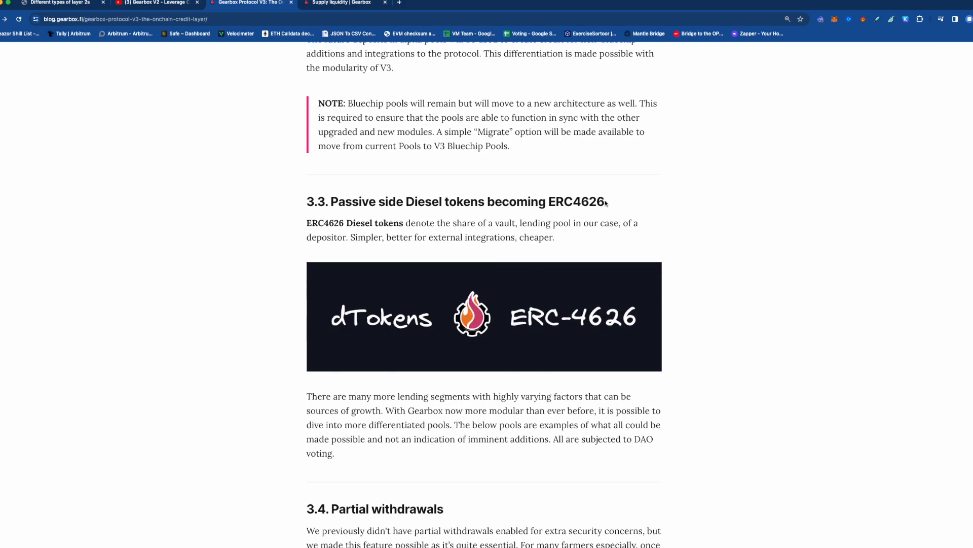
double_click(575, 202)
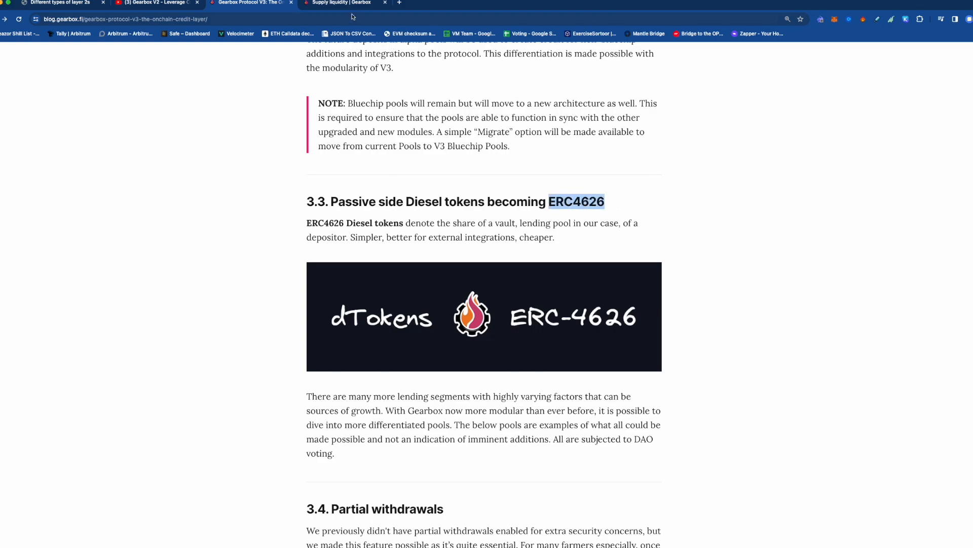
left_click(338, 3)
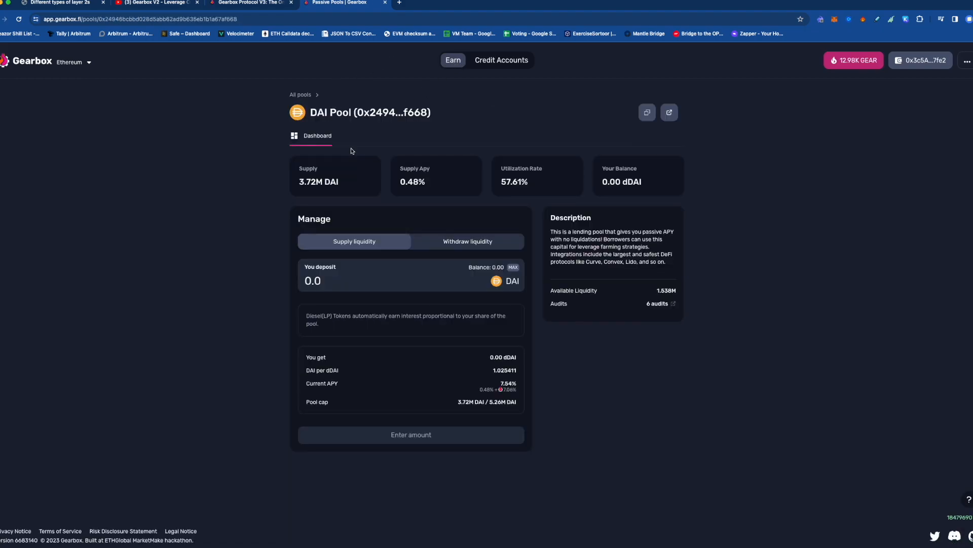
Enter 100 in the DAI pool's 'You deposit' field to preview 97.52 dDAI
left_click(372, 279)
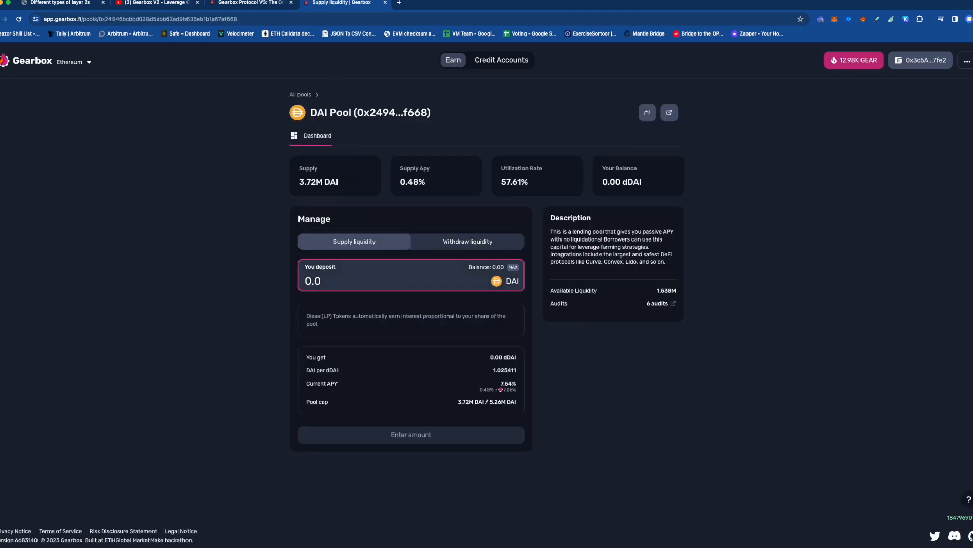
type("100")
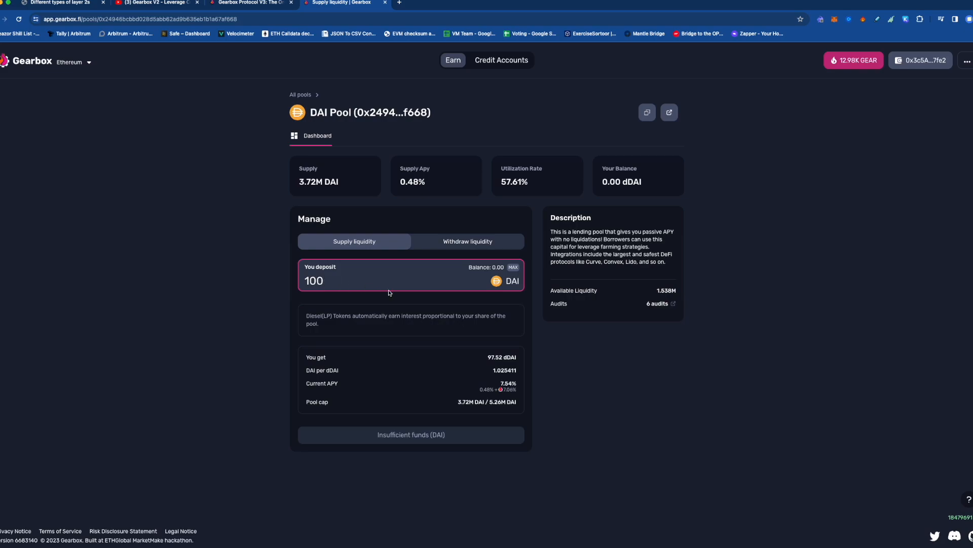
mouse_move(508, 371)
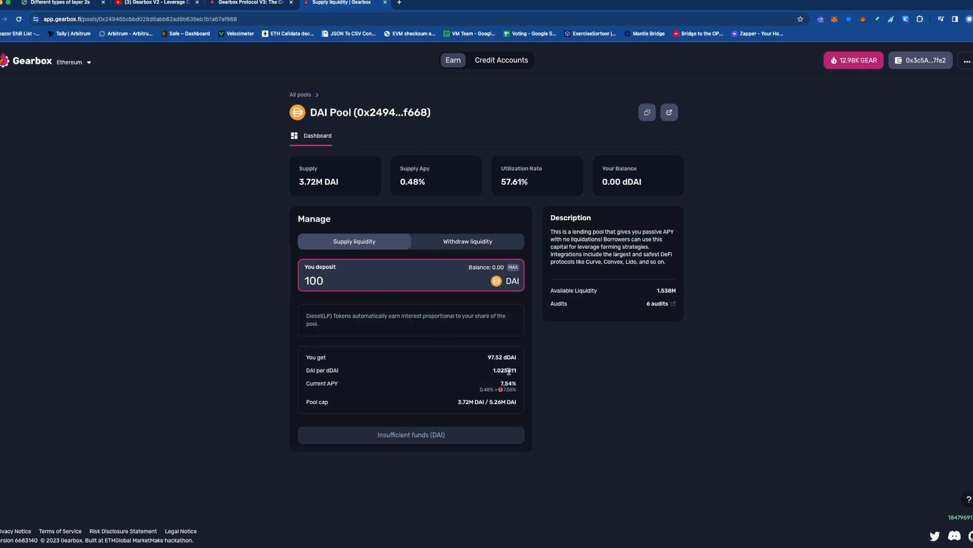
mouse_move(461, 365)
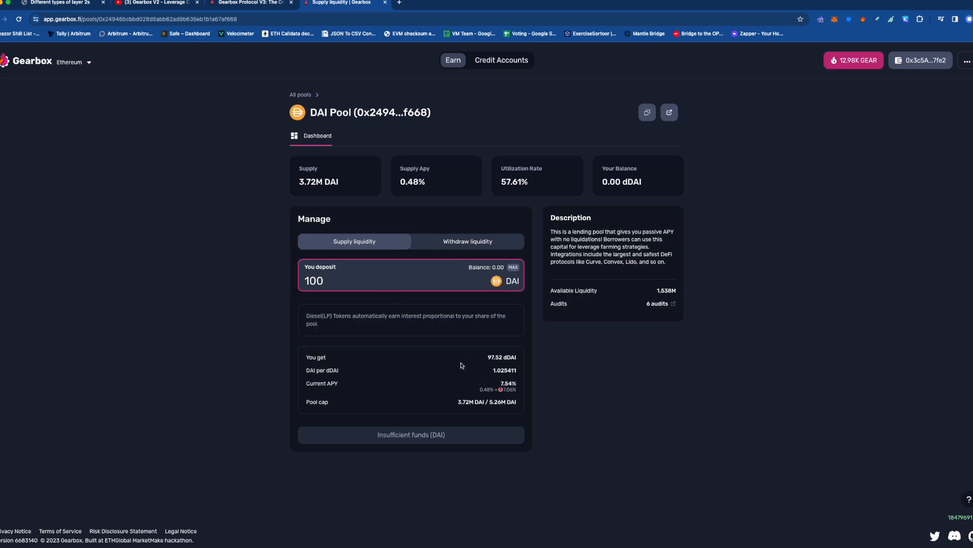
mouse_move(378, 323)
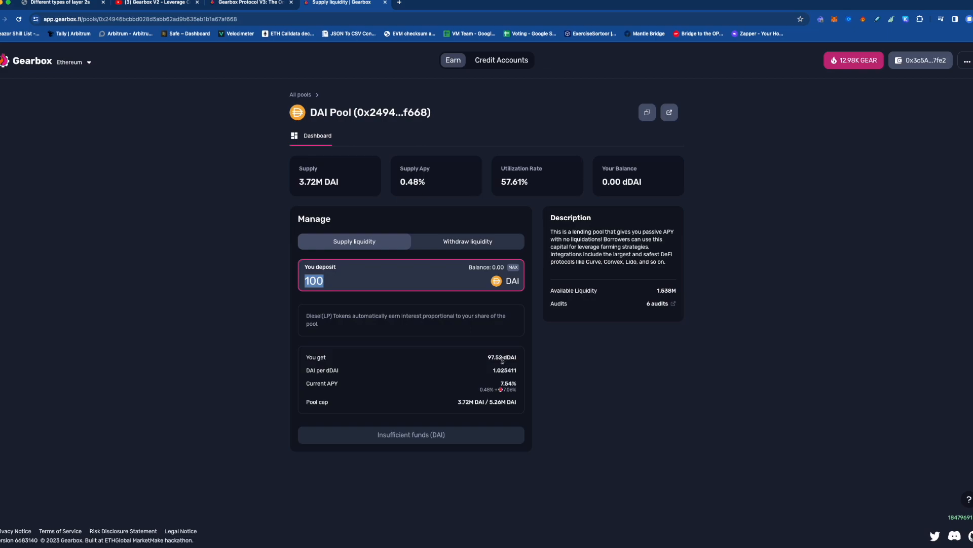
mouse_move(492, 255)
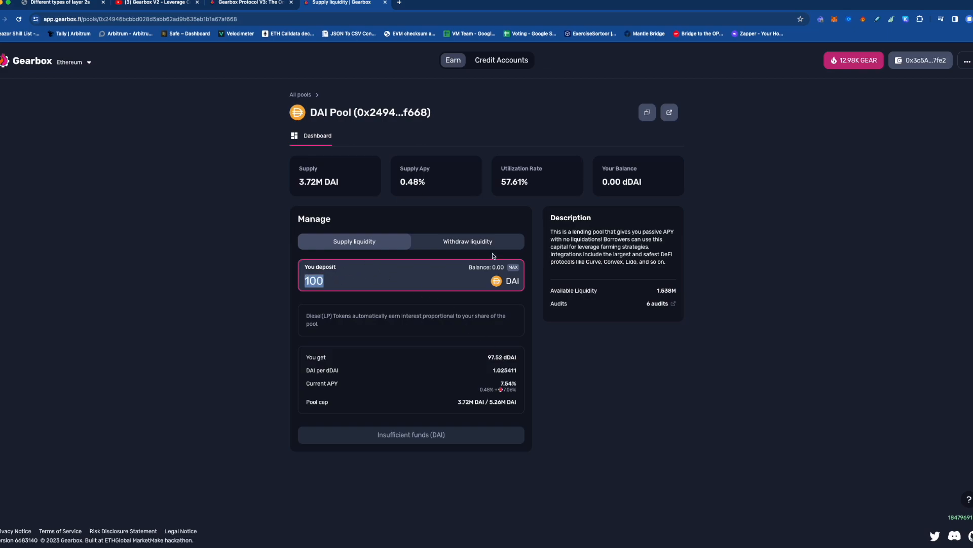
mouse_move(365, 279)
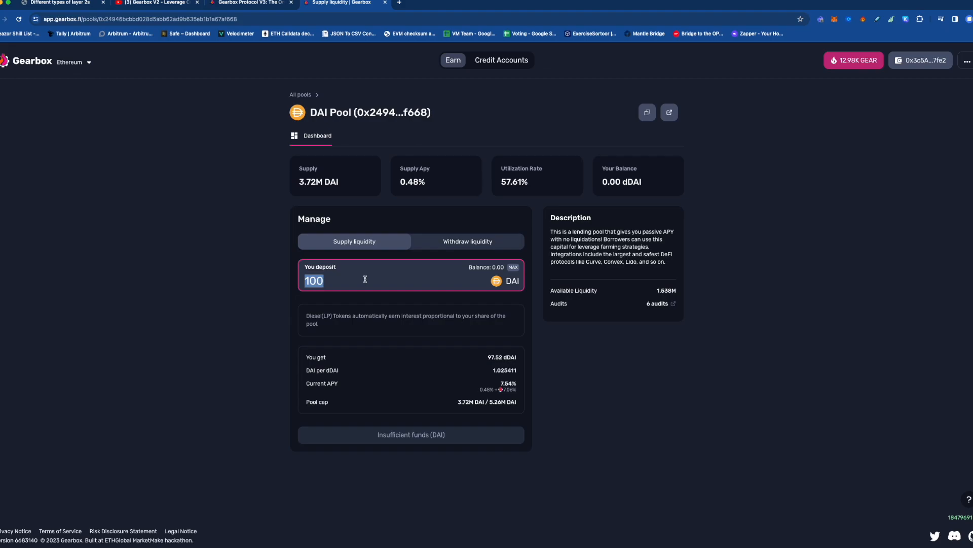
left_click(252, 3)
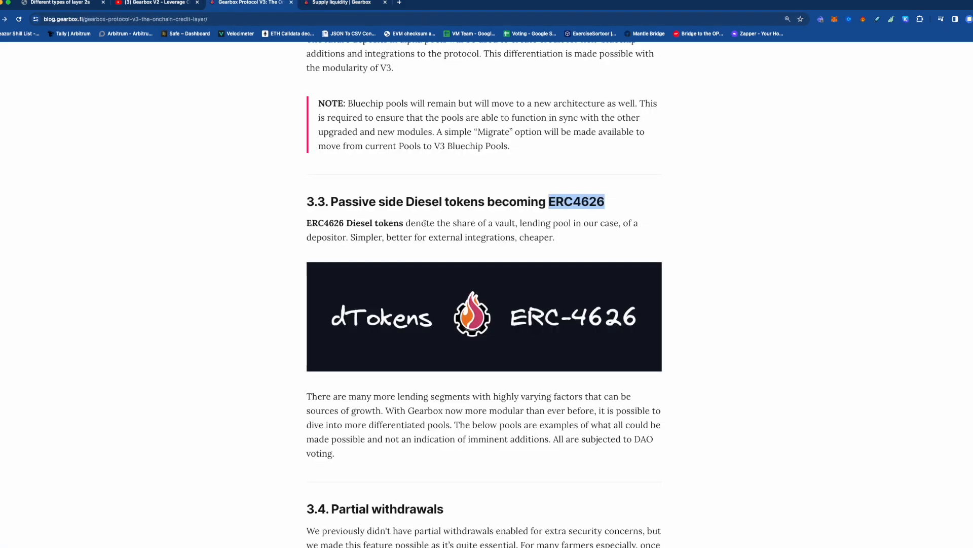
mouse_move(426, 257)
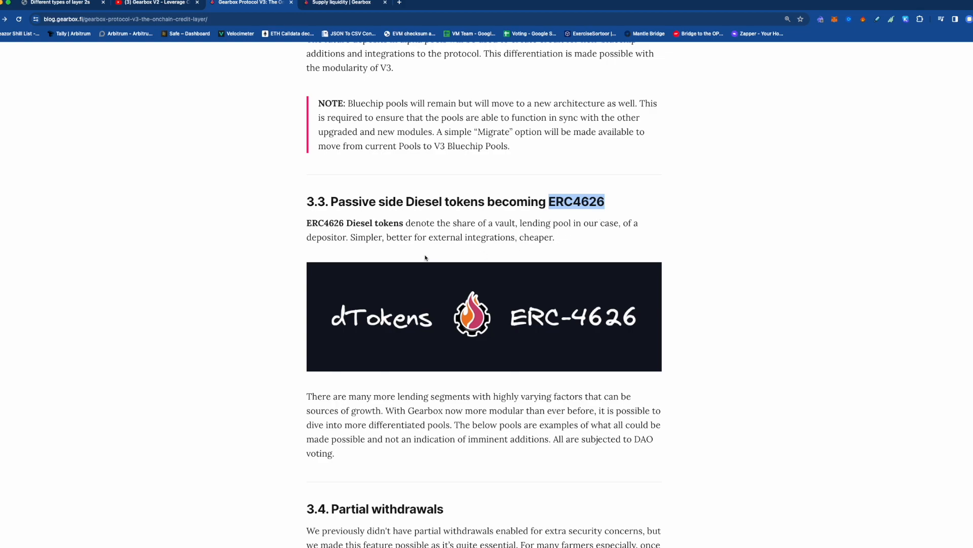
mouse_move(443, 267)
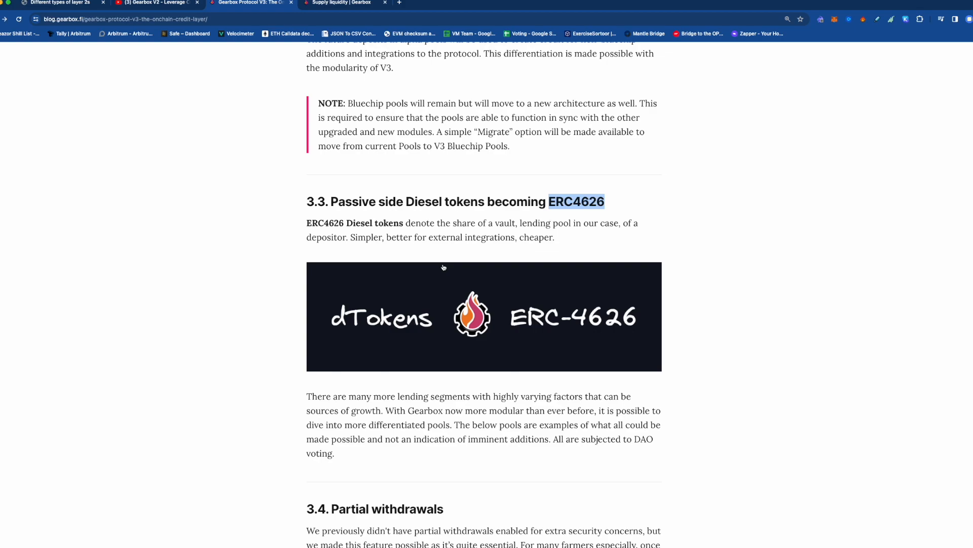
mouse_move(340, 323)
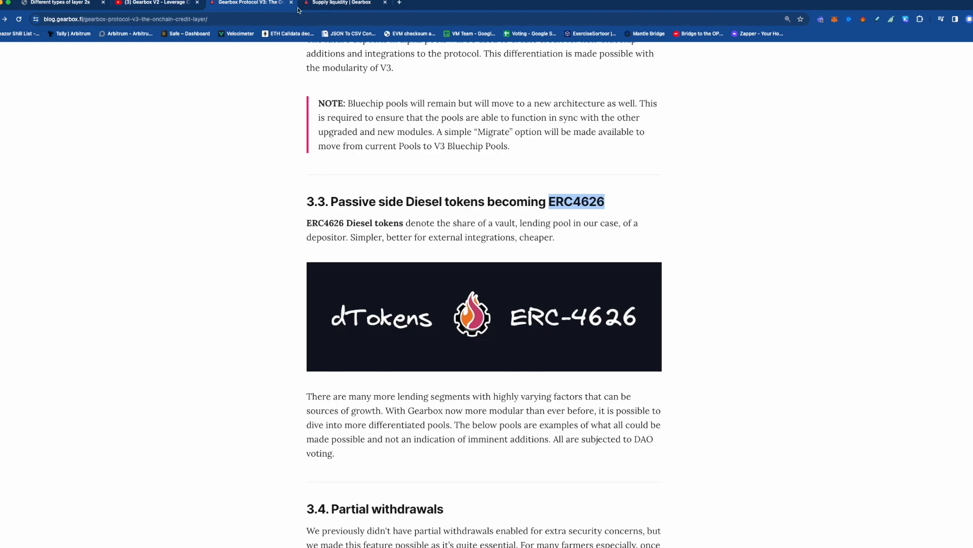
Show the DAI pool supply page and the All pools list, then return to the article
left_click(338, 3)
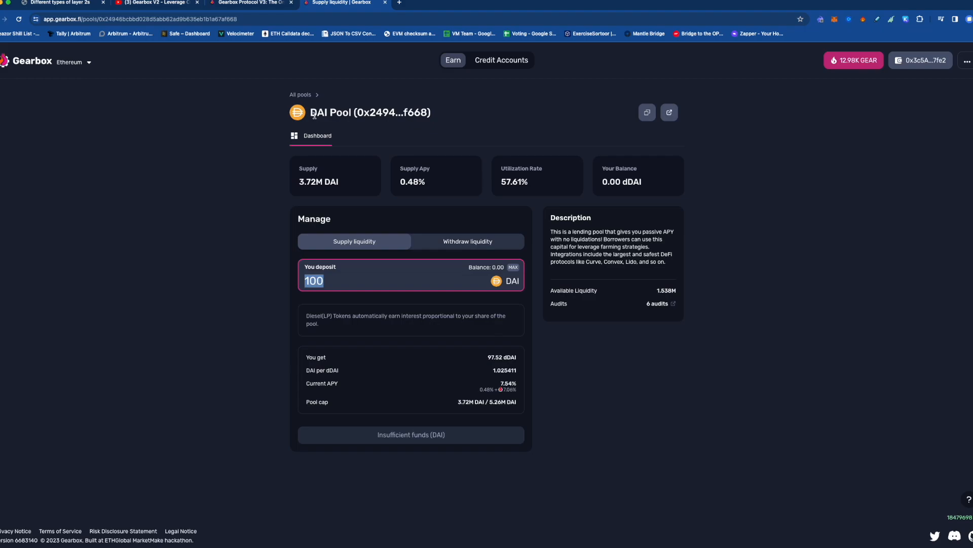
left_click(300, 94)
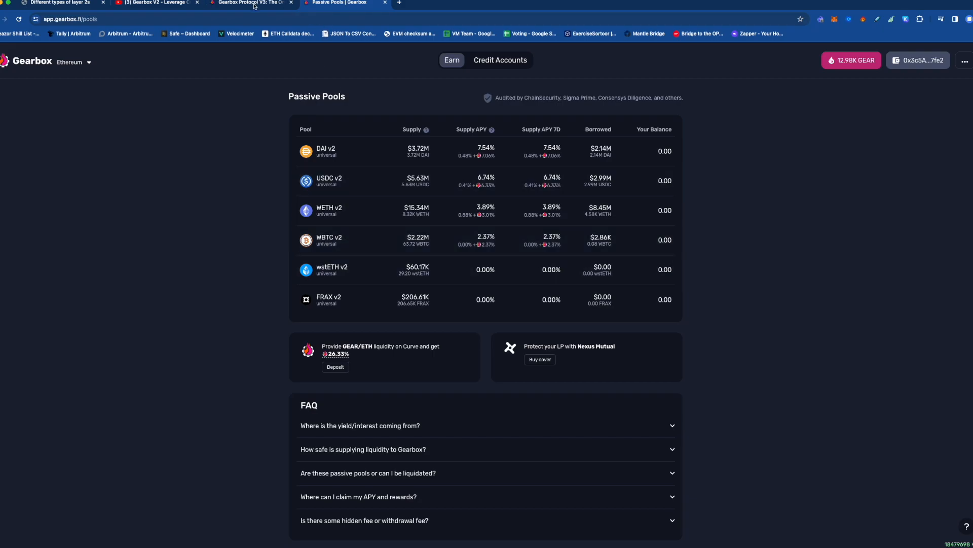
left_click(252, 3)
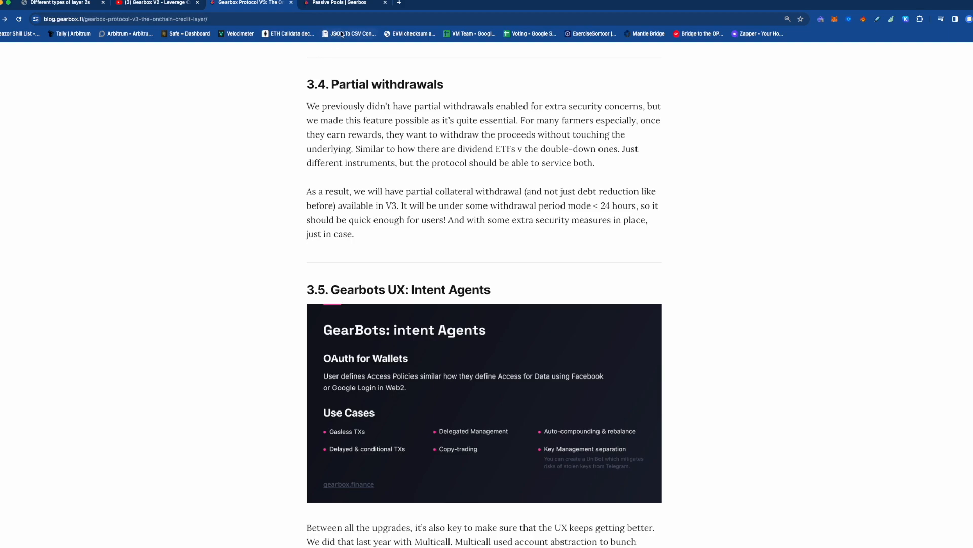
mouse_move(465, 87)
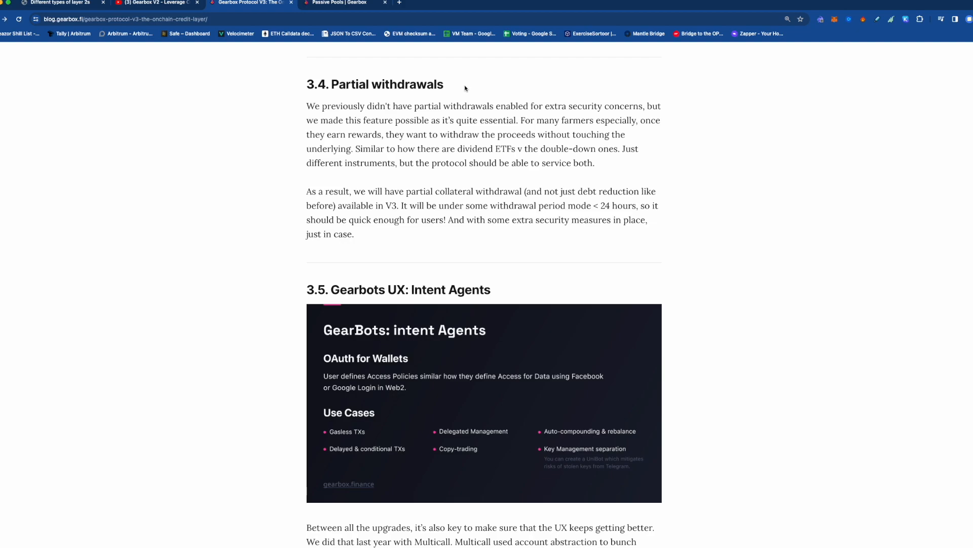
mouse_move(409, 79)
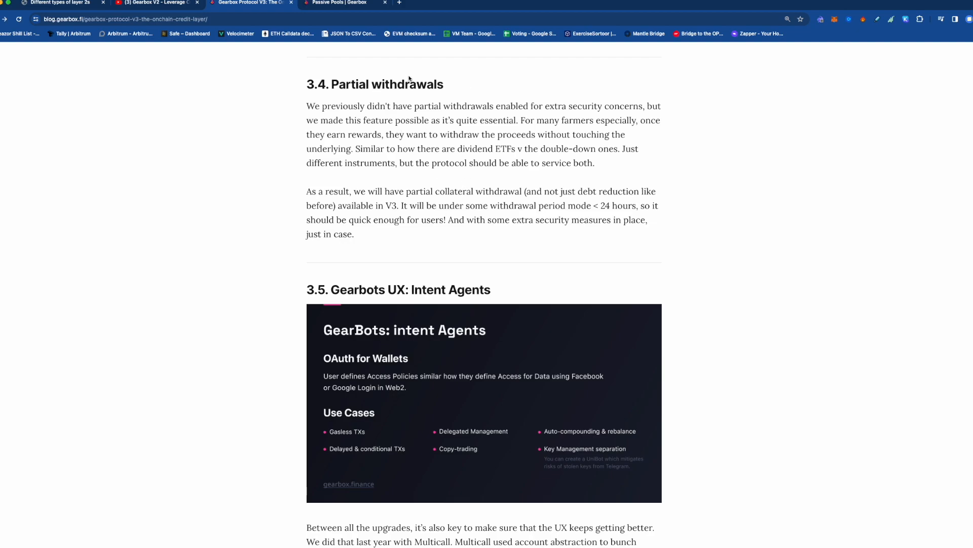
Read past the Gearbots section, highlighting 'private keys', down to section 3.6 Quotas and Gauges
scroll("down", 3)
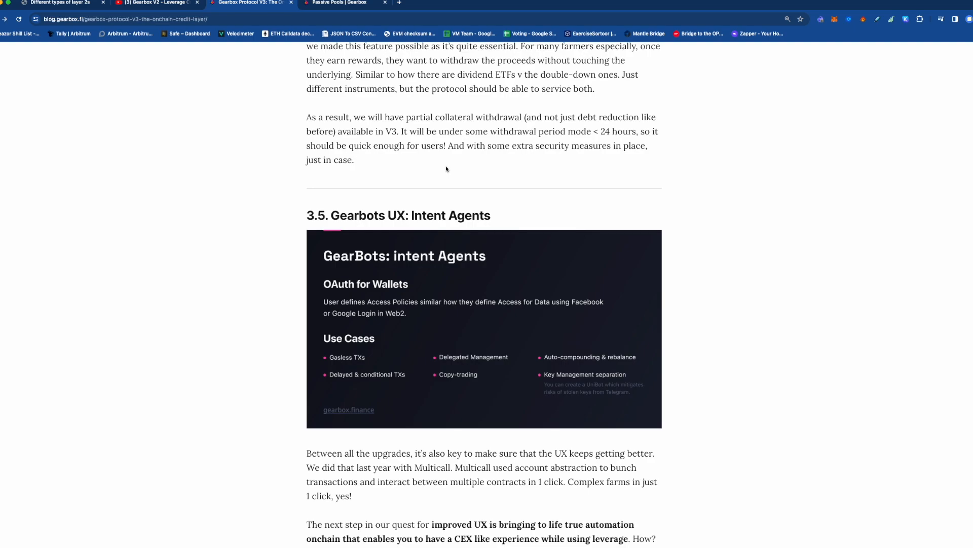
scroll("down", 3)
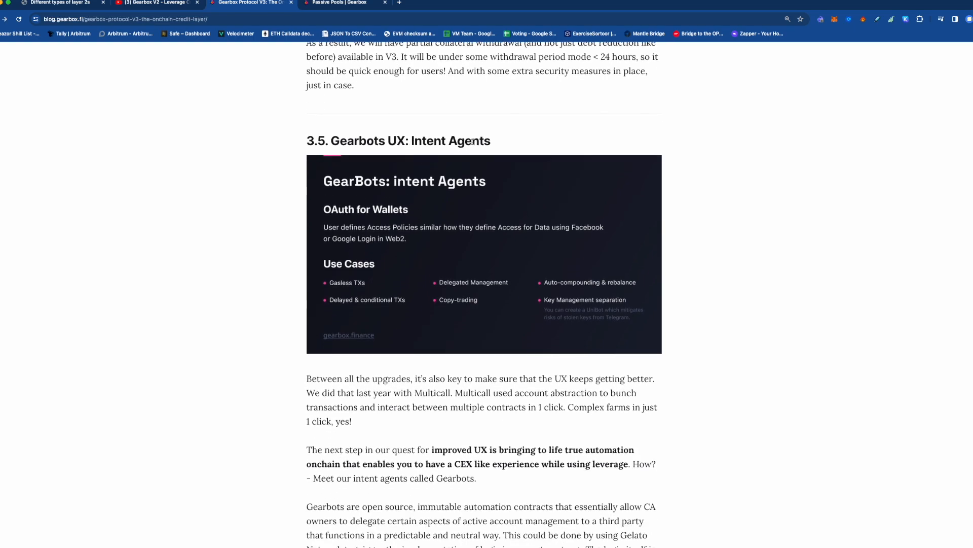
scroll("down", 3)
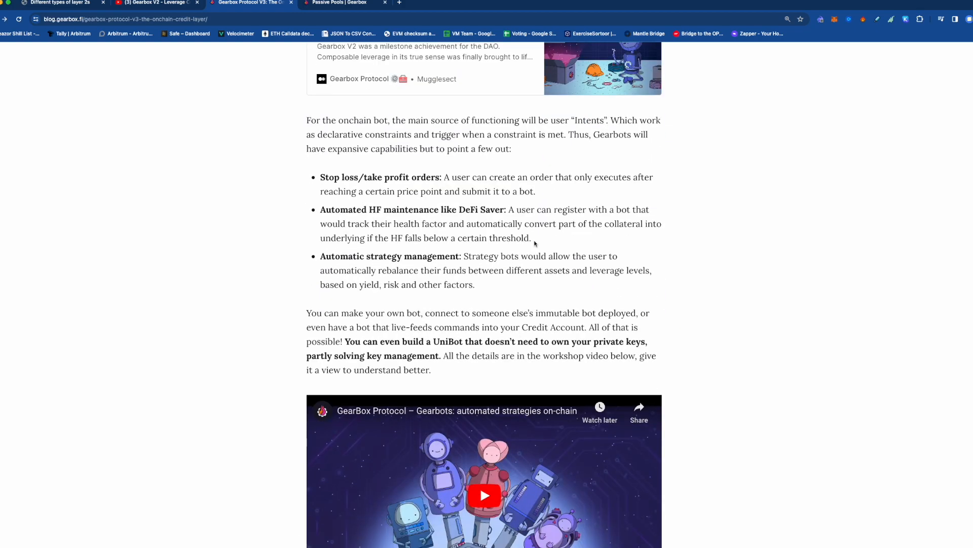
scroll("up", 3)
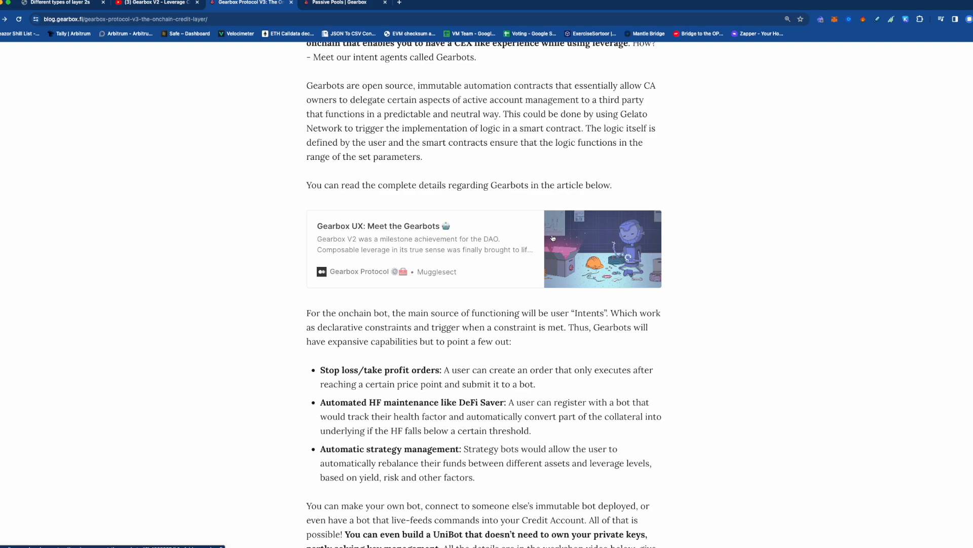
mouse_move(541, 352)
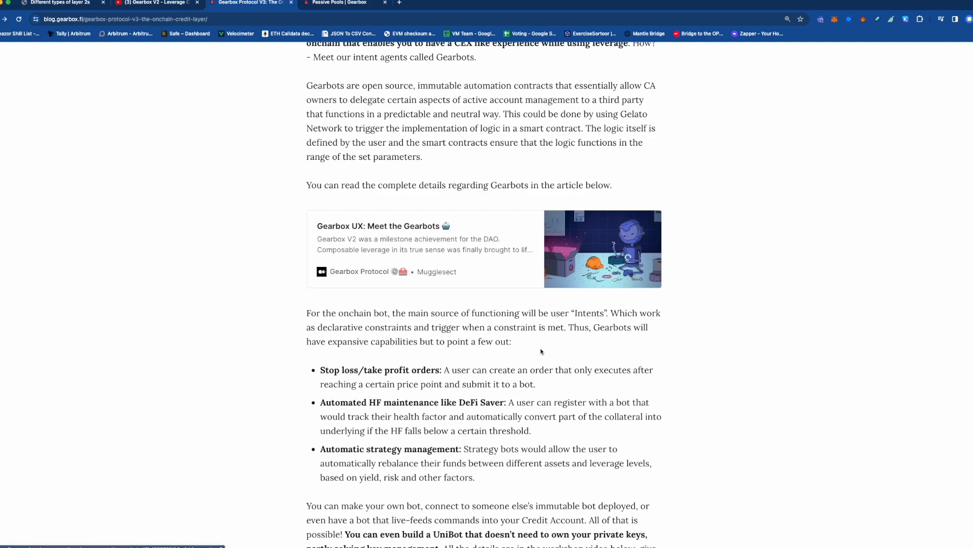
scroll("down", 3)
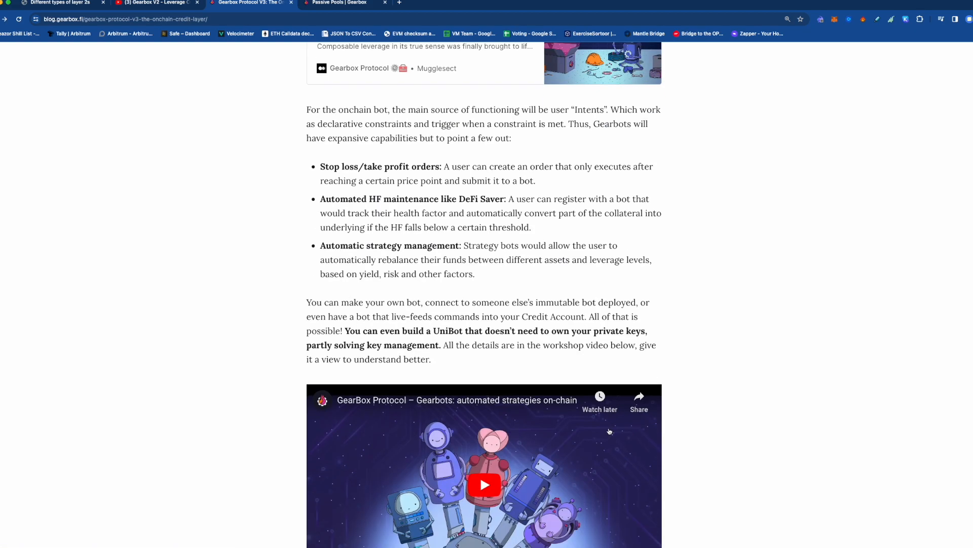
mouse_move(626, 349)
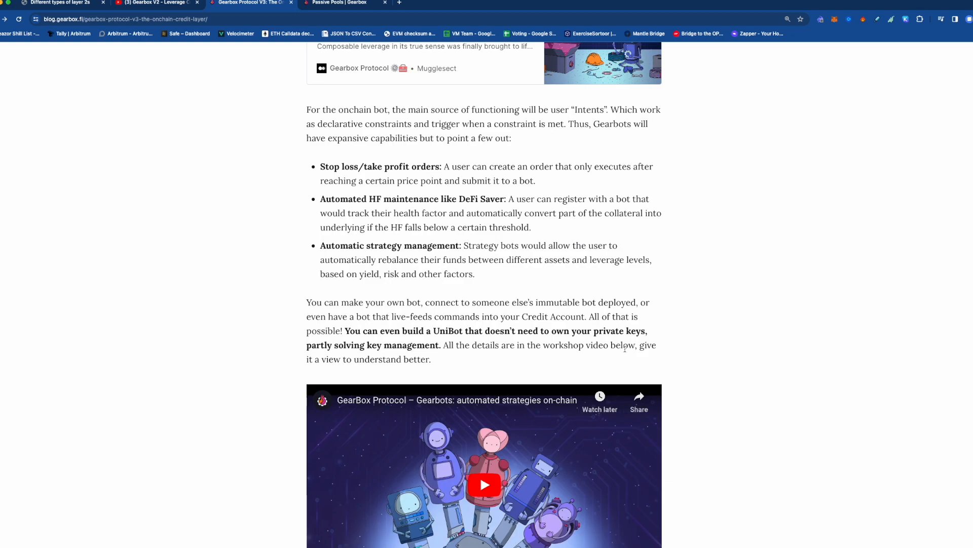
double_click(619, 330)
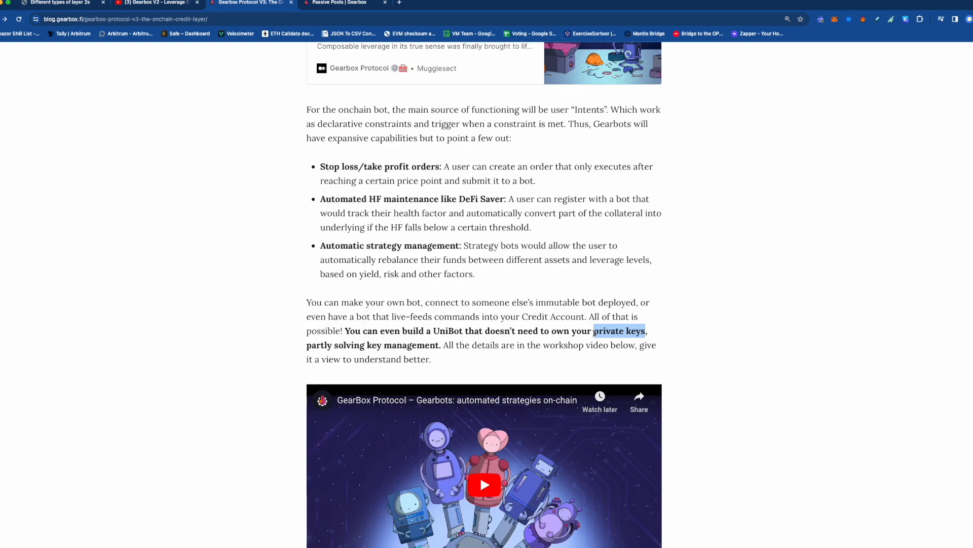
scroll("down", 3)
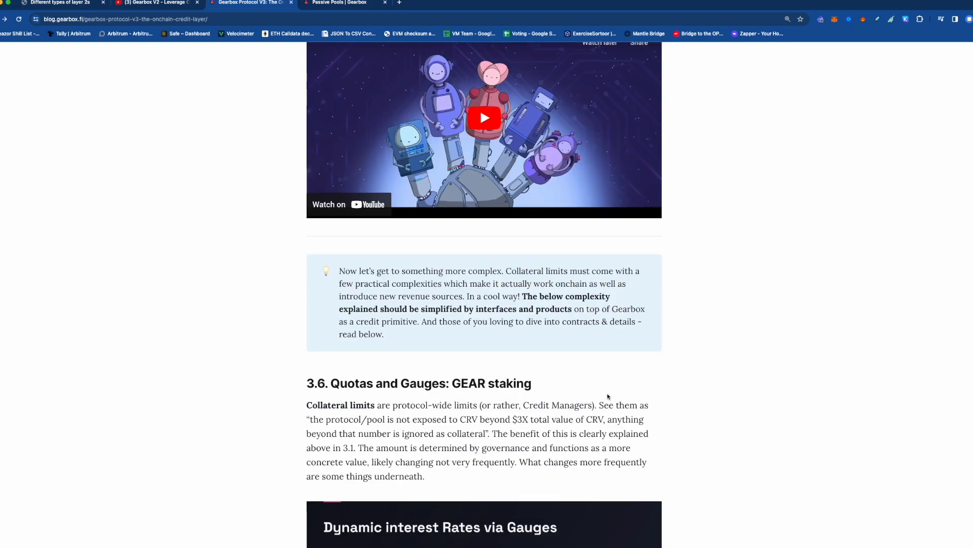
Highlight 'Collateral limits' and the CRV exposure example in section 3.6
scroll("down", 3)
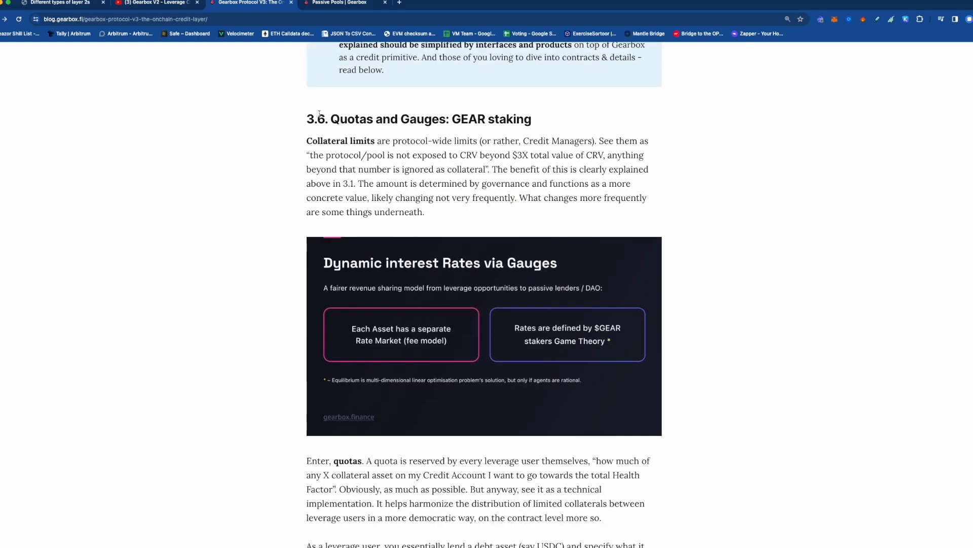
double_click(340, 140)
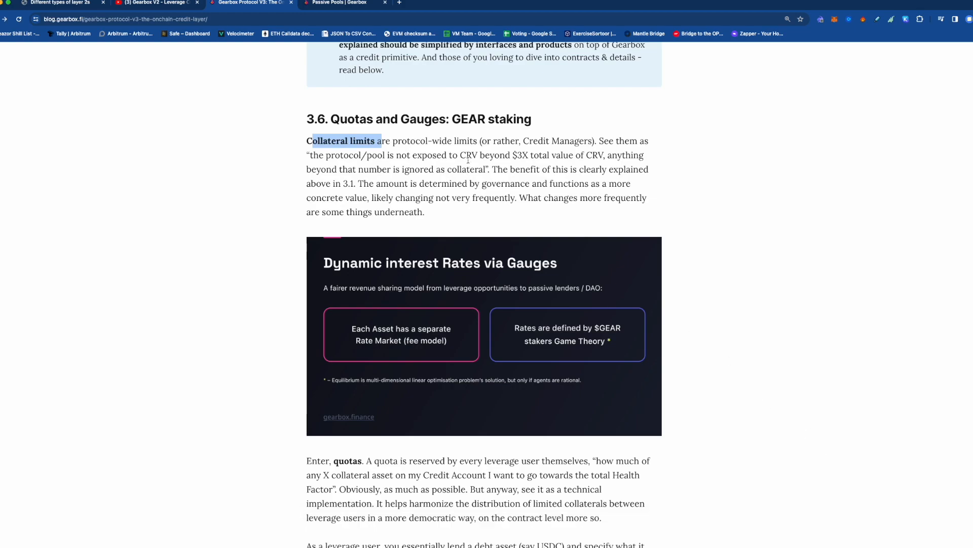
double_click(468, 155)
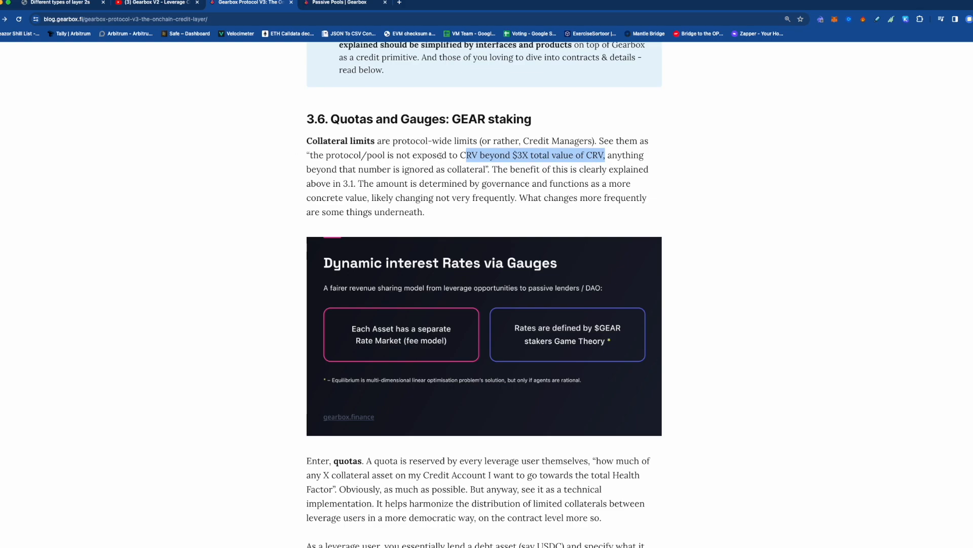
mouse_move(615, 159)
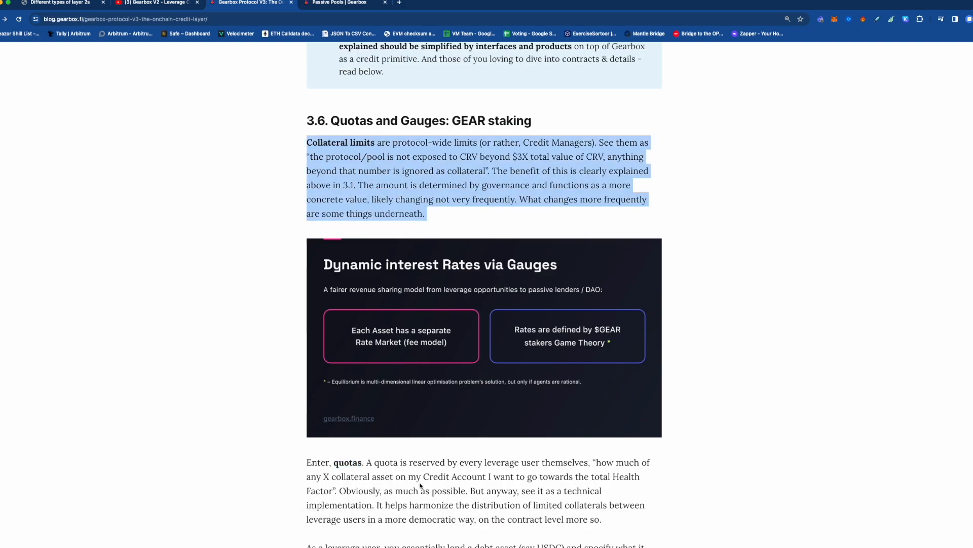
mouse_move(685, 454)
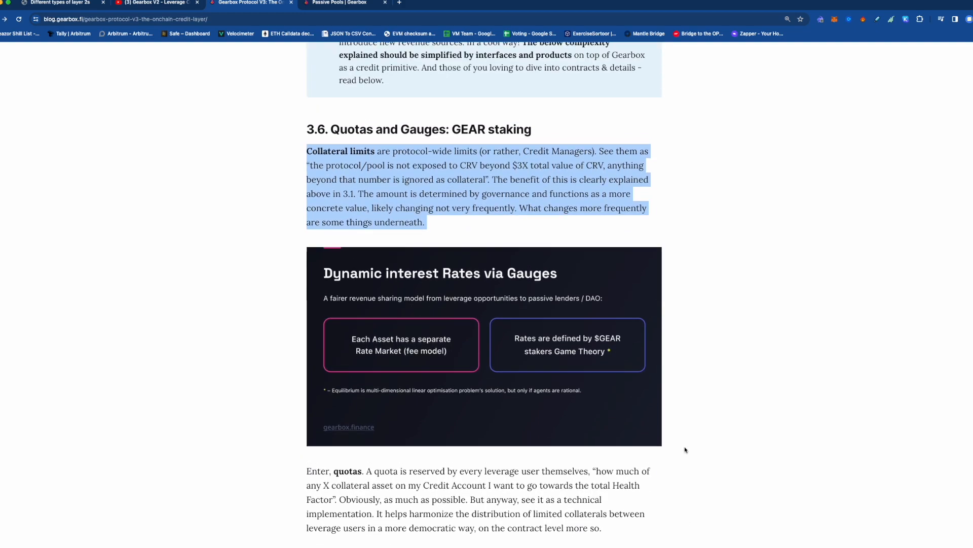
mouse_move(446, 324)
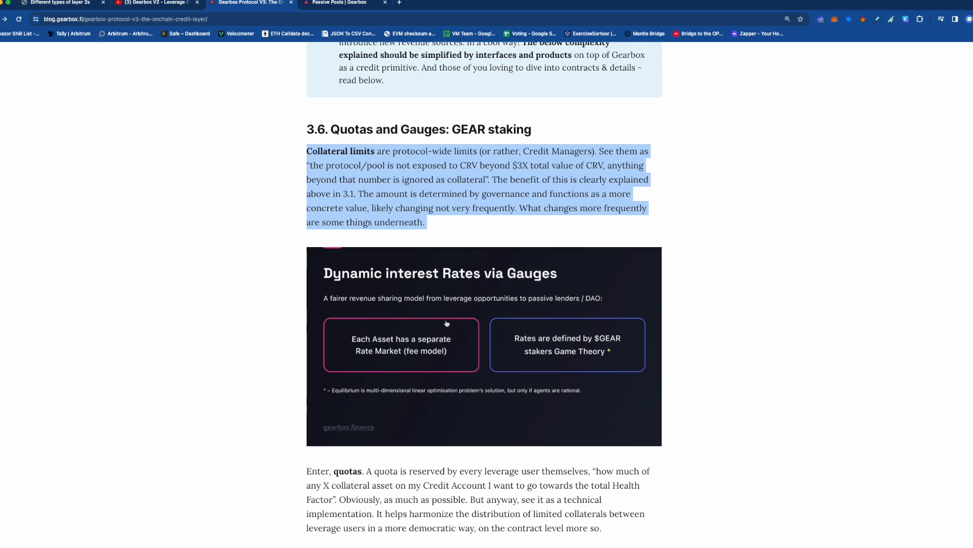
Highlight 'gauges' and 'GEAR stakers' while scrolling to the Minimum Viable Tokenomics chart
scroll("down", 3)
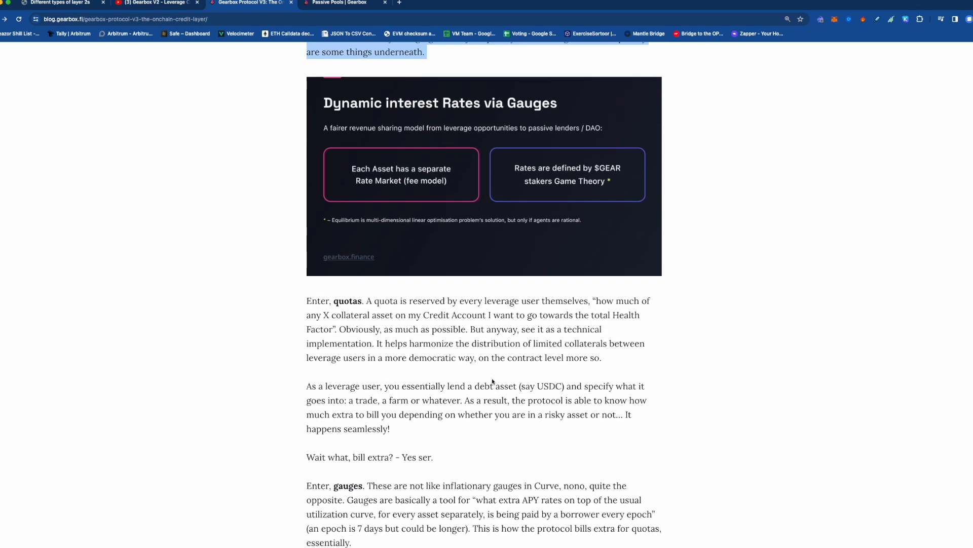
double_click(348, 485)
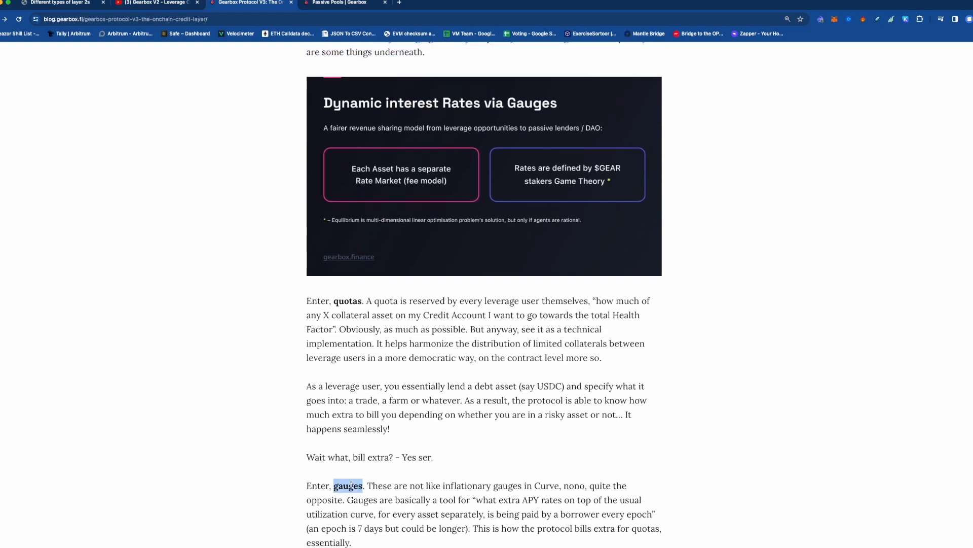
scroll("down", 3)
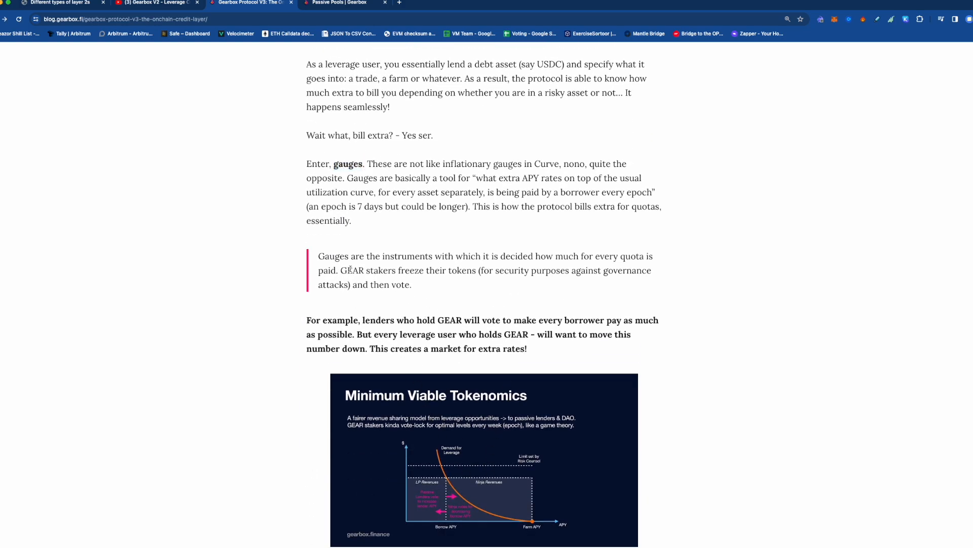
double_click(380, 270)
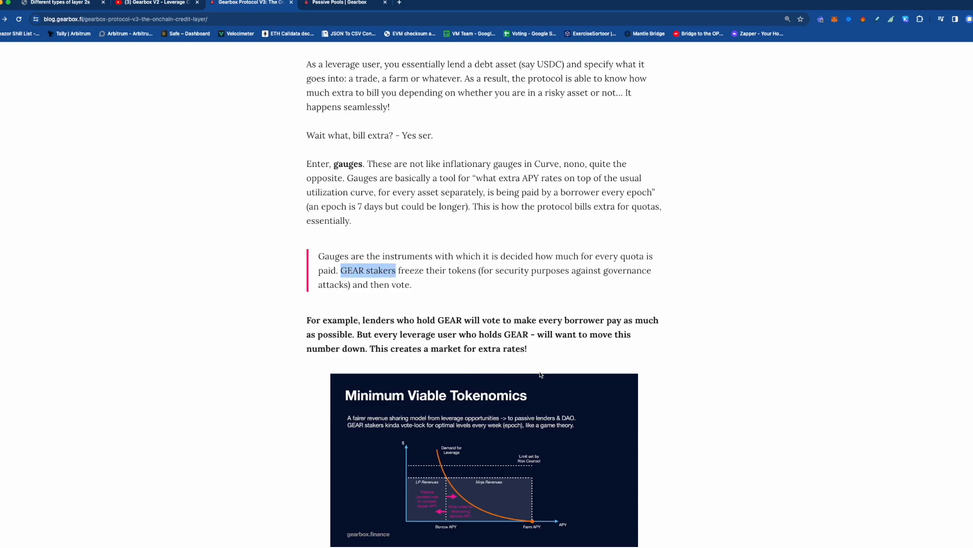
scroll("down", 3)
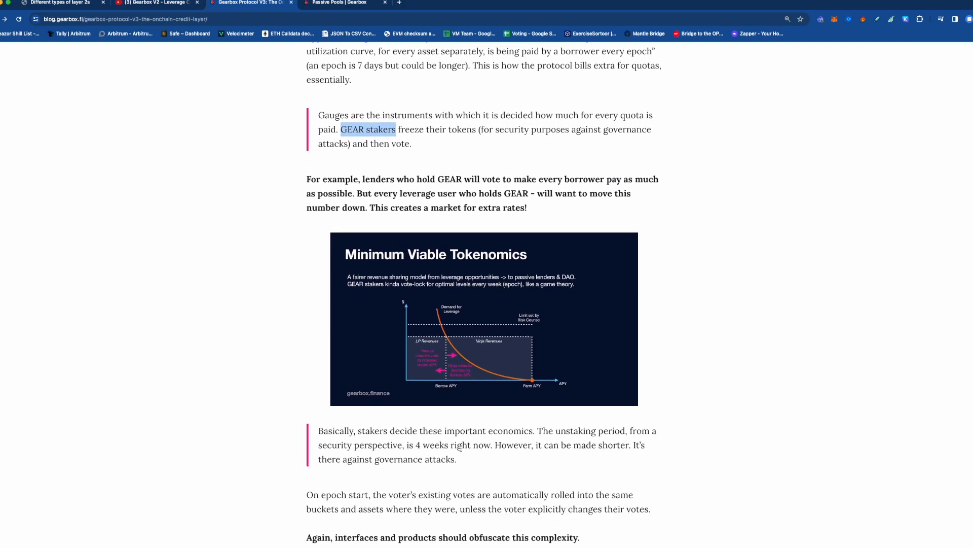
mouse_move(381, 284)
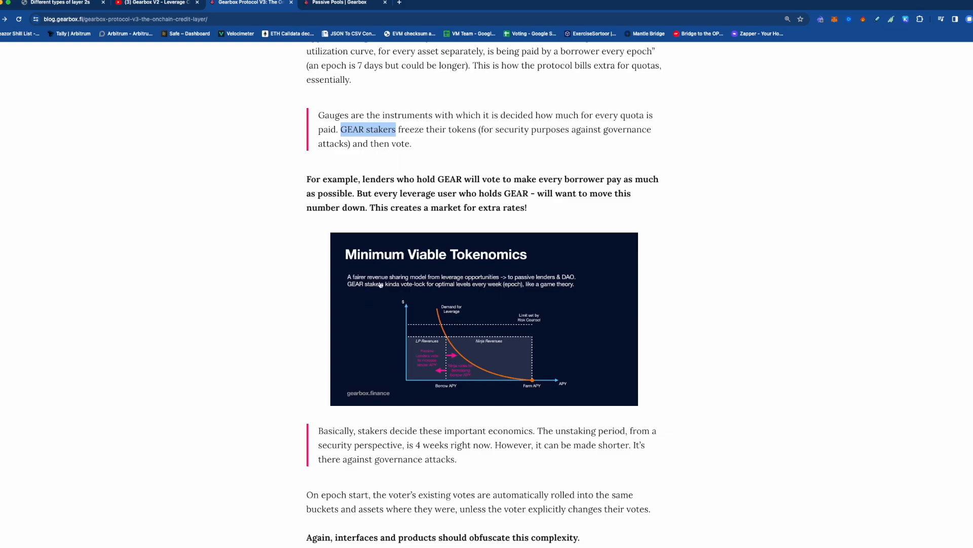
mouse_move(364, 179)
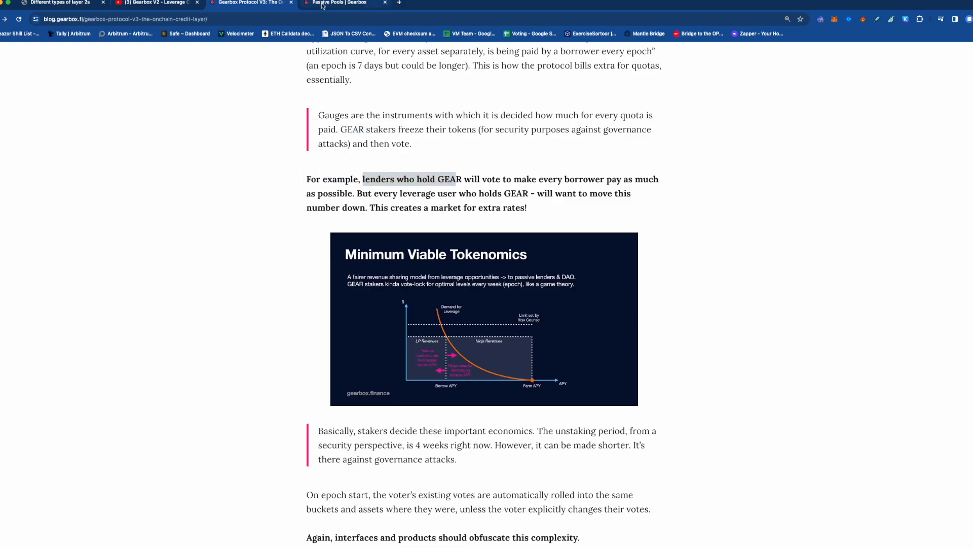
Switch to the passive pools list to check DAI v2's 7.54% supply APY
left_click(338, 3)
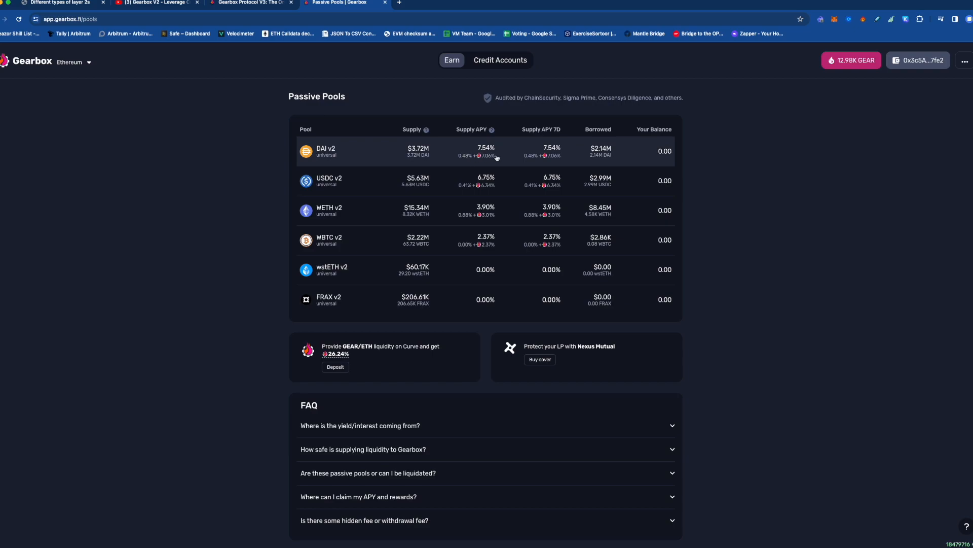
mouse_move(490, 156)
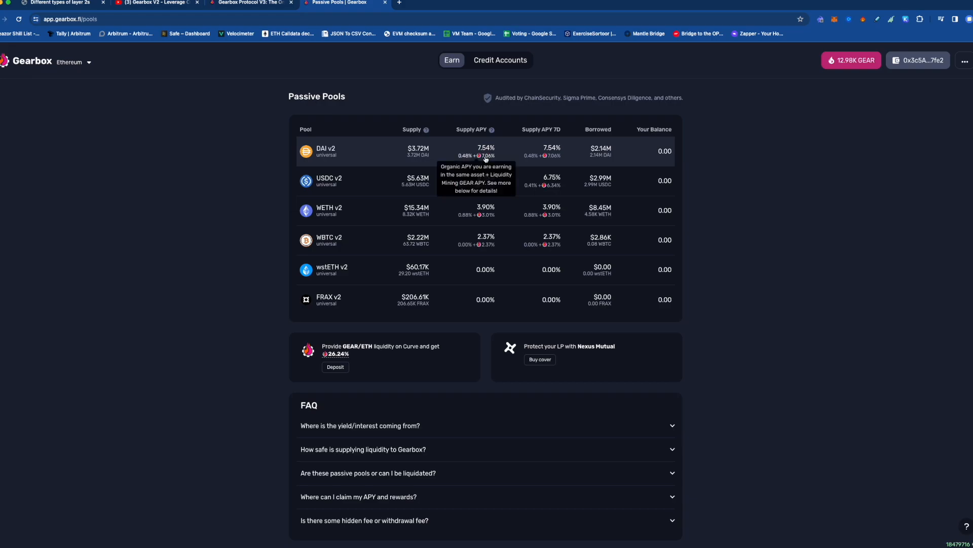
mouse_move(819, 83)
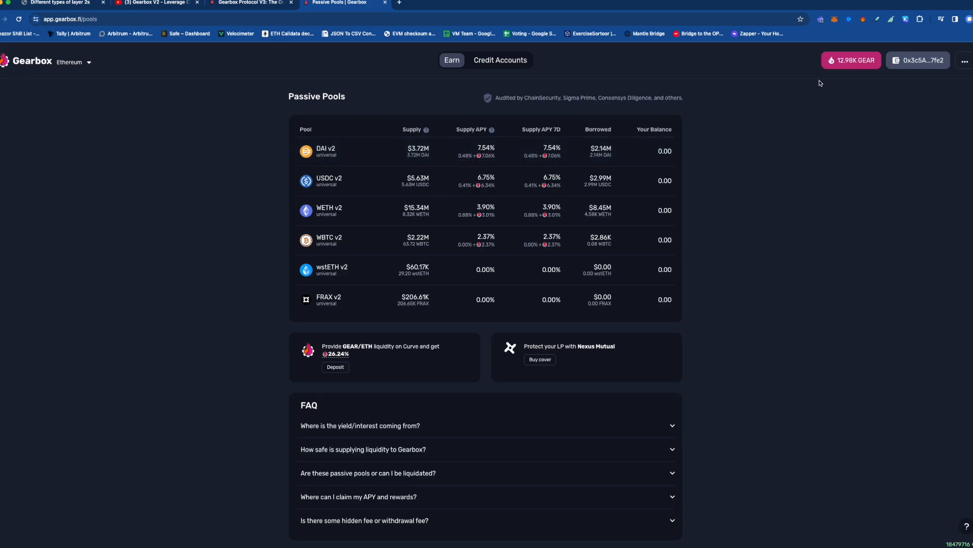
Return to the V3 article at the gauges passage and tokenomics chart
left_click(252, 3)
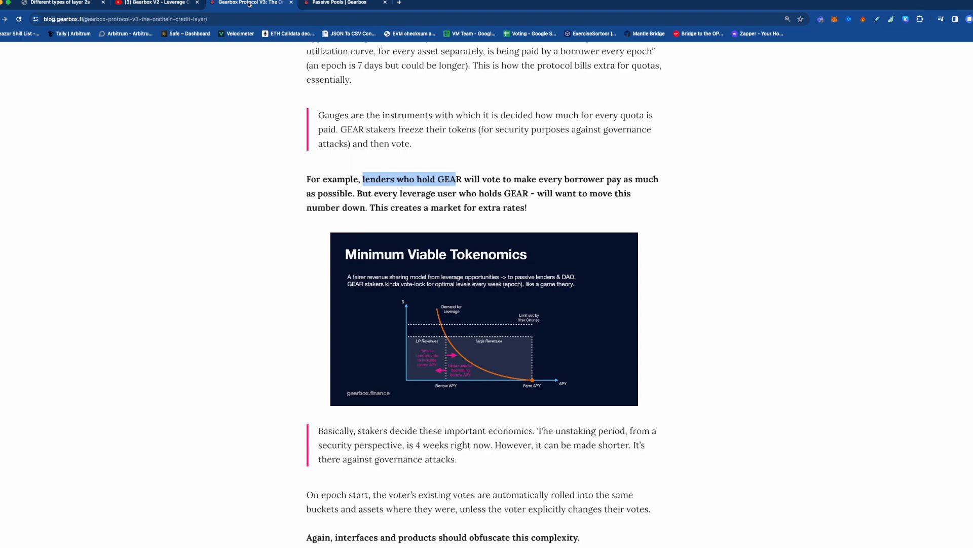
mouse_move(415, 190)
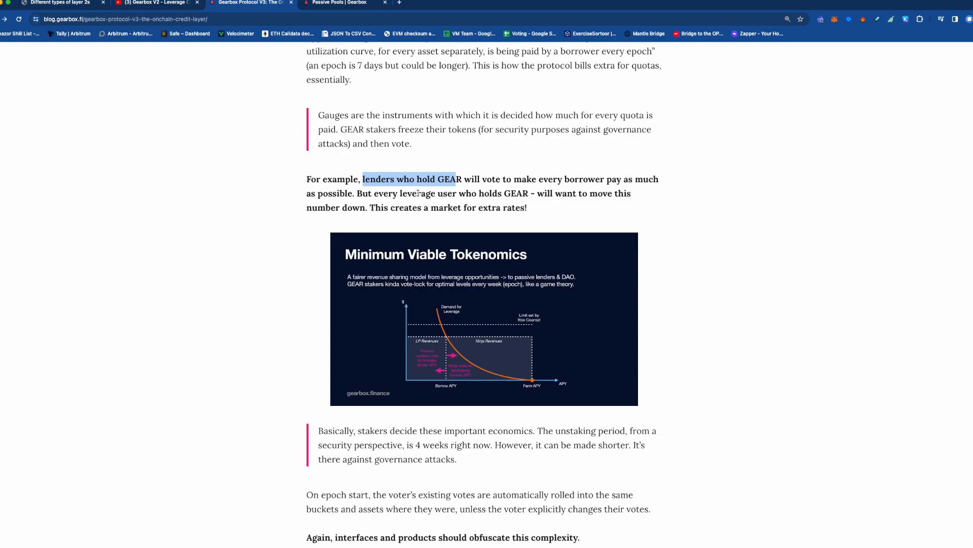
mouse_move(530, 218)
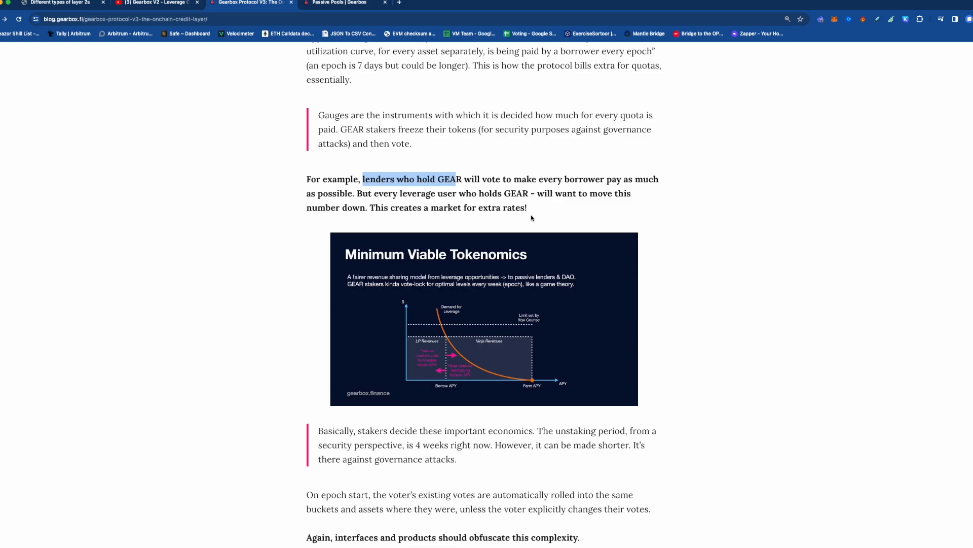
mouse_move(459, 359)
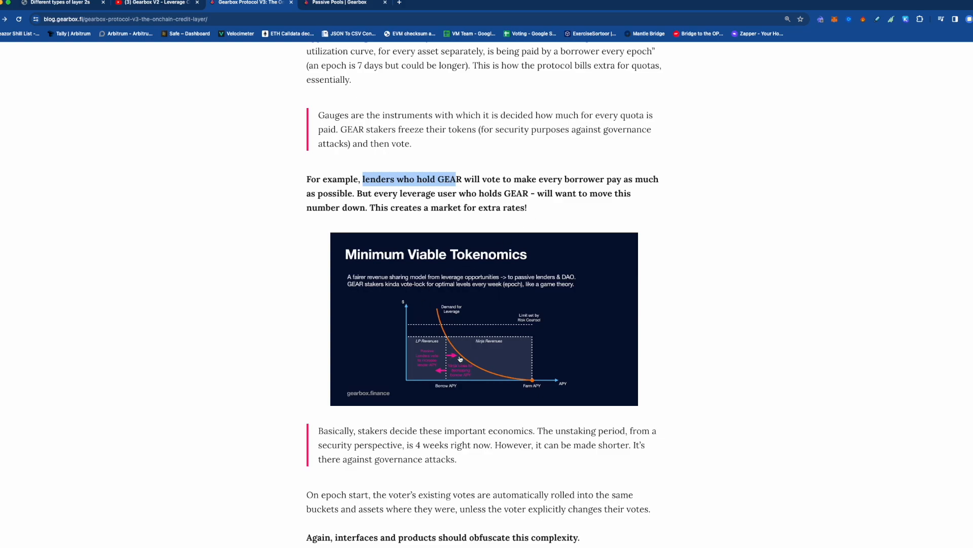
mouse_move(445, 367)
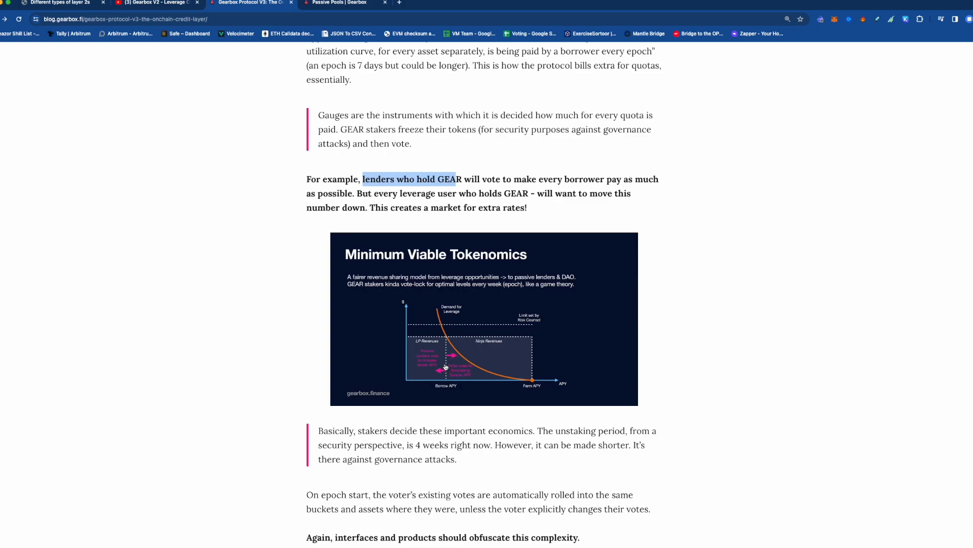
Scroll back up through Parts 3, 2 and 1 to the article's title and introduction
scroll("down", 3)
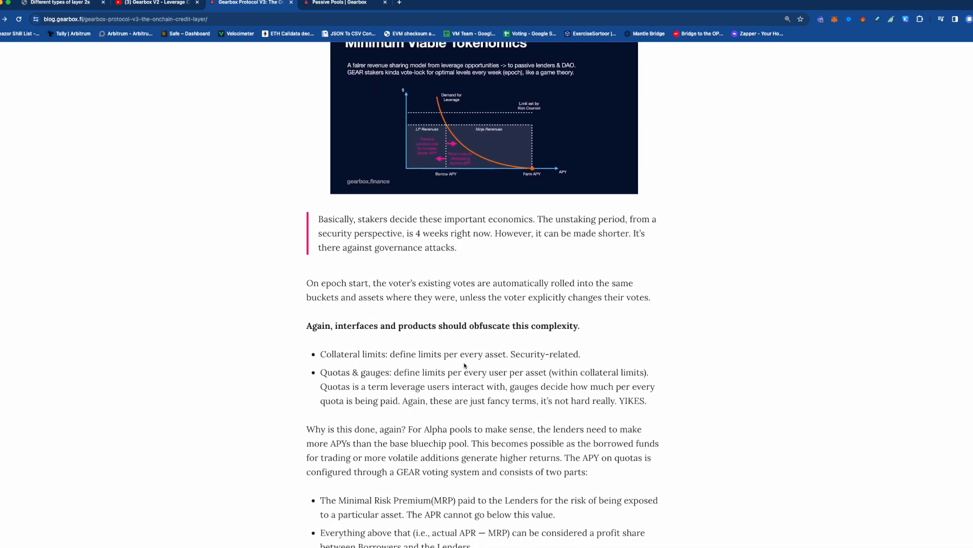
scroll("up", 3)
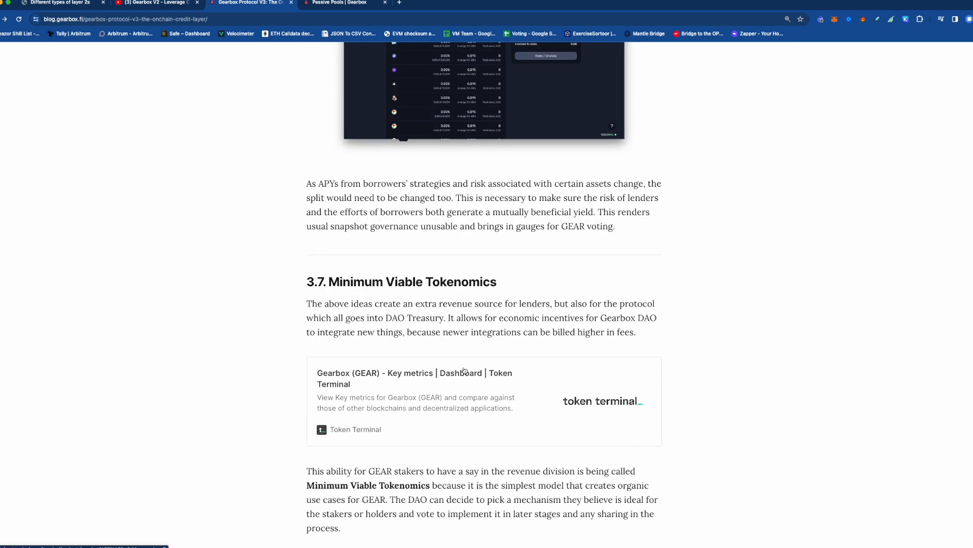
scroll("down", 3)
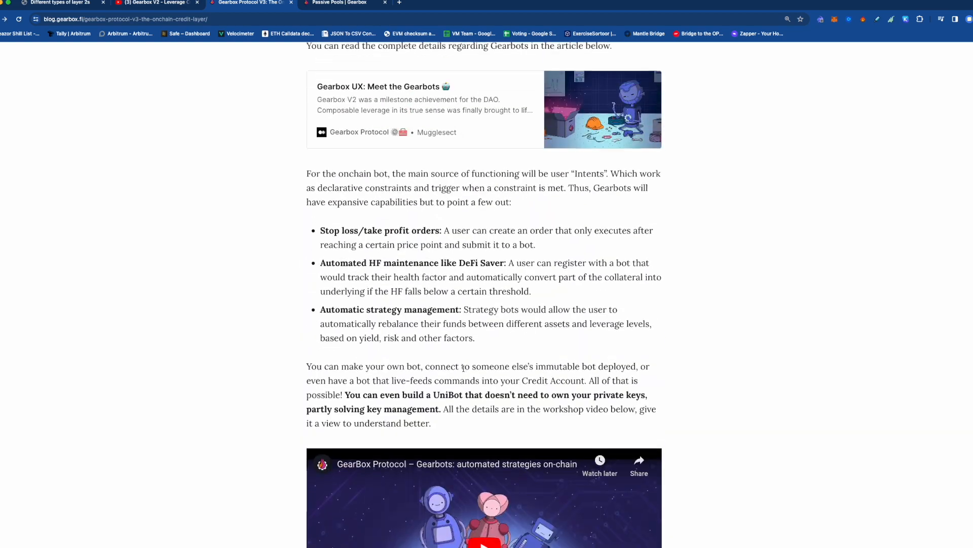
scroll("down", 3)
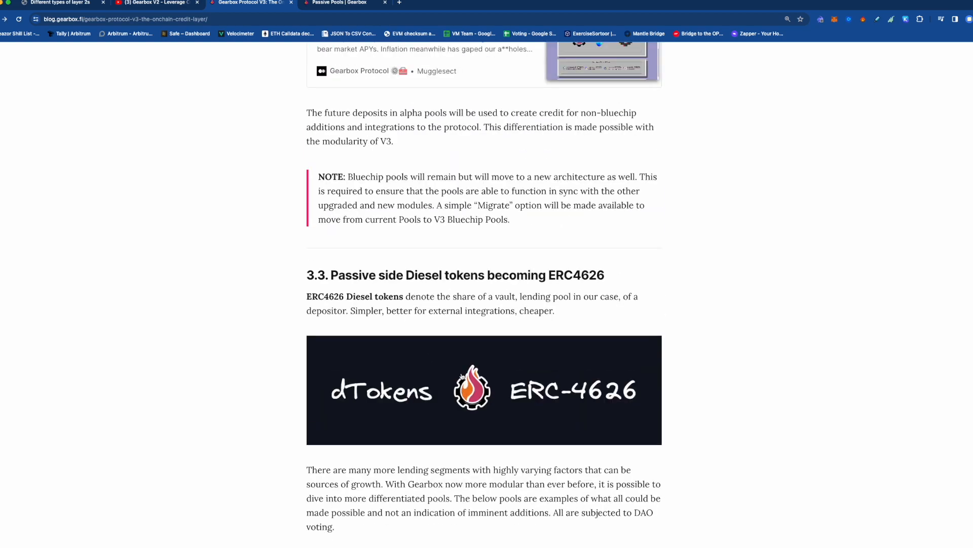
scroll("up", 3)
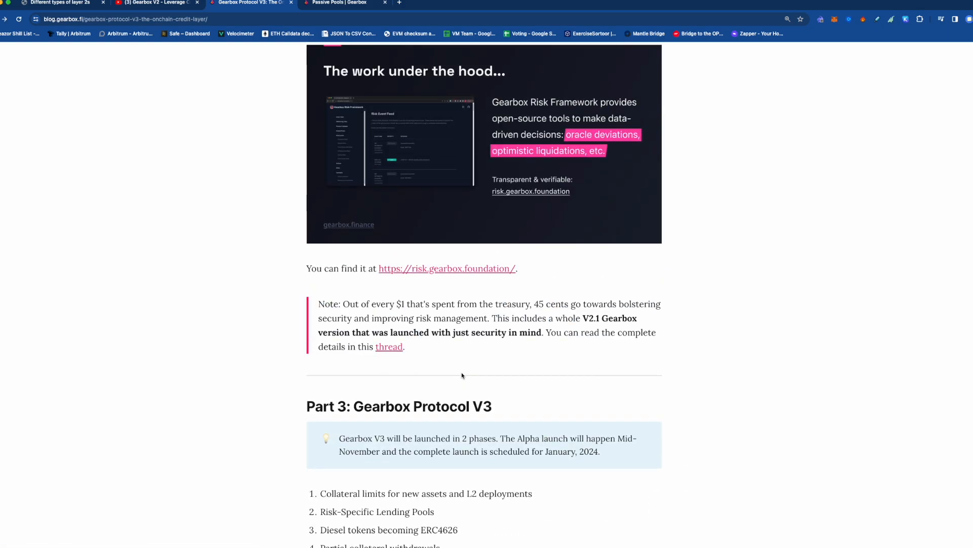
scroll("down", 3)
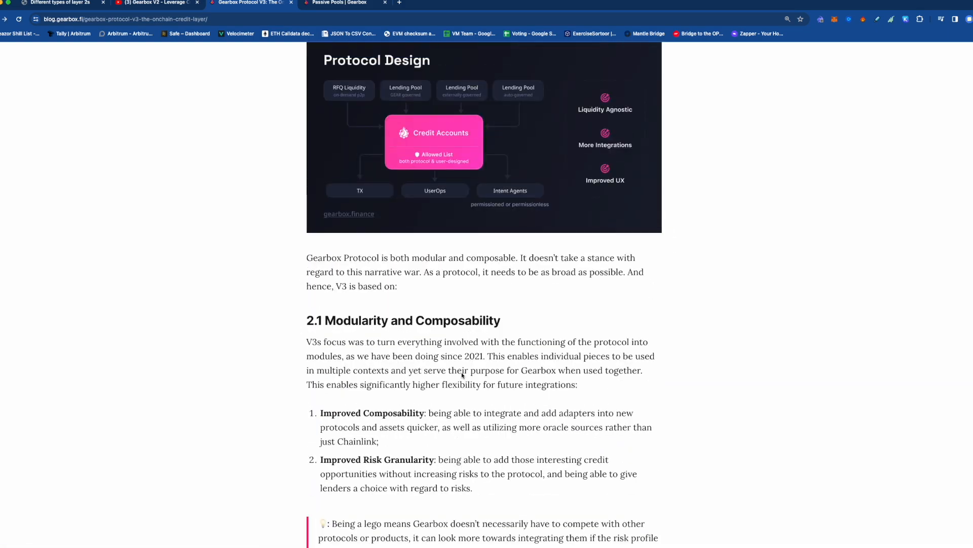
scroll("up", 3)
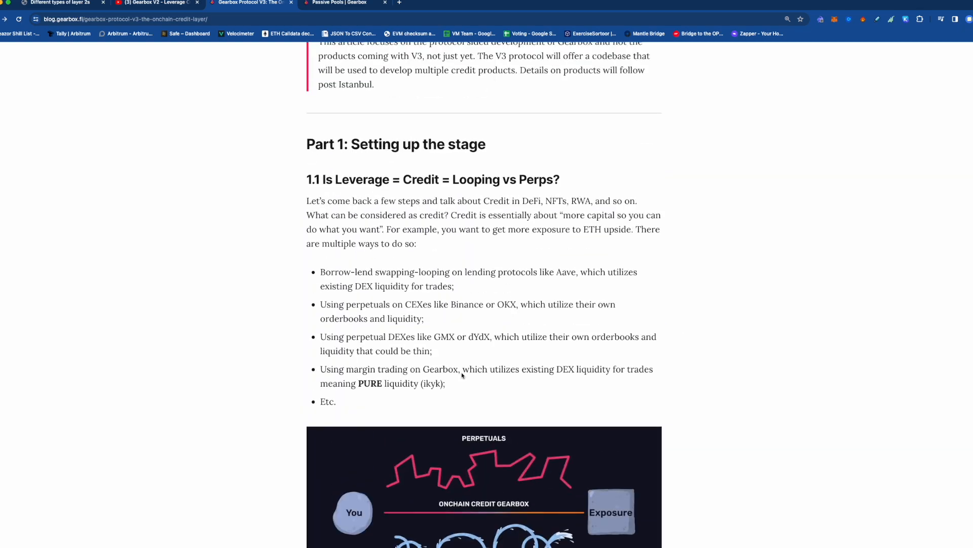
scroll("up", 3)
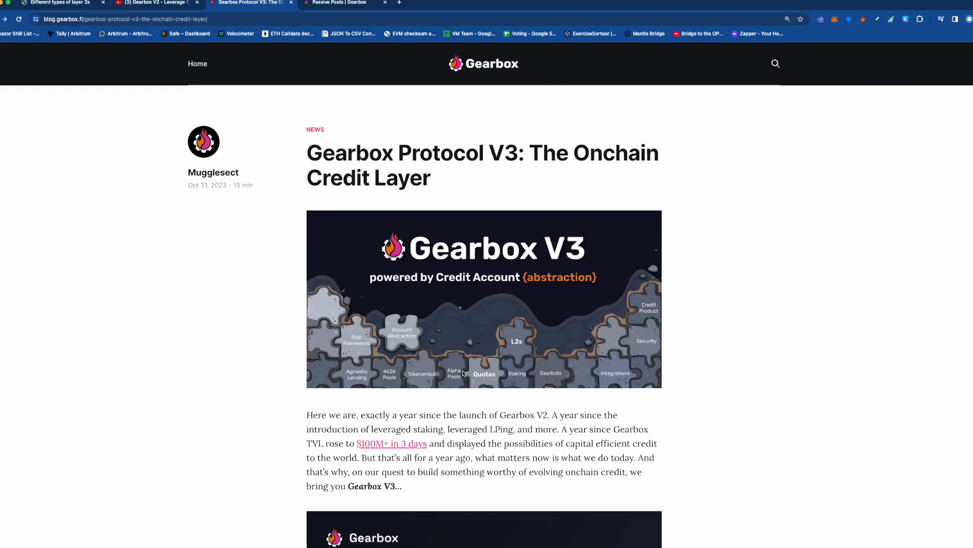
mouse_move(373, 259)
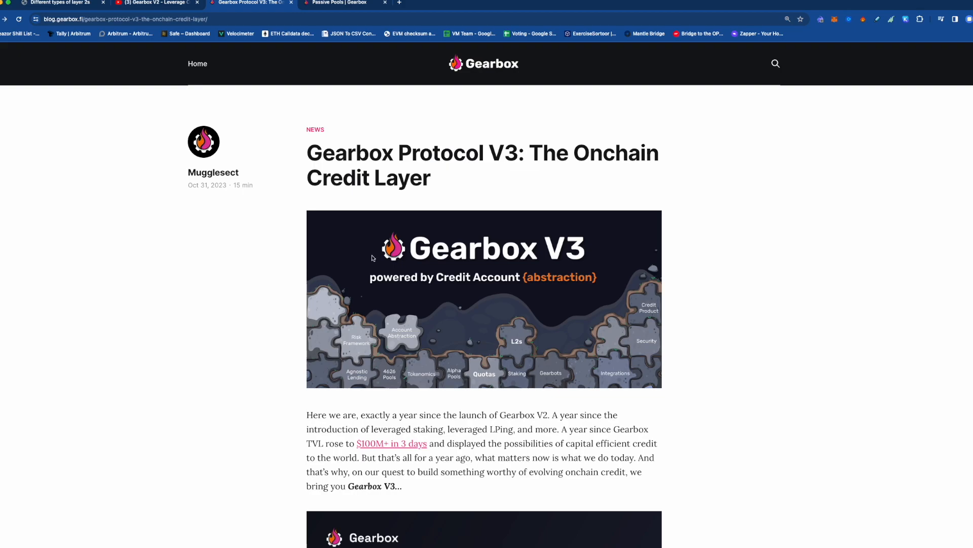
Browse Gearbox's Ready Strategies (Convex TriCRV leads at 92.01% max ROI), then return to Credit Accounts
left_click(338, 3)
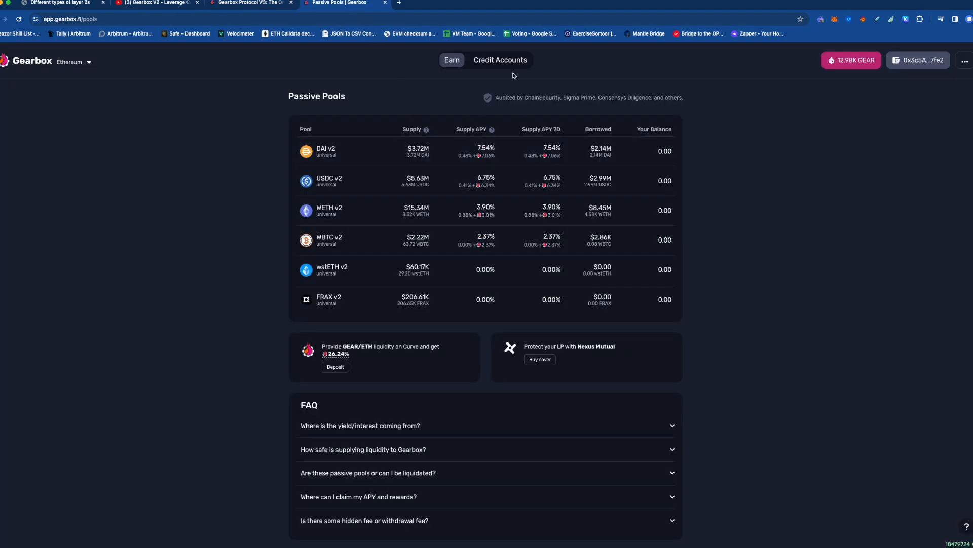
left_click(501, 60)
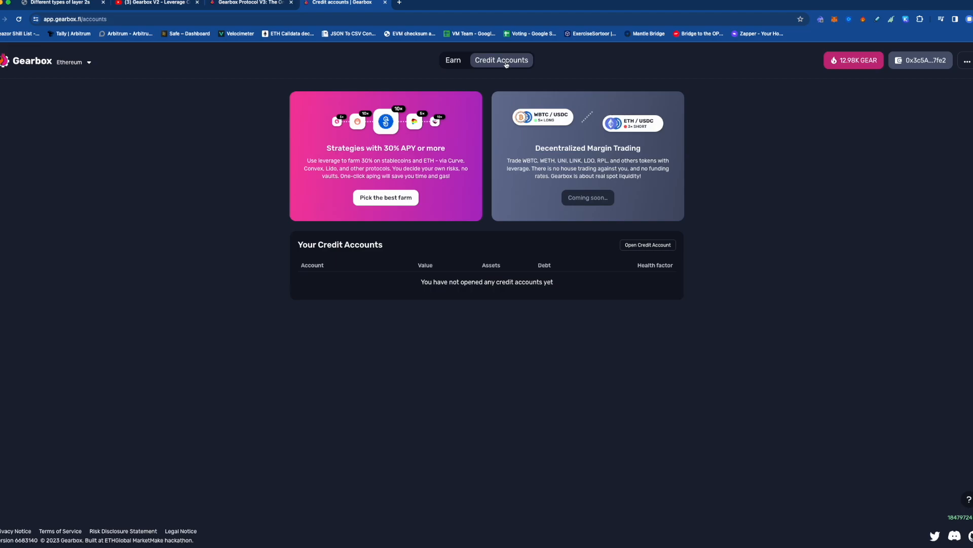
left_click(384, 197)
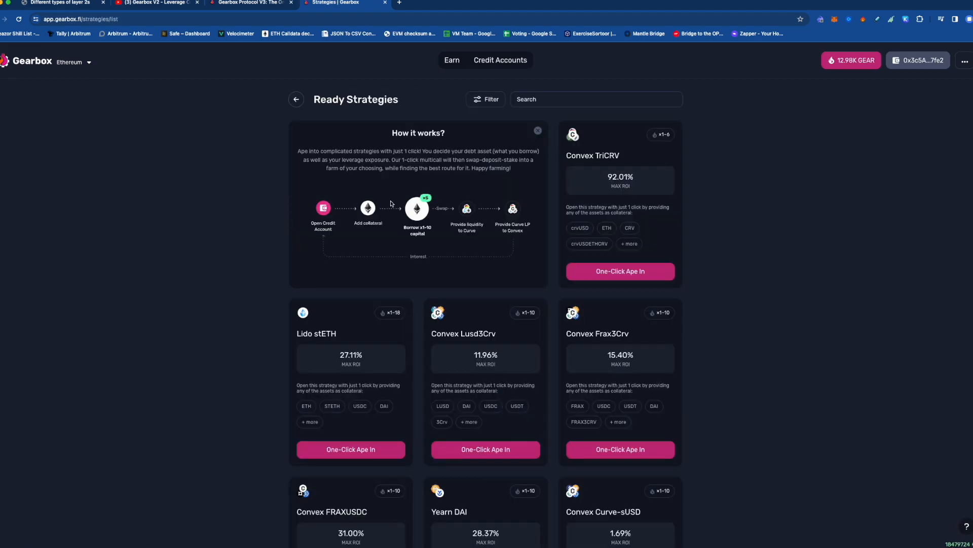
mouse_move(628, 424)
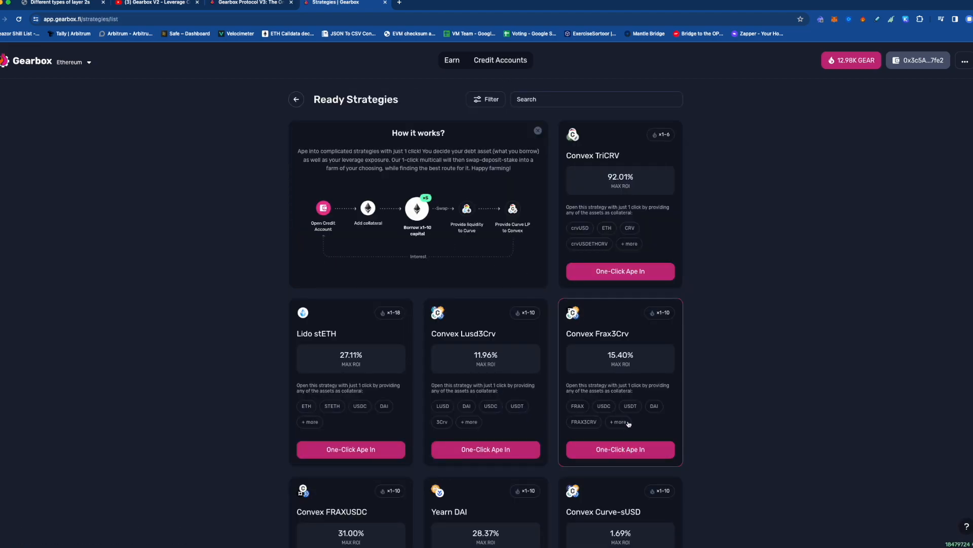
mouse_move(619, 362)
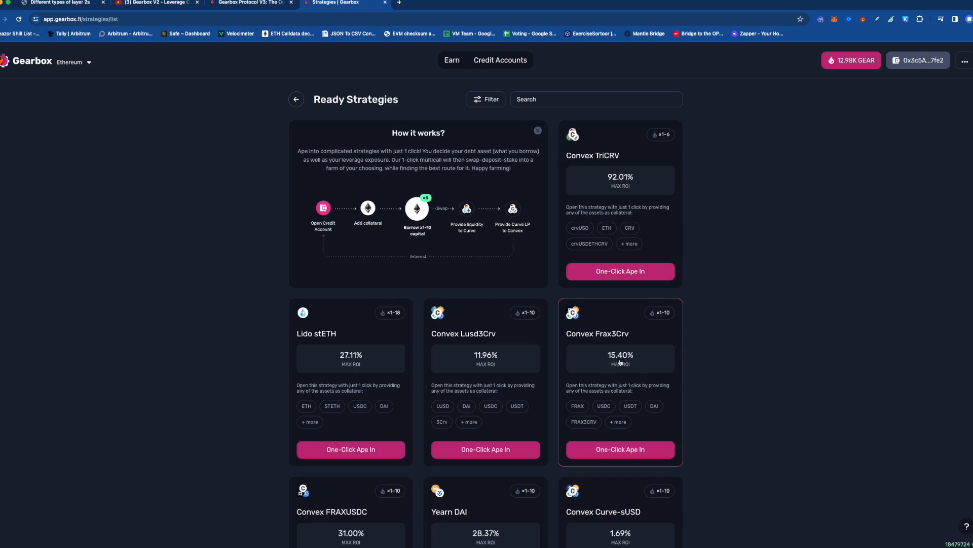
mouse_move(586, 340)
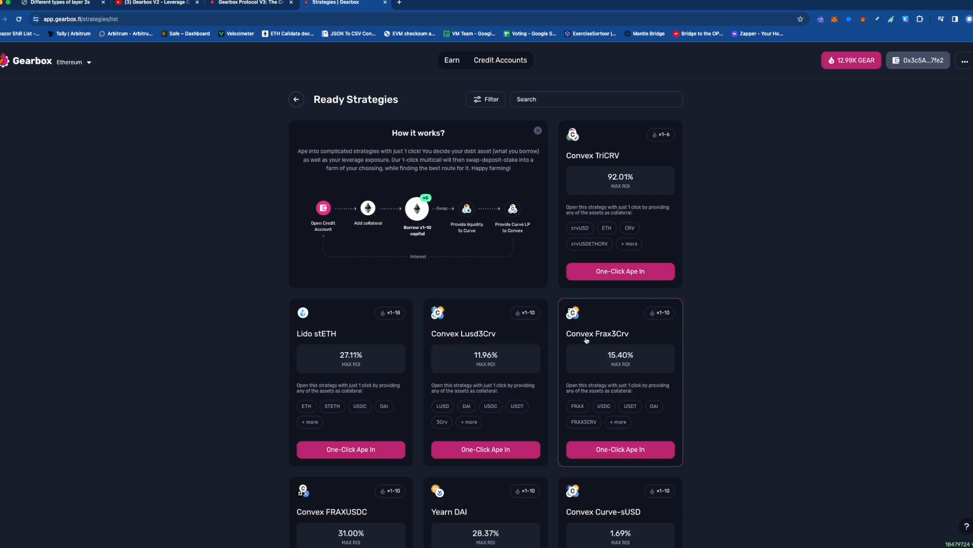
mouse_move(572, 402)
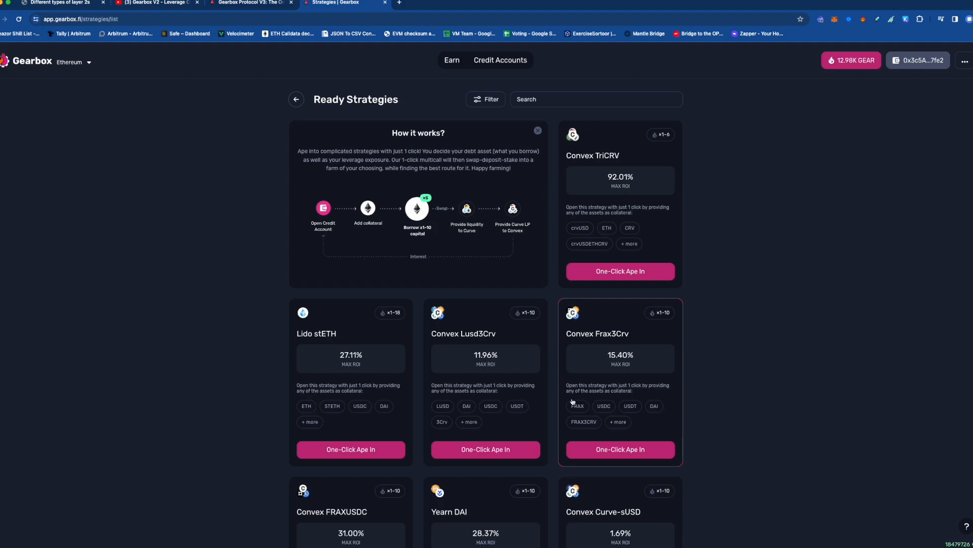
mouse_move(192, 129)
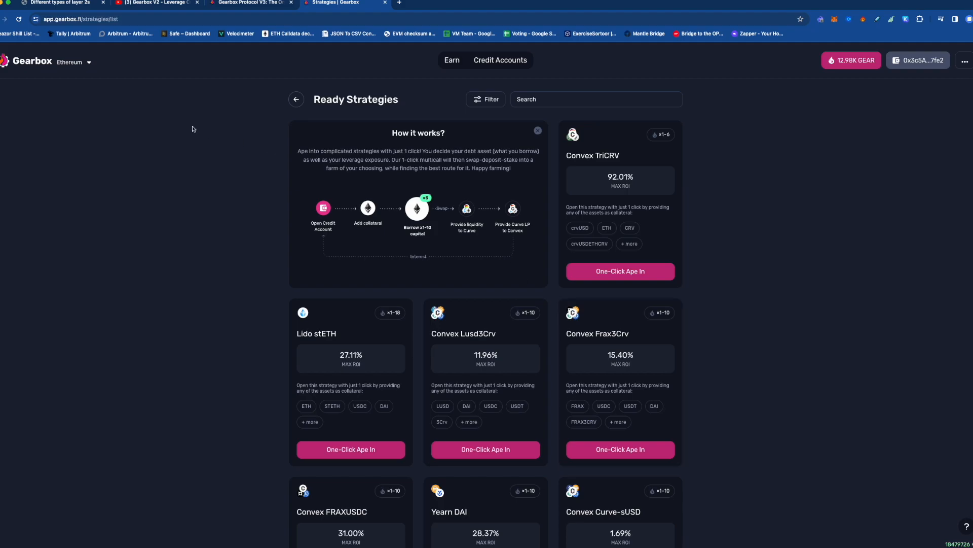
left_click(501, 60)
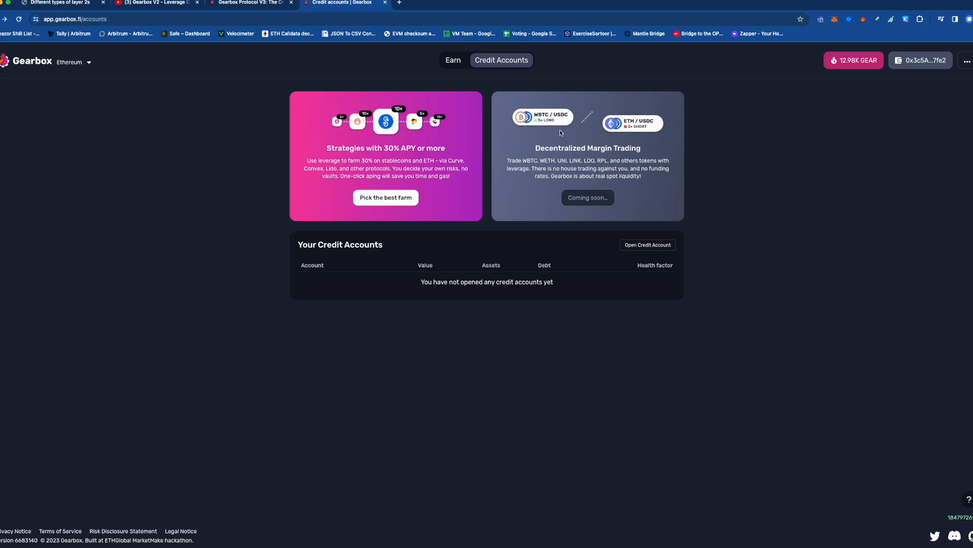
mouse_move(605, 127)
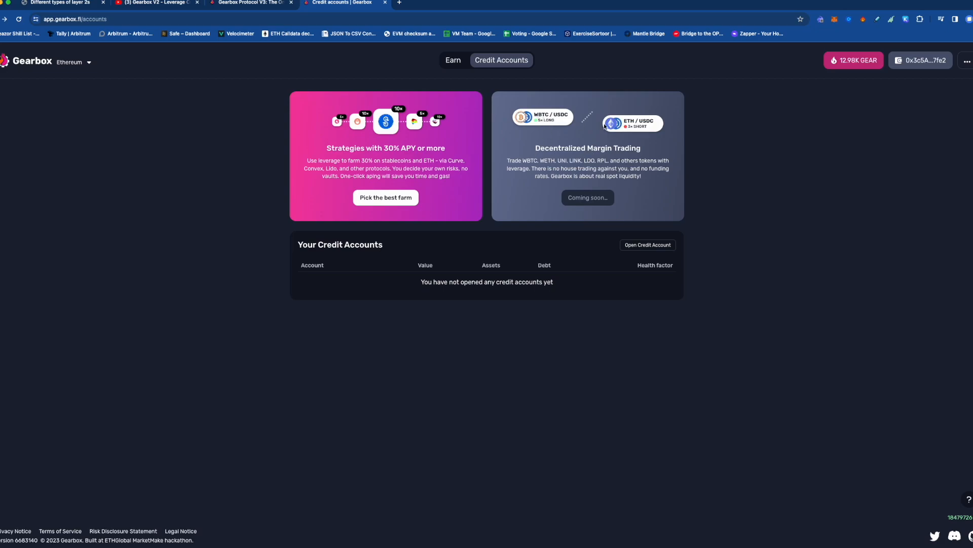
mouse_move(608, 156)
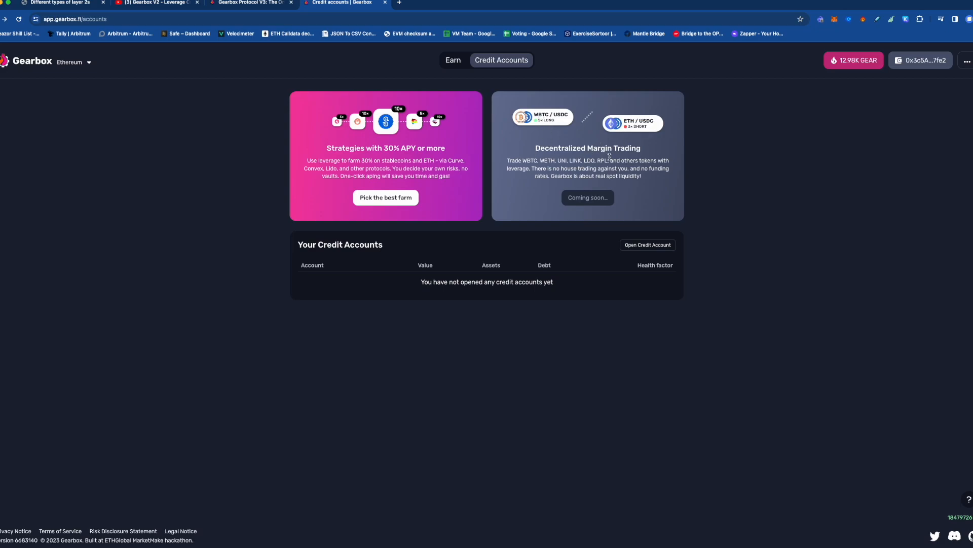